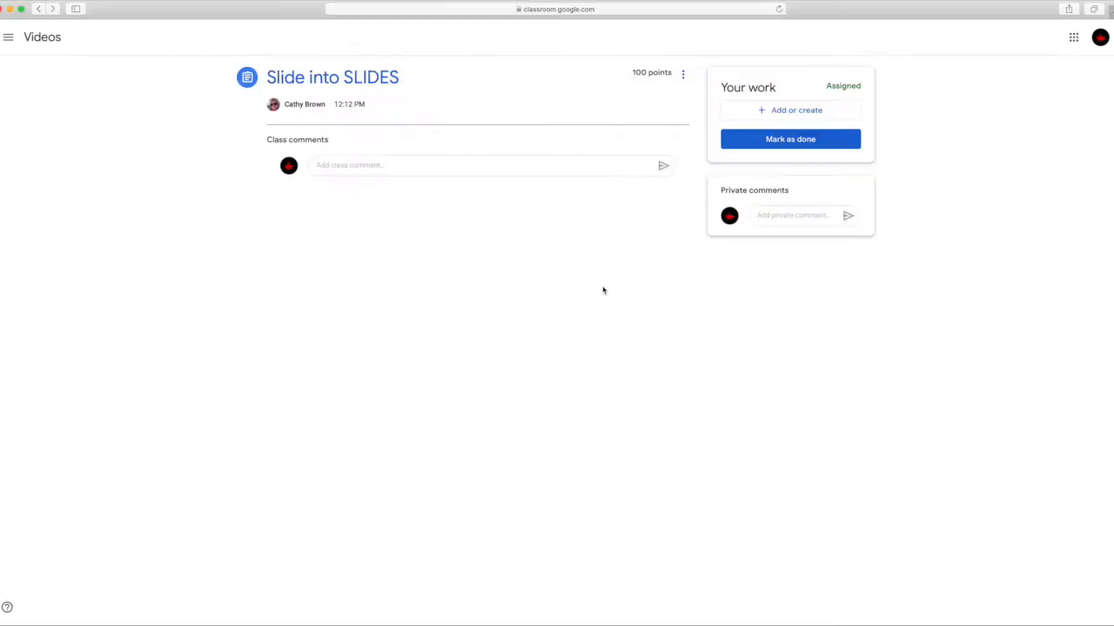
mouse_move(323, 80)
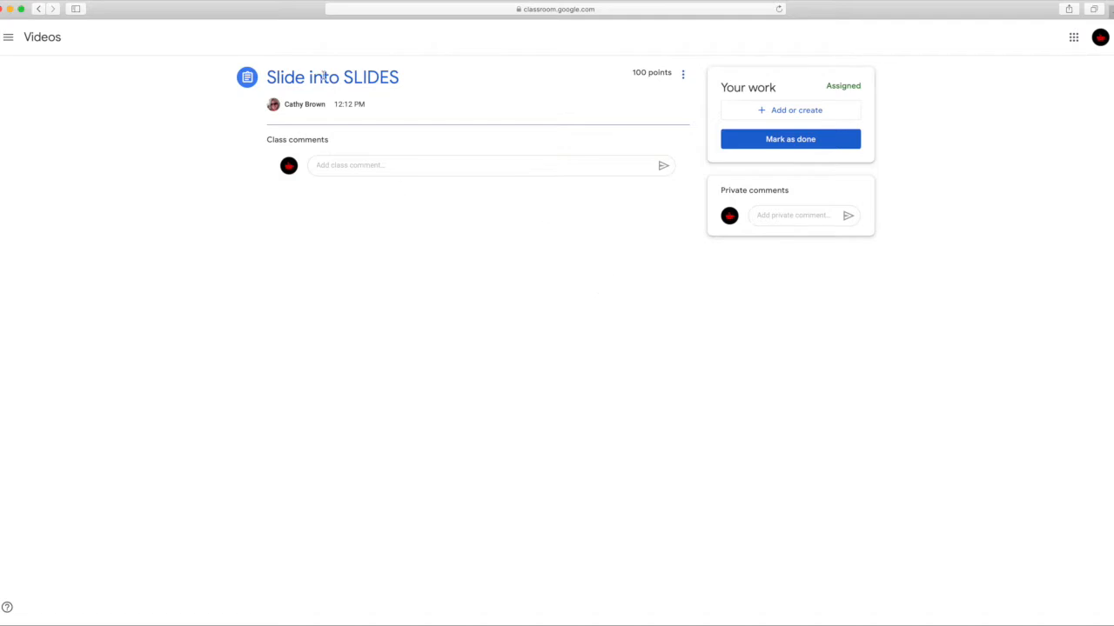
- Create a new Slides file under Your work on the assignment and open it
left_click(790, 110)
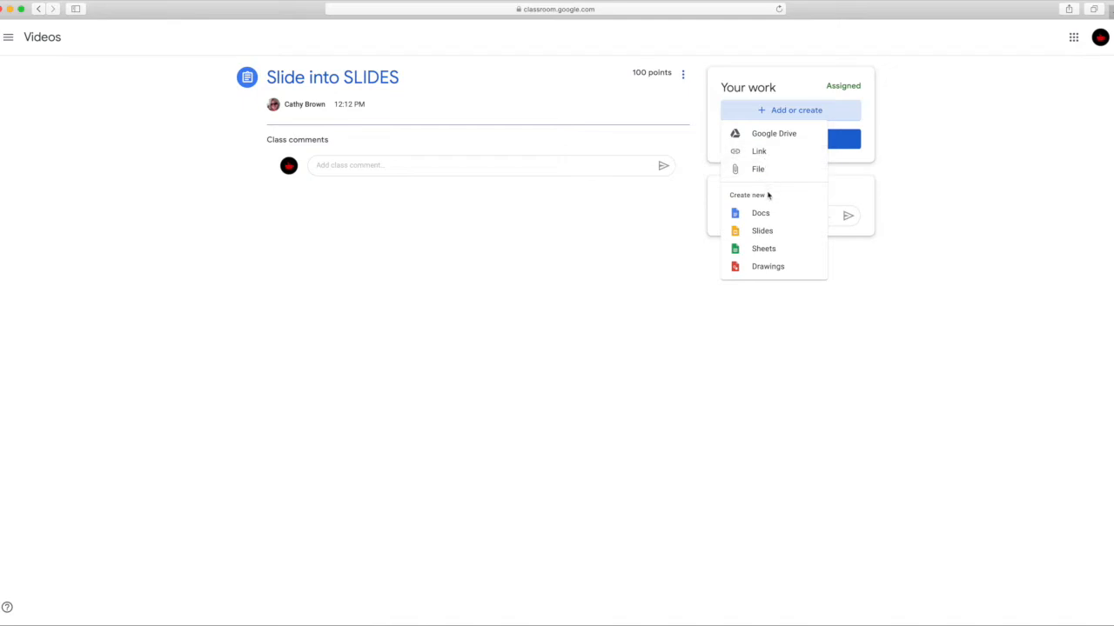
mouse_move(762, 231)
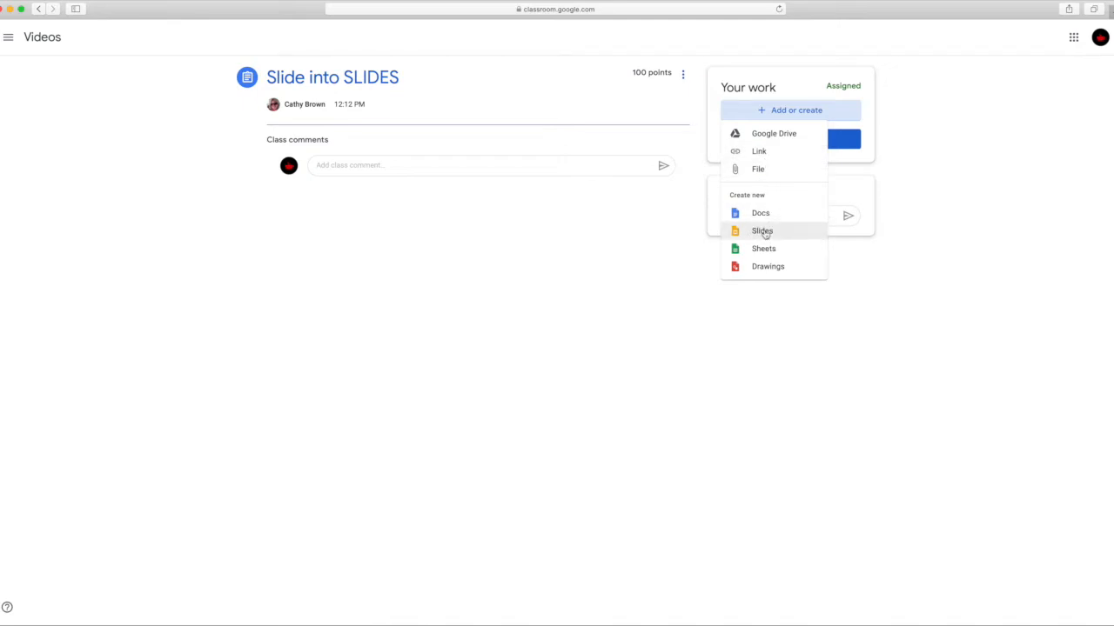
left_click(763, 229)
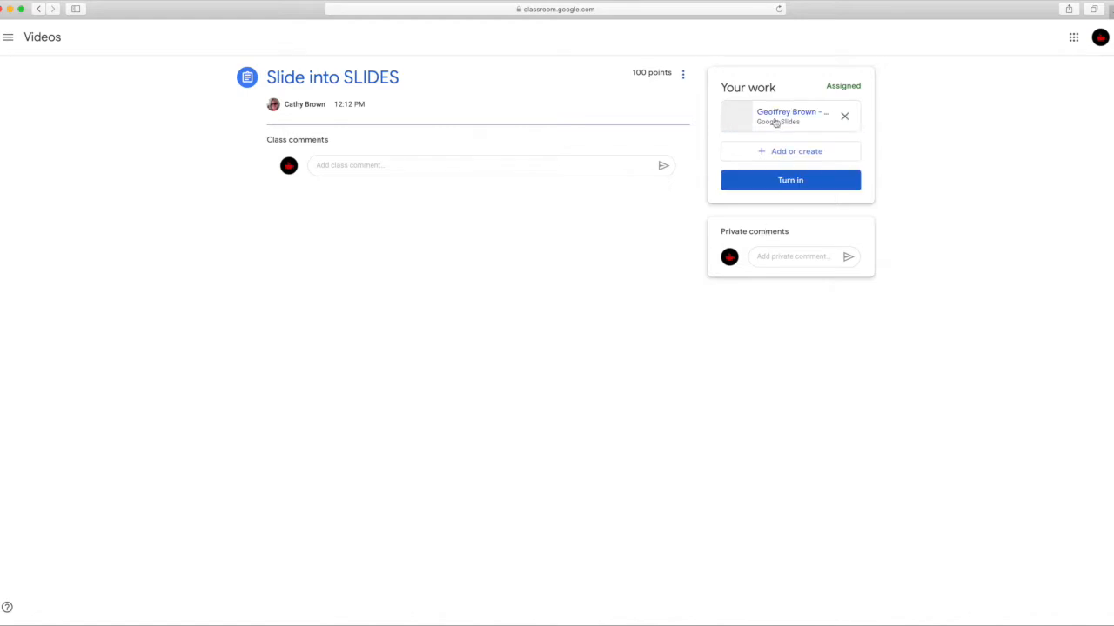
left_click(786, 114)
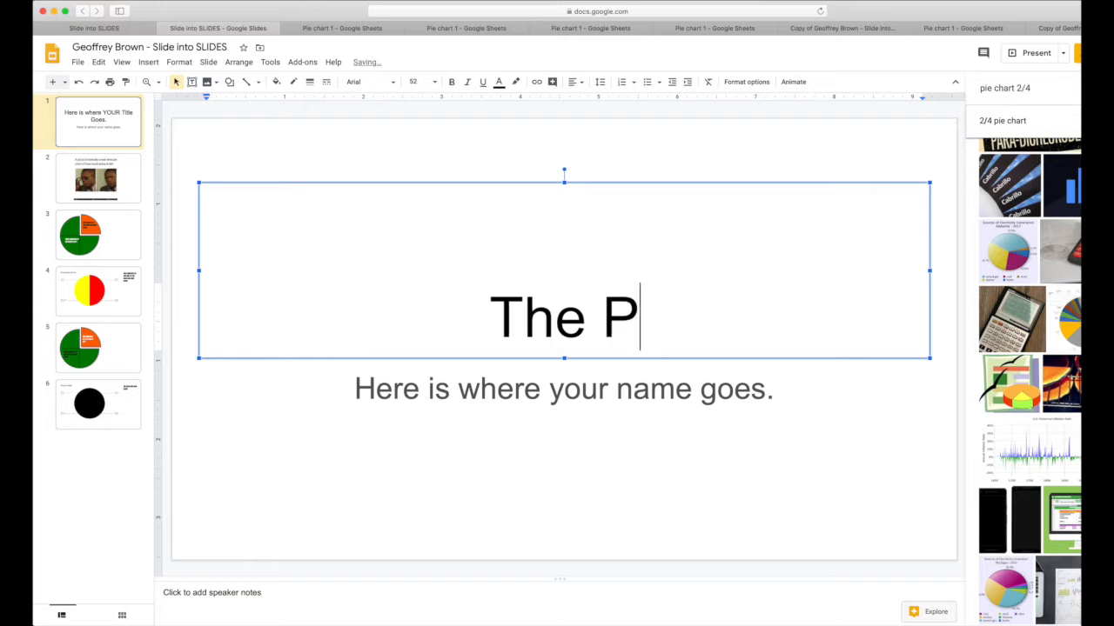
- Enter the title 'The Pizza has been Eaten', then move to the subtitle placeholder
type("izza has")
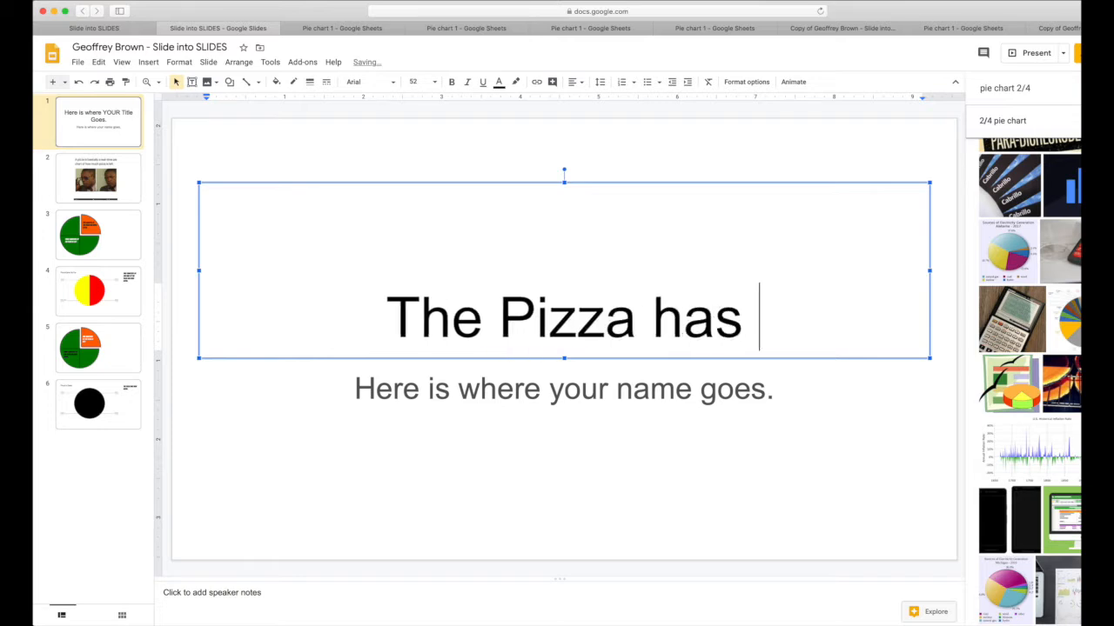
type("been E")
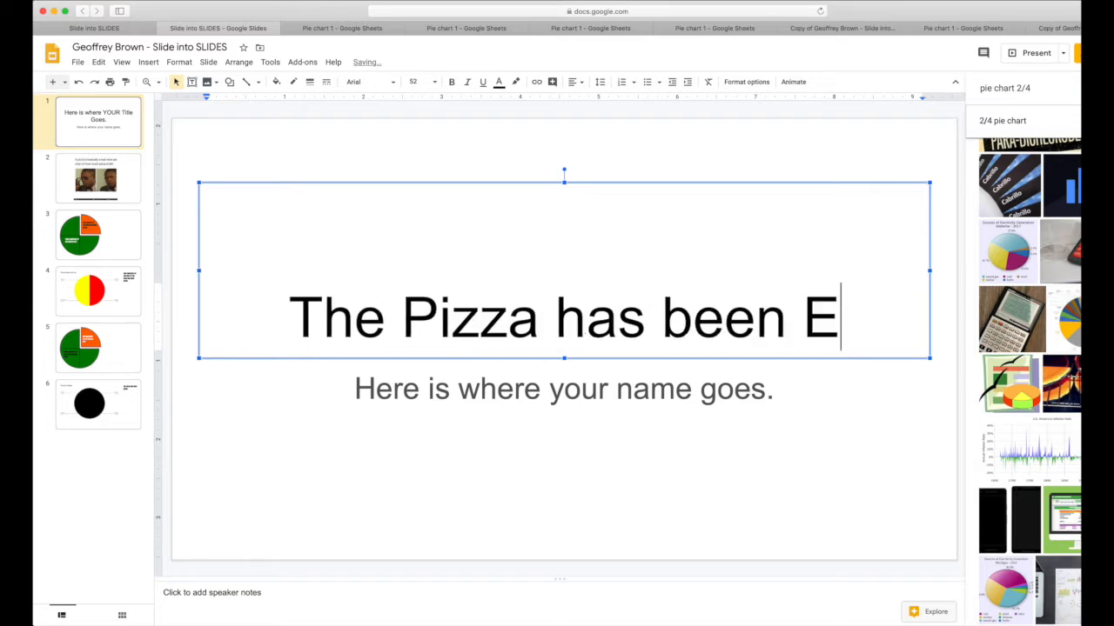
type("aten")
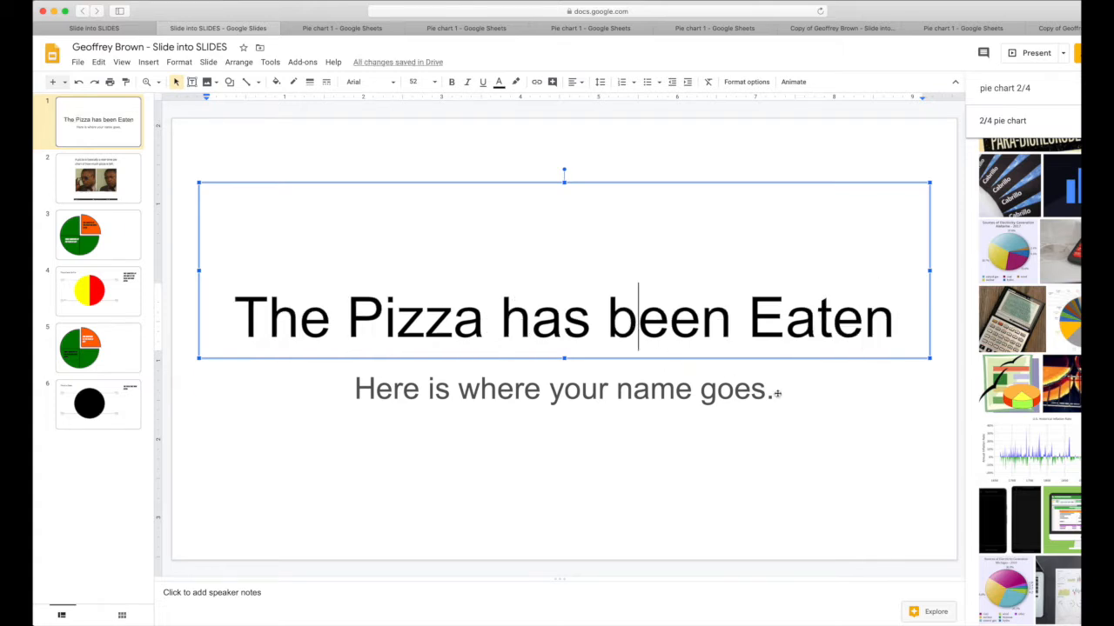
left_click(565, 390)
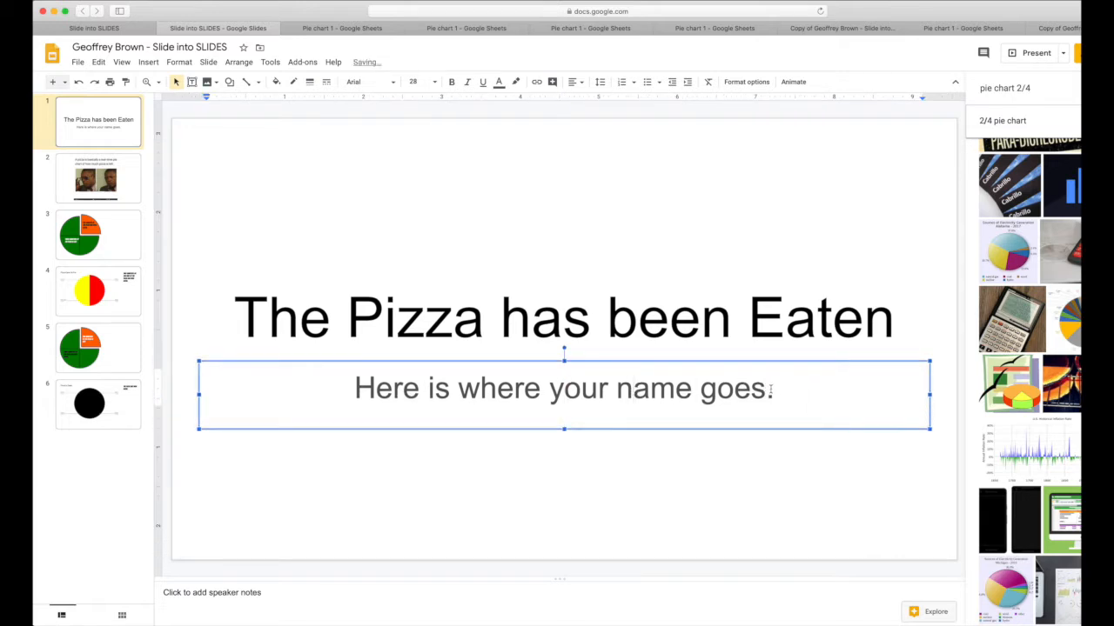
type("b")
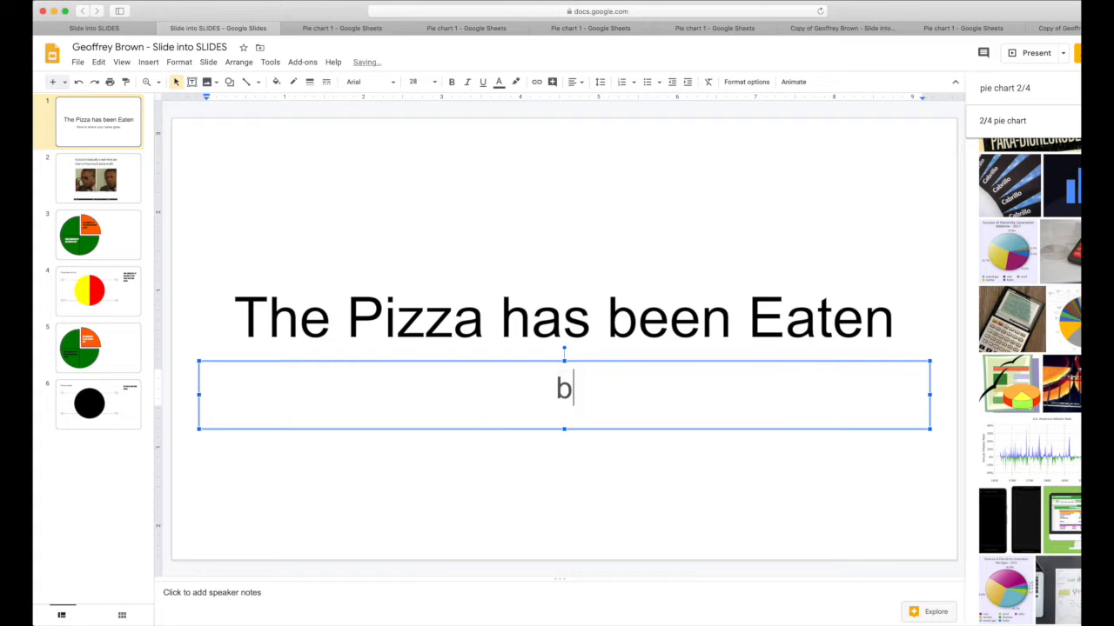
type("By Cathy B")
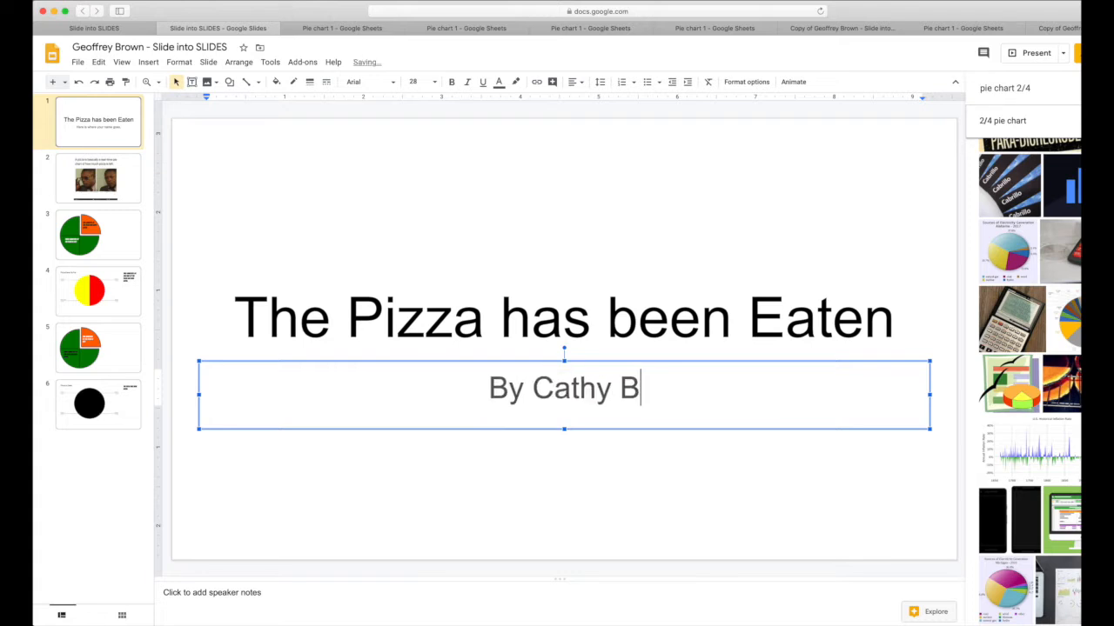
type("rown 4M")
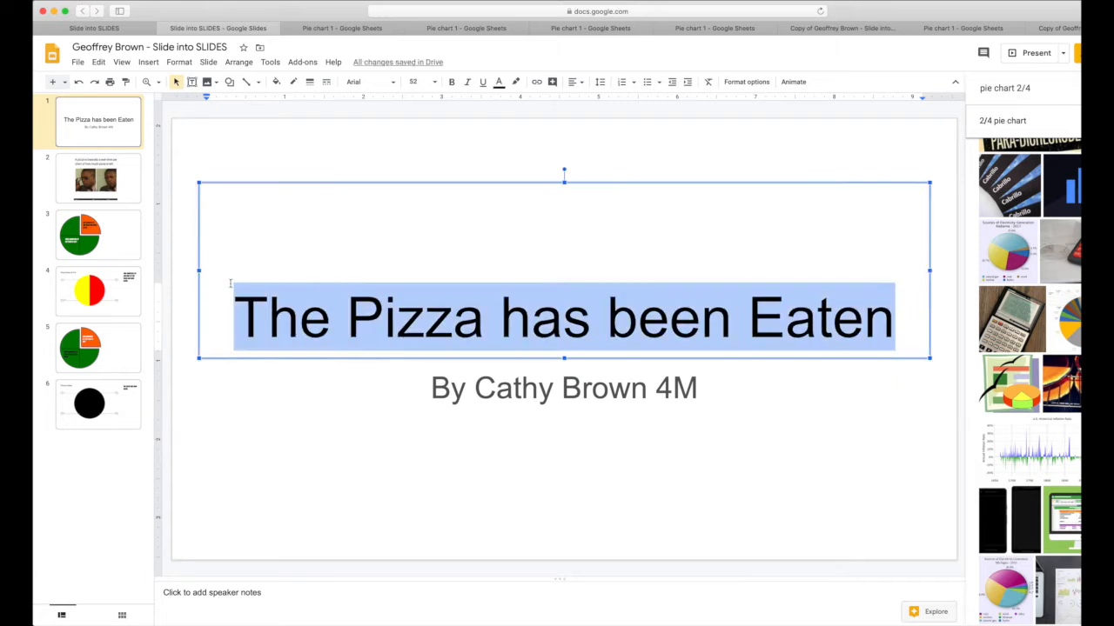
mouse_move(394, 82)
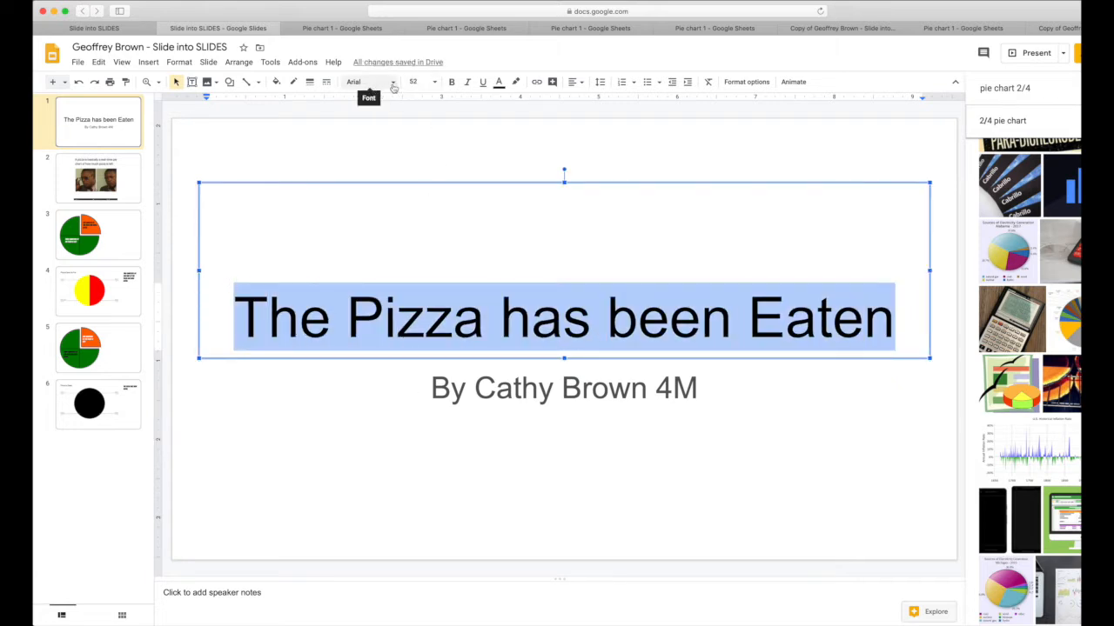
- Apply the Lobster script font to the title and enlarge it considerably
left_click(369, 82)
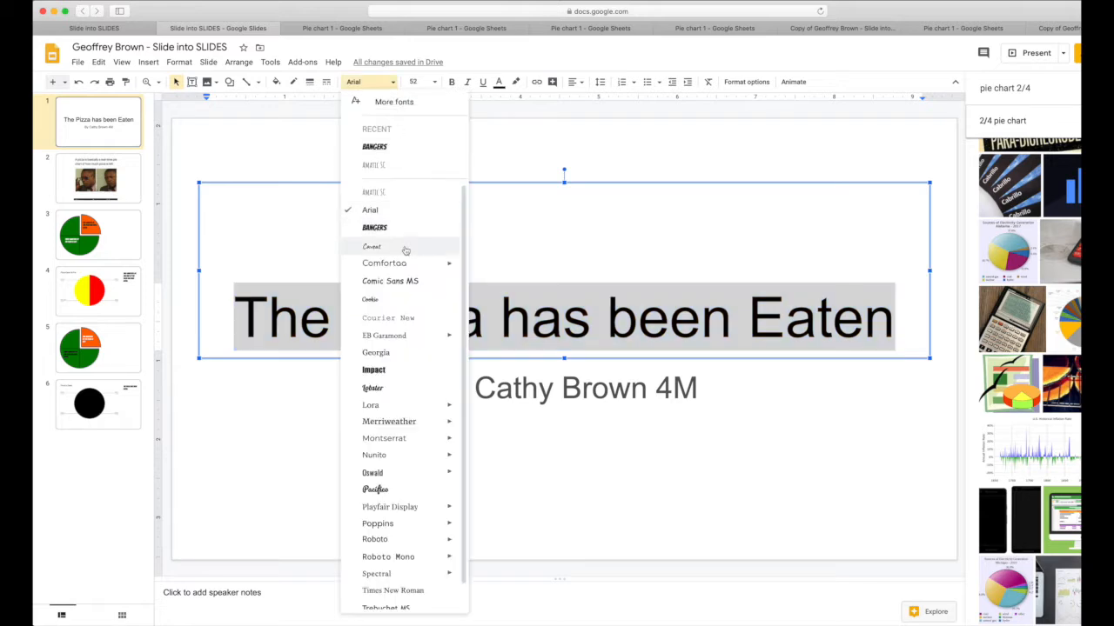
left_click(371, 388)
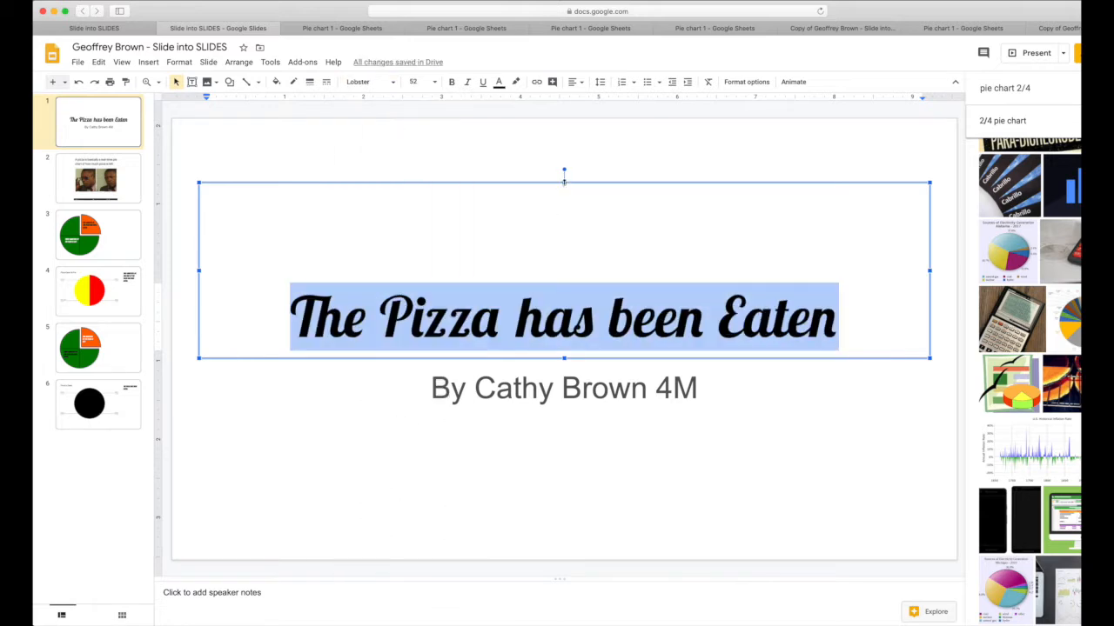
left_click(414, 82)
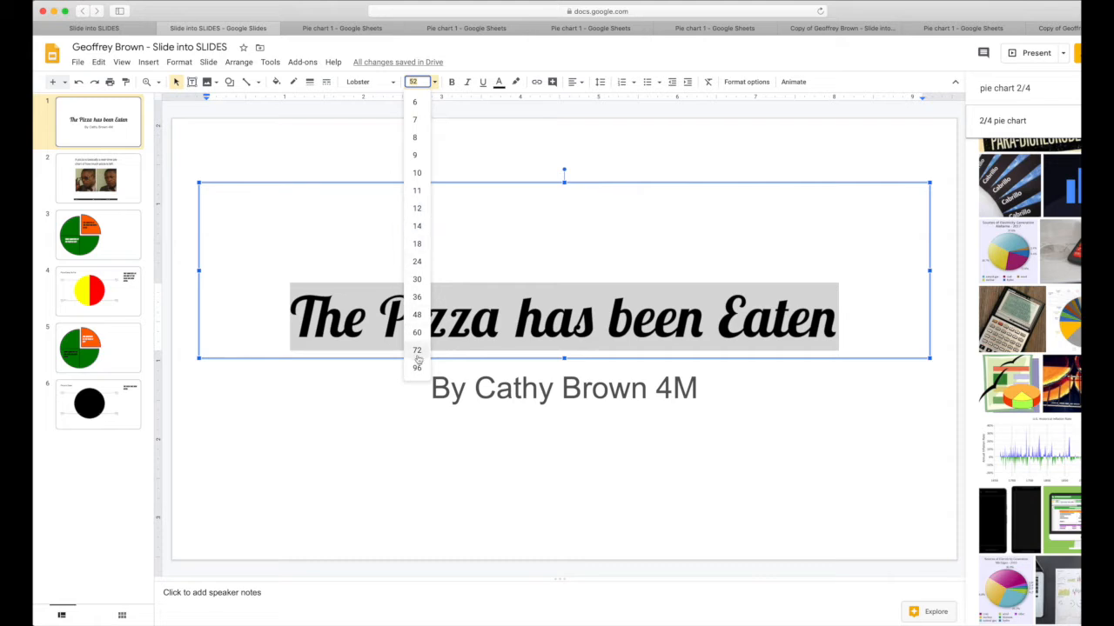
left_click(414, 369)
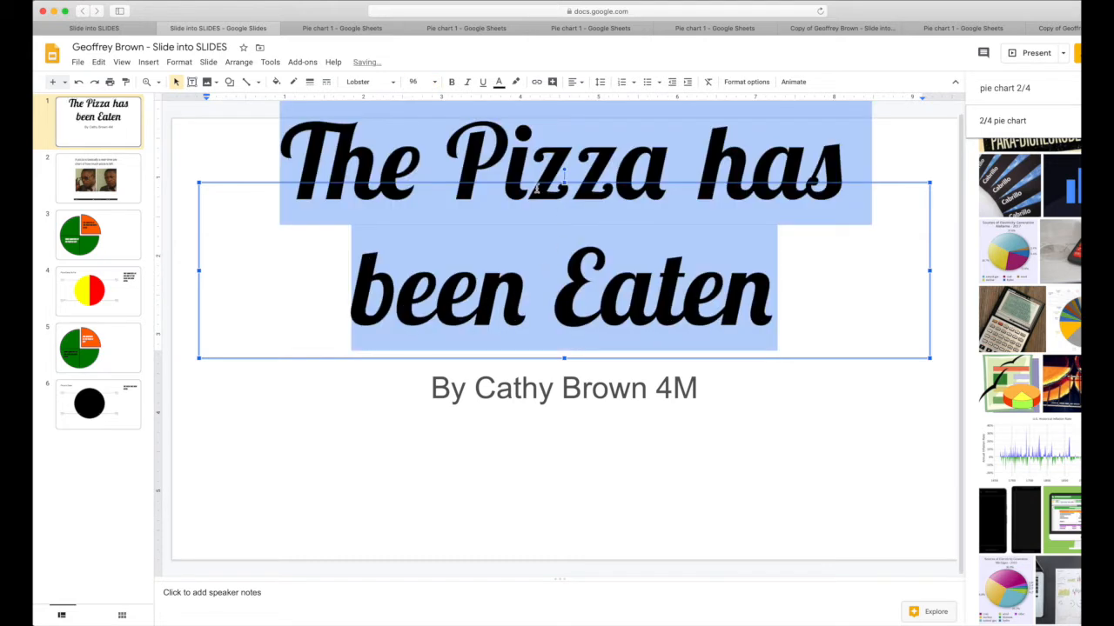
mouse_move(578, 195)
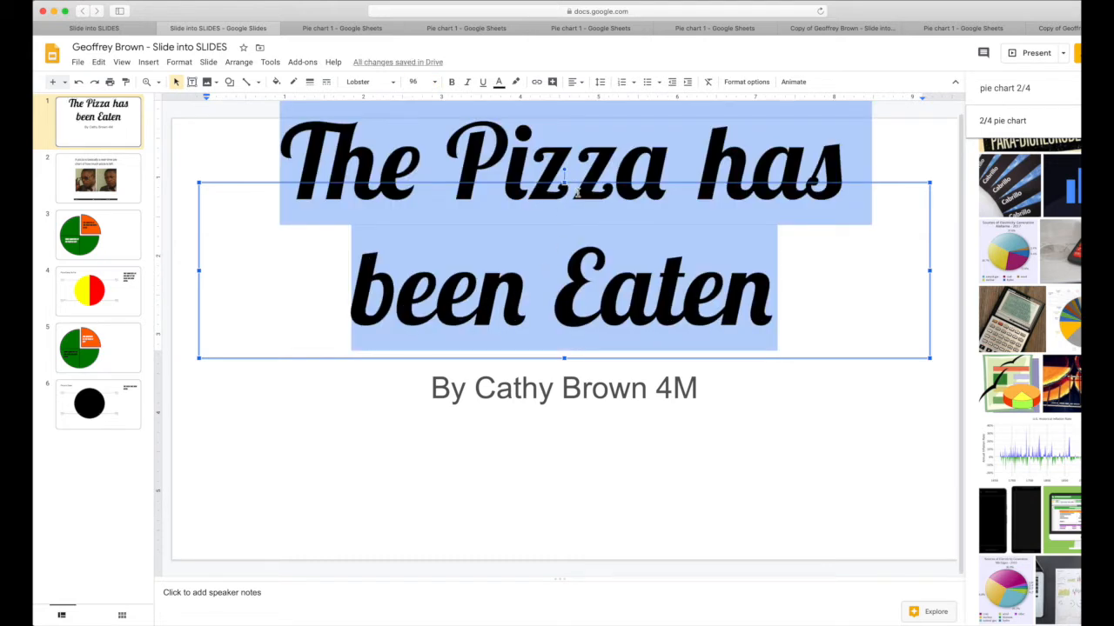
left_click(564, 401)
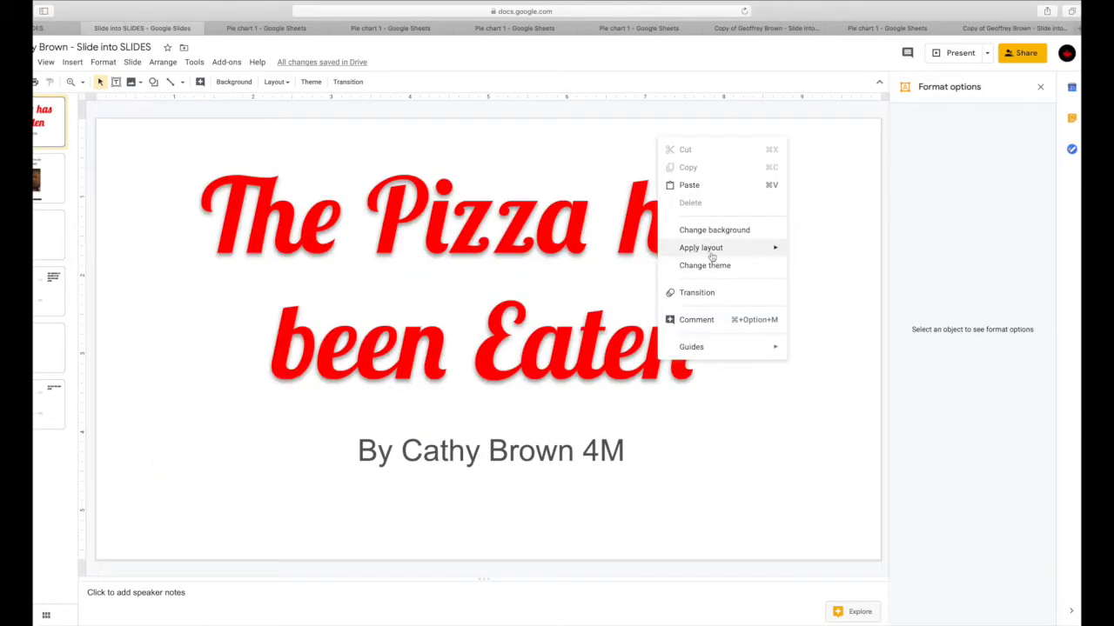
mouse_move(714, 229)
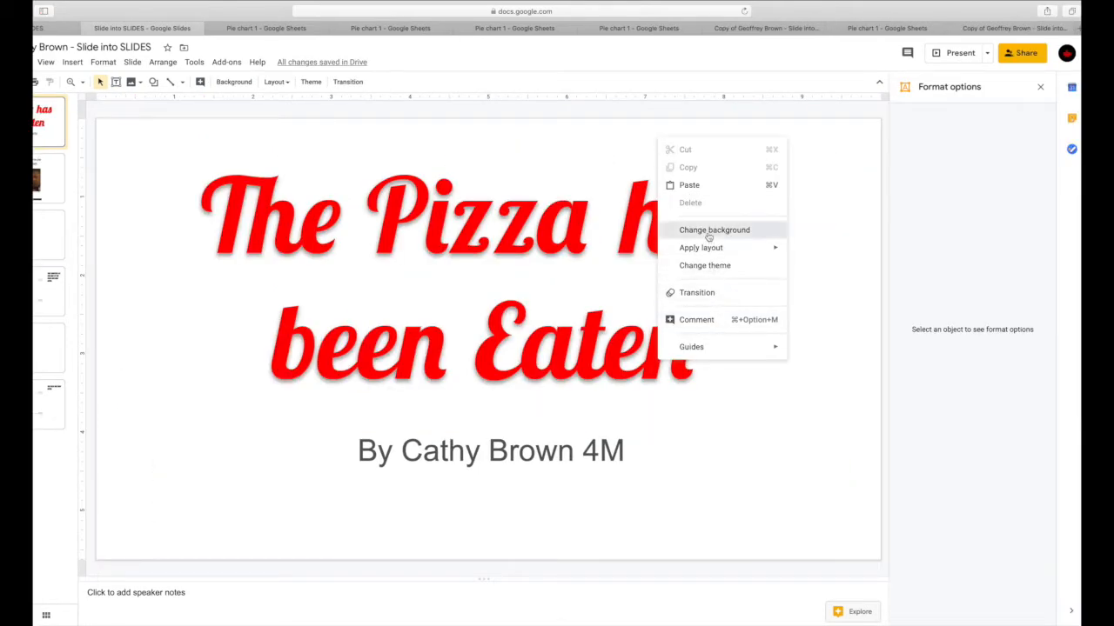
- In Change background, run a Google Image Search for 'pizza' and browse results
left_click(714, 230)
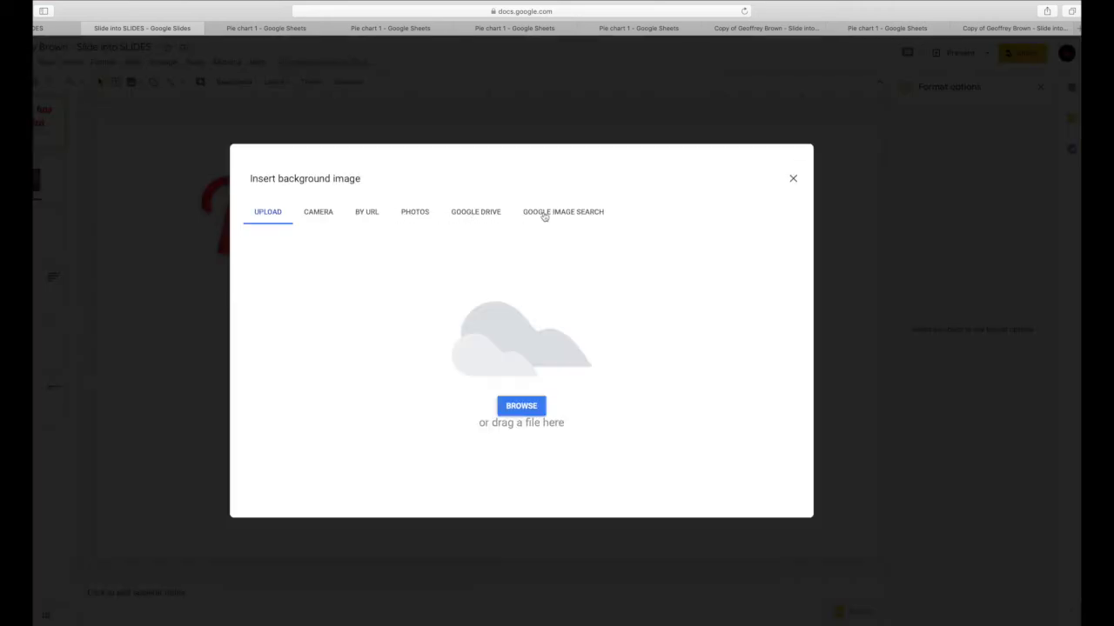
left_click(564, 212)
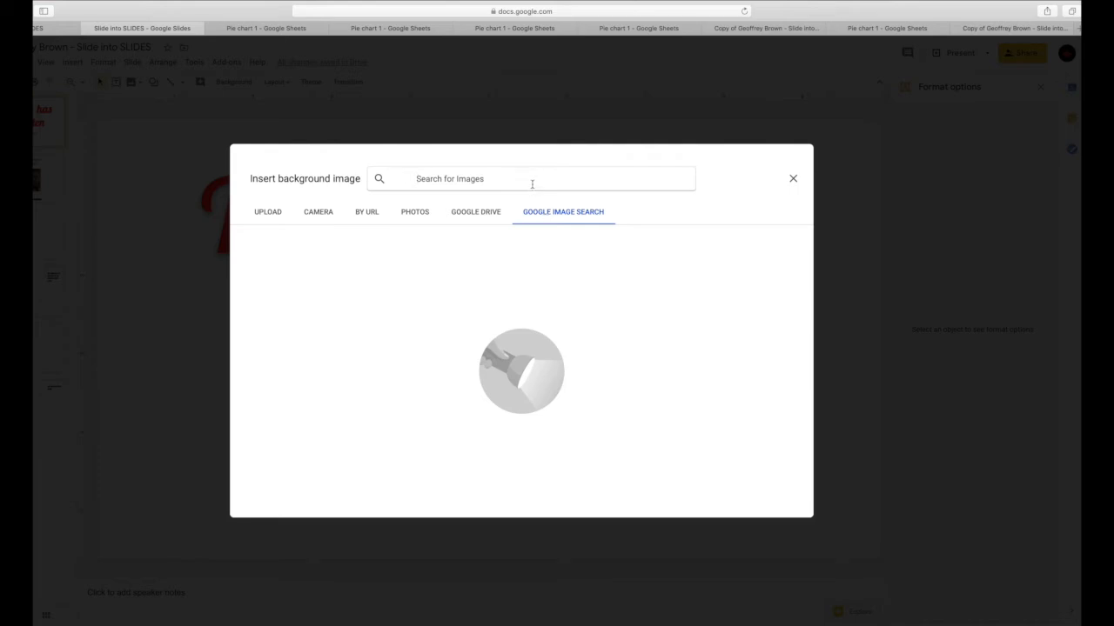
type("pizza")
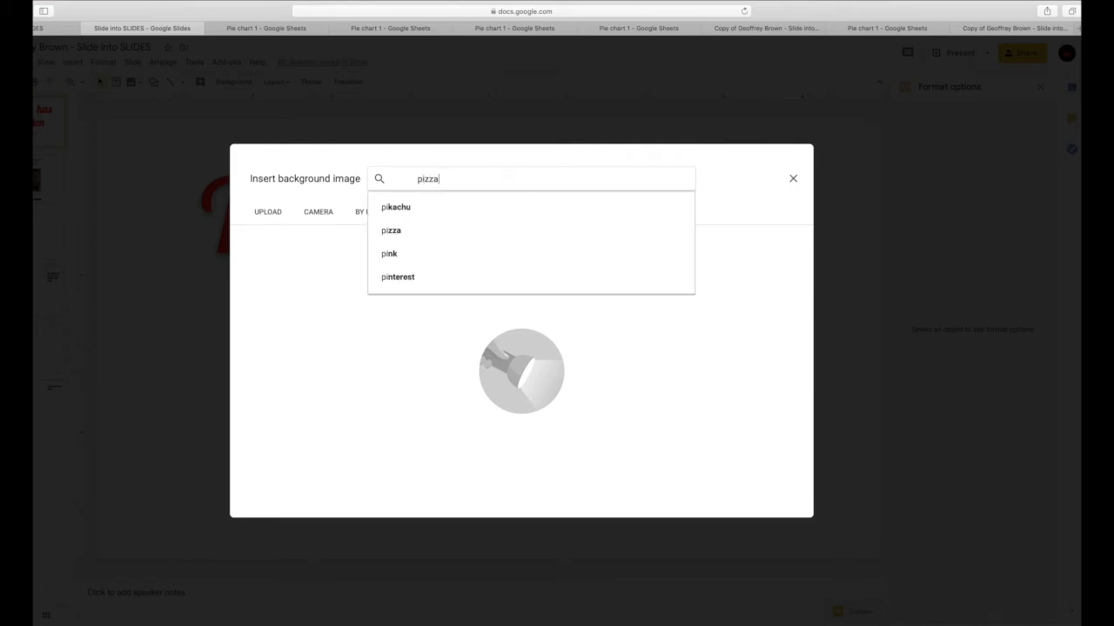
key("Enter")
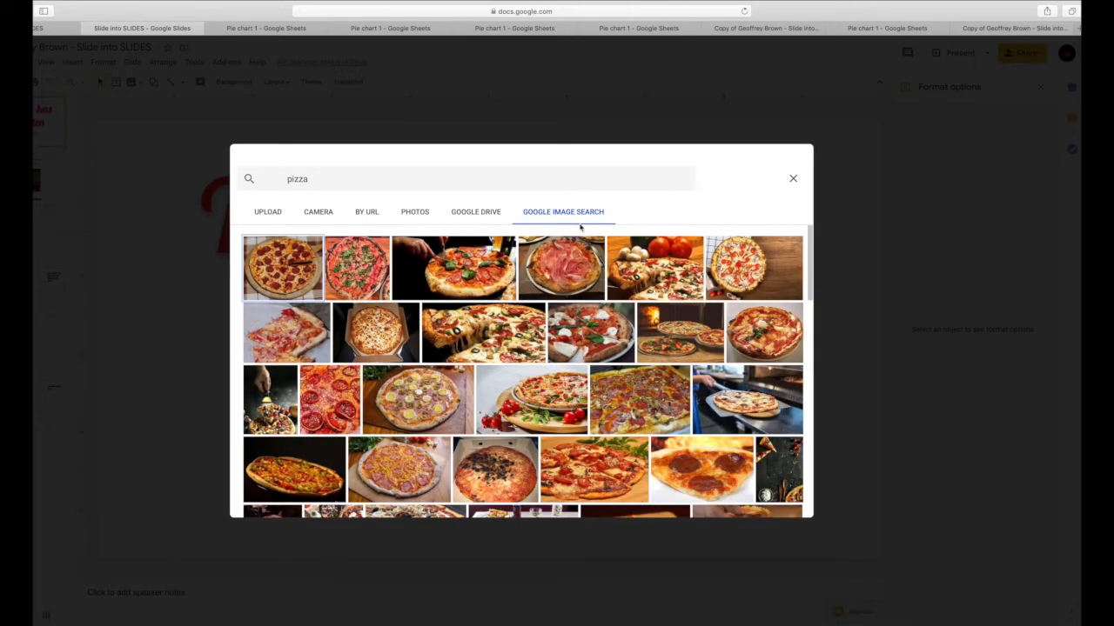
scroll("down", 3)
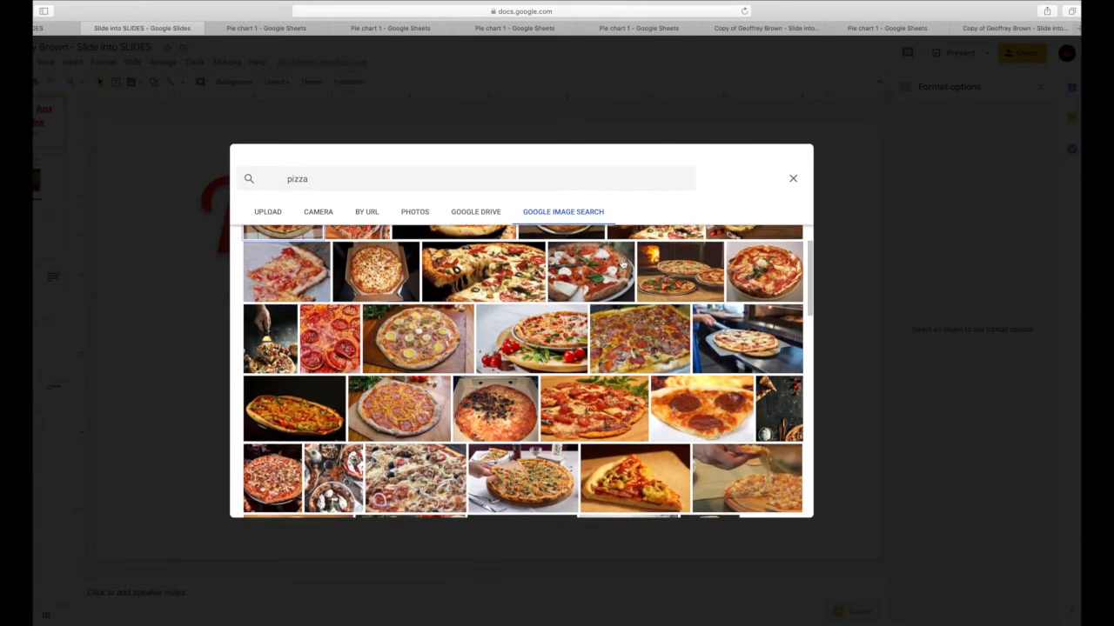
scroll("down", 3)
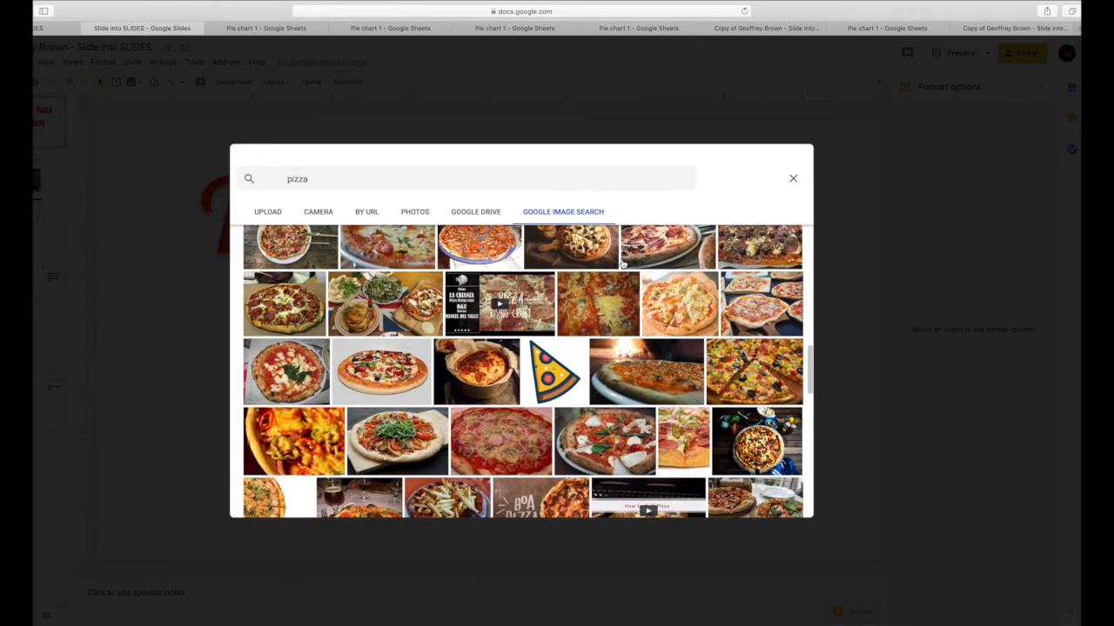
- Insert a chosen pizza photo as the title slide's background and confirm
left_click(442, 306)
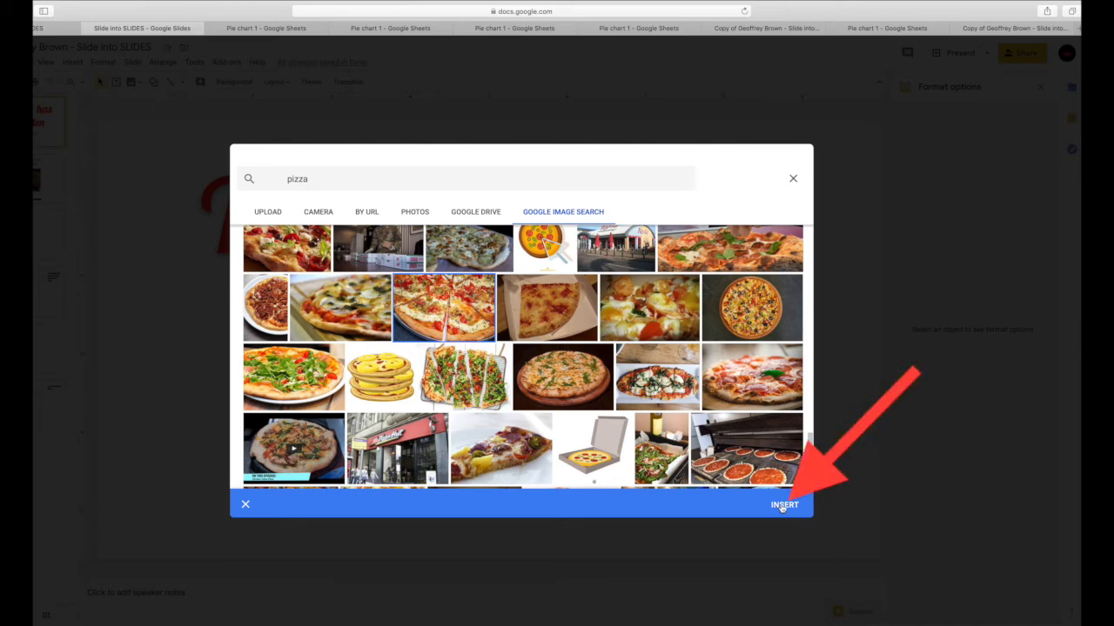
left_click(783, 503)
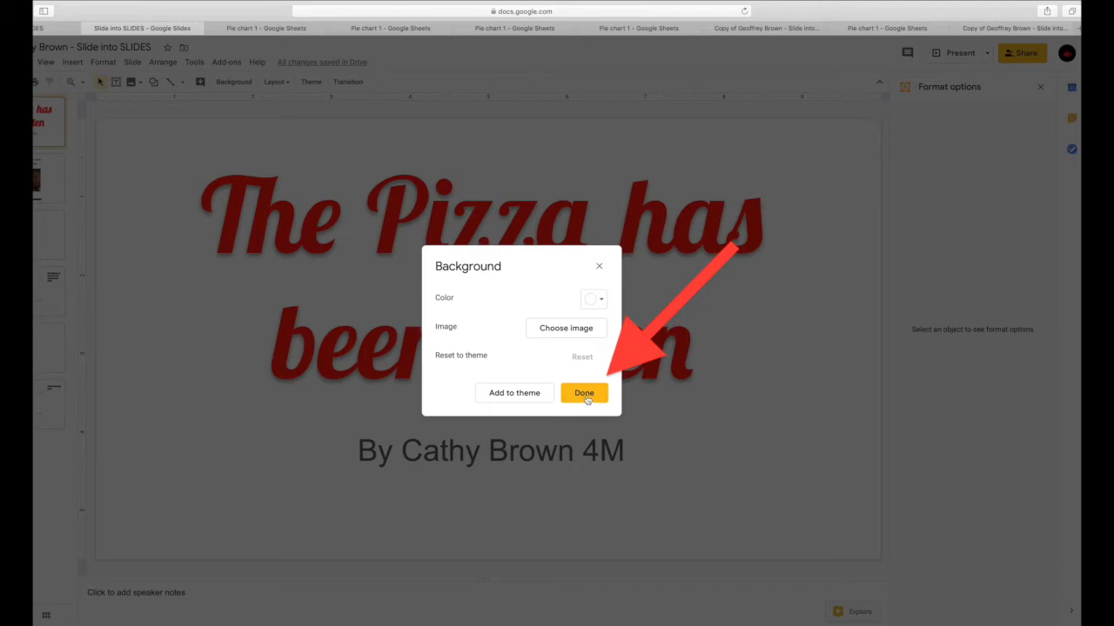
left_click(583, 393)
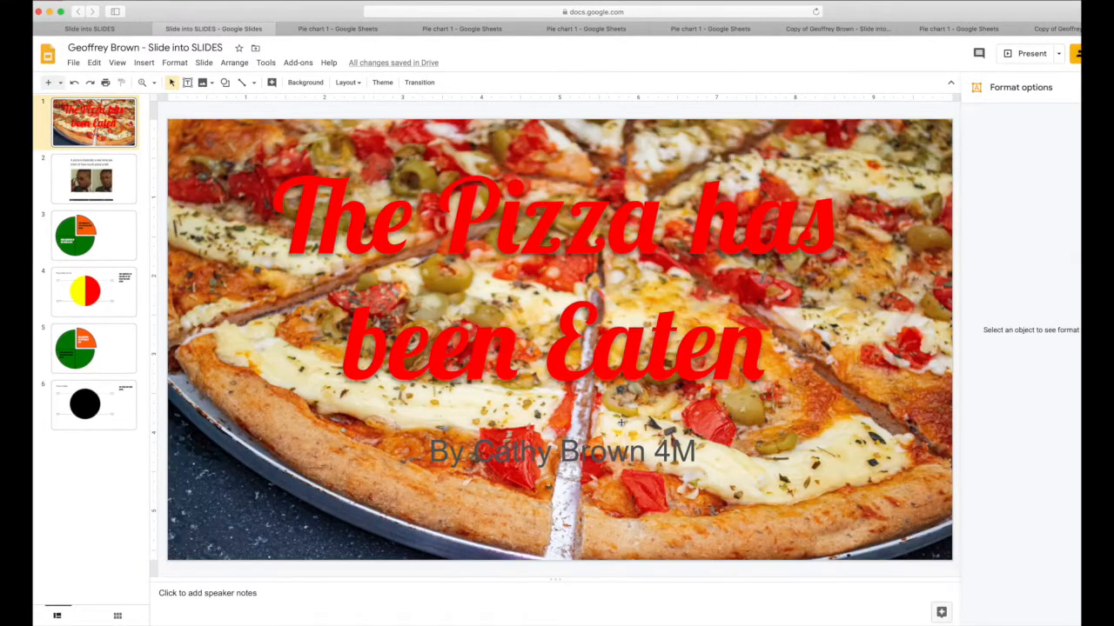
- Make the title text black and switch its font to Impact
left_click(557, 296)
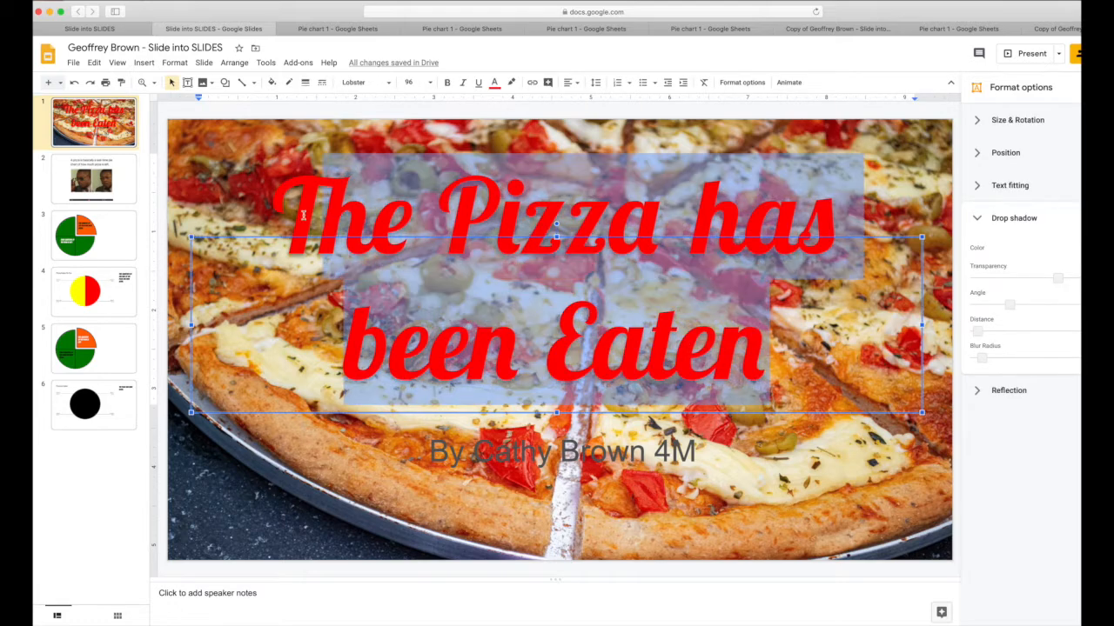
left_click(496, 83)
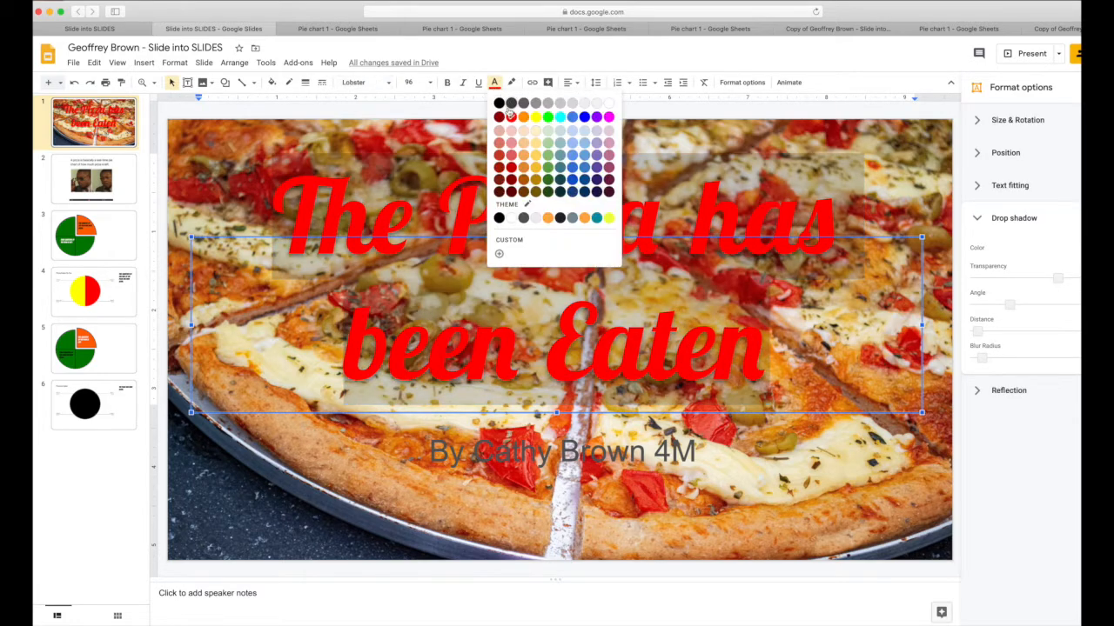
left_click(500, 115)
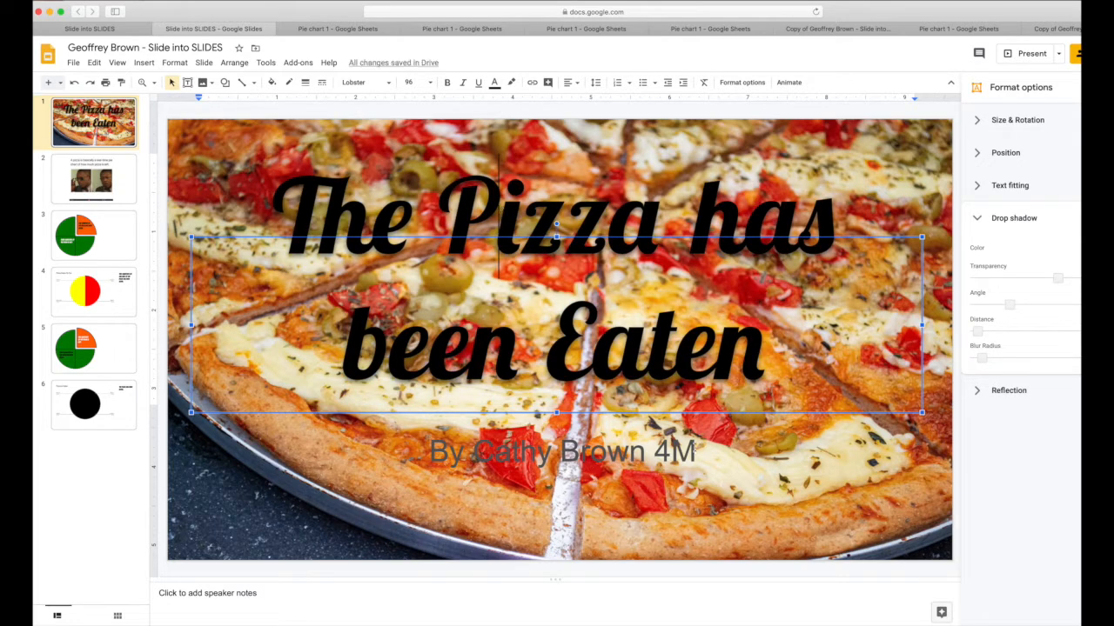
left_click(247, 82)
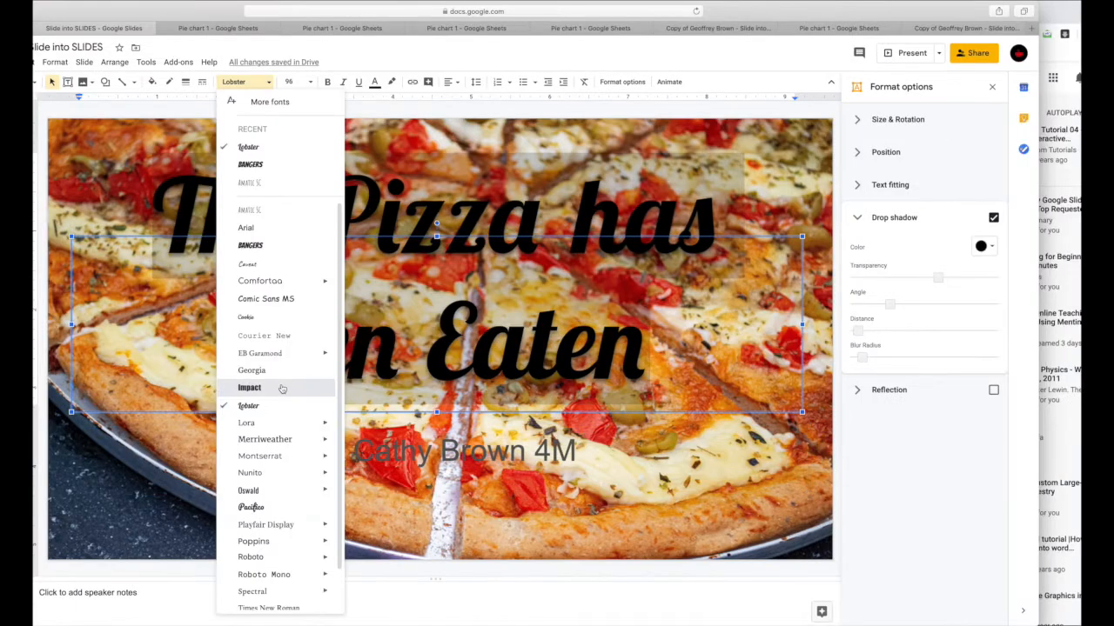
left_click(249, 388)
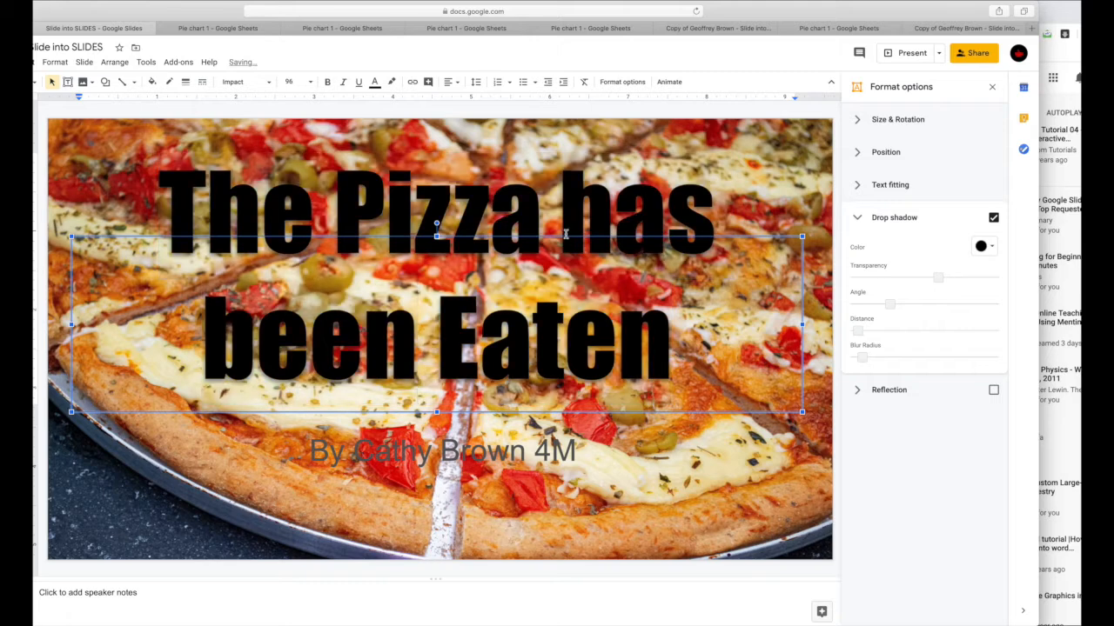
mouse_move(842, 268)
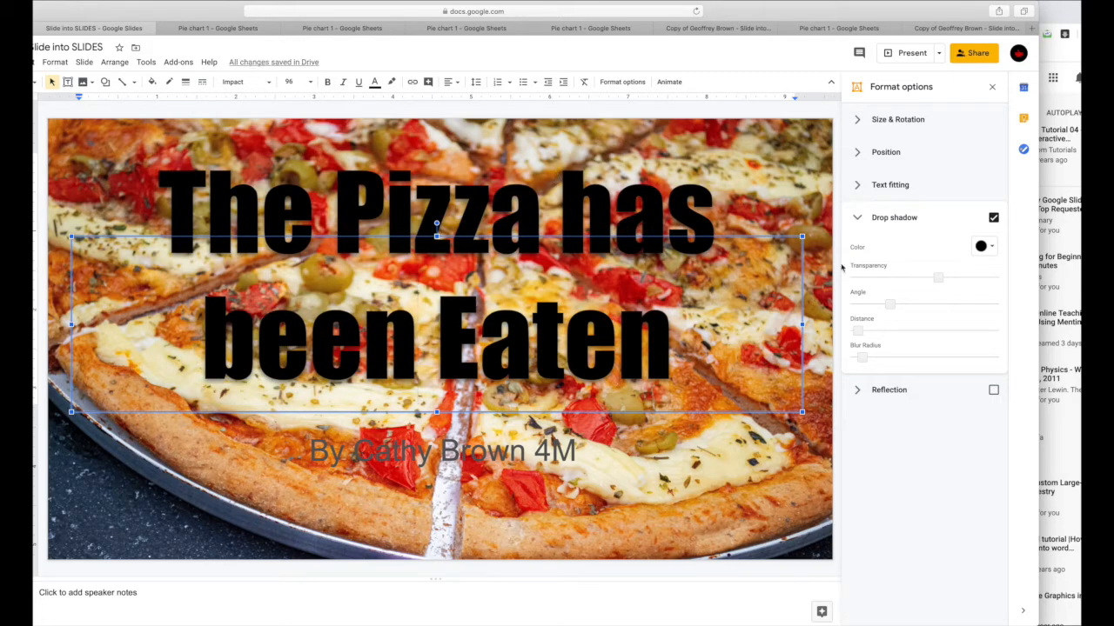
- Set the title's drop shadow colour to red, then pick a different shadow colour
left_click(992, 247)
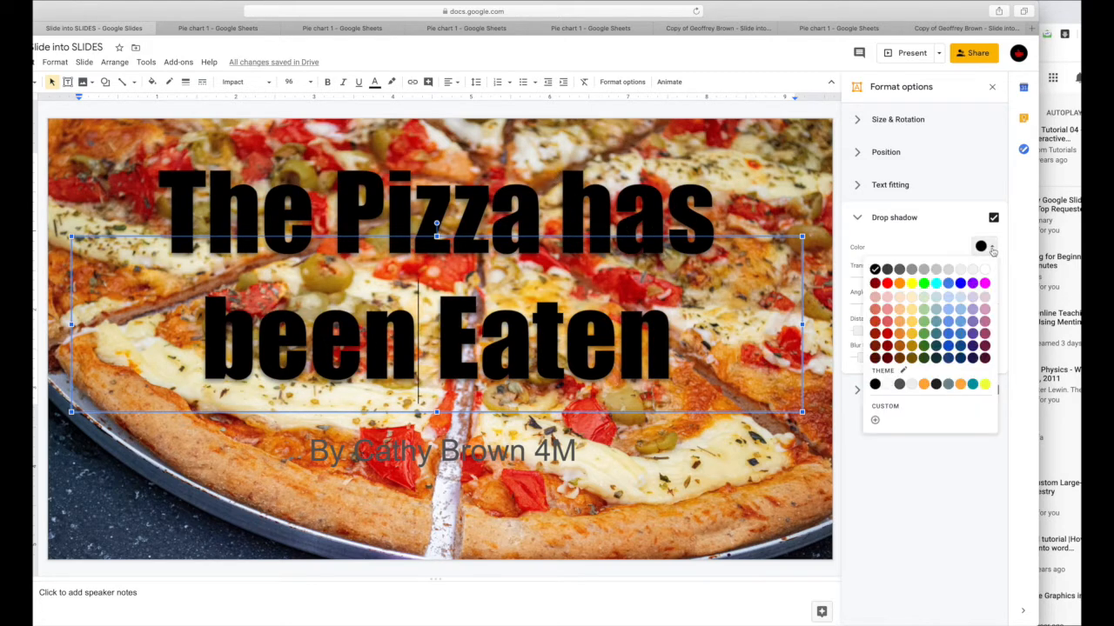
left_click(884, 282)
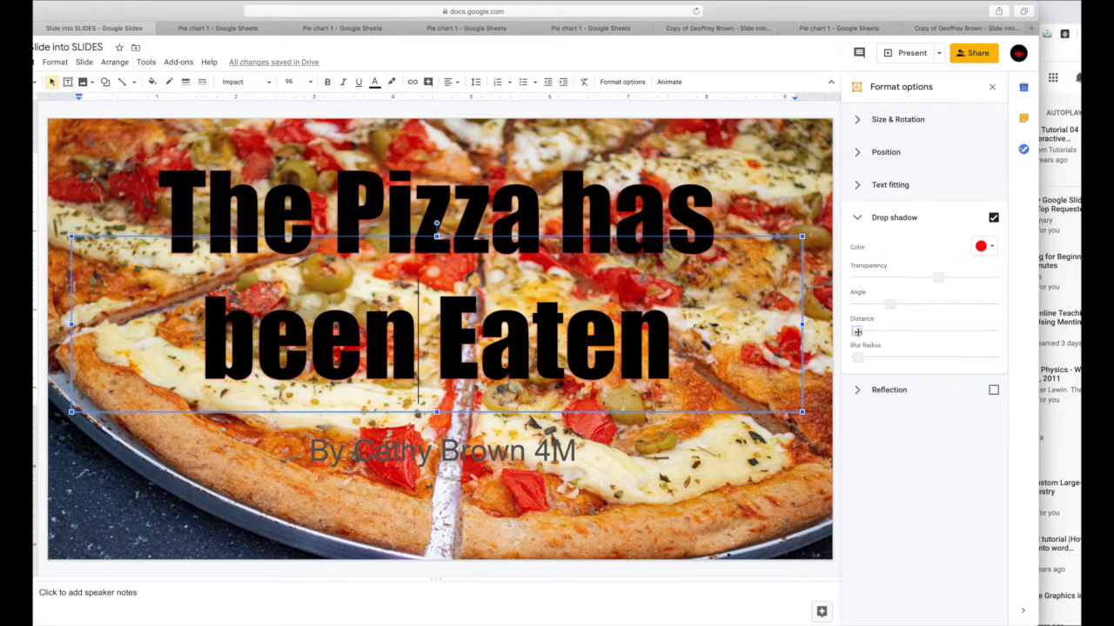
left_click(980, 247)
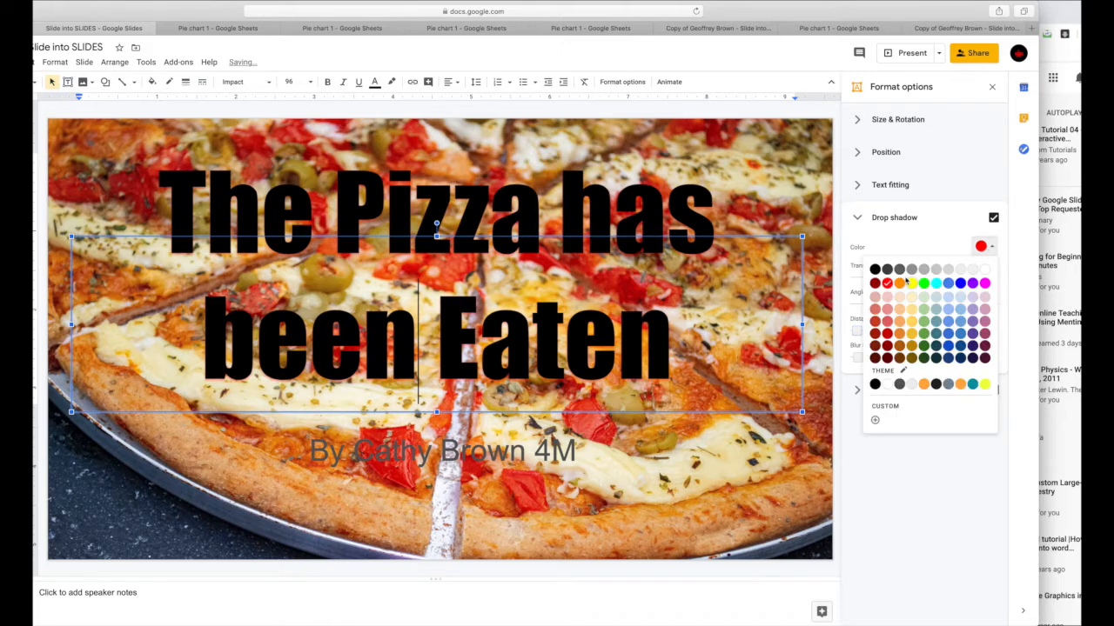
left_click(873, 268)
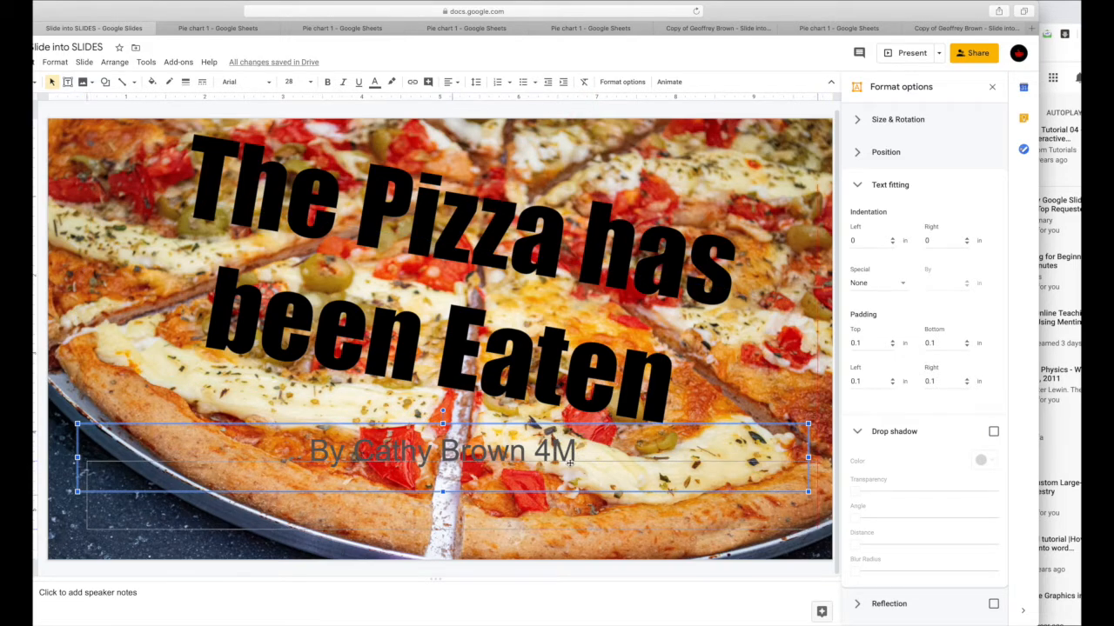
- Make the author line bold and white, then move to the second slide
left_click_drag(442, 459, 449, 520)
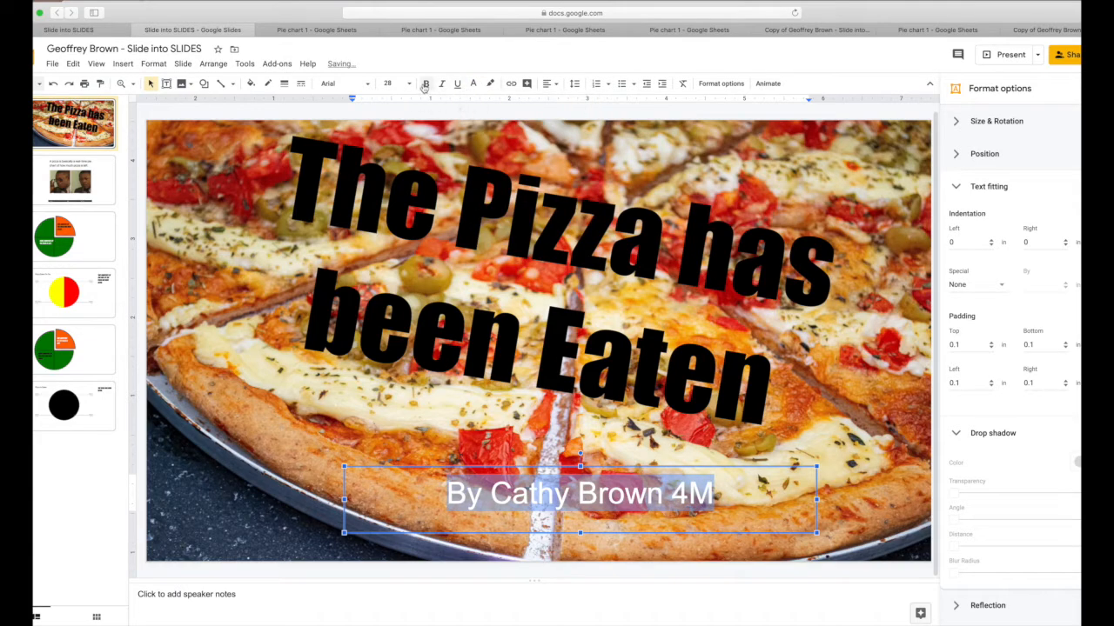
left_click(423, 84)
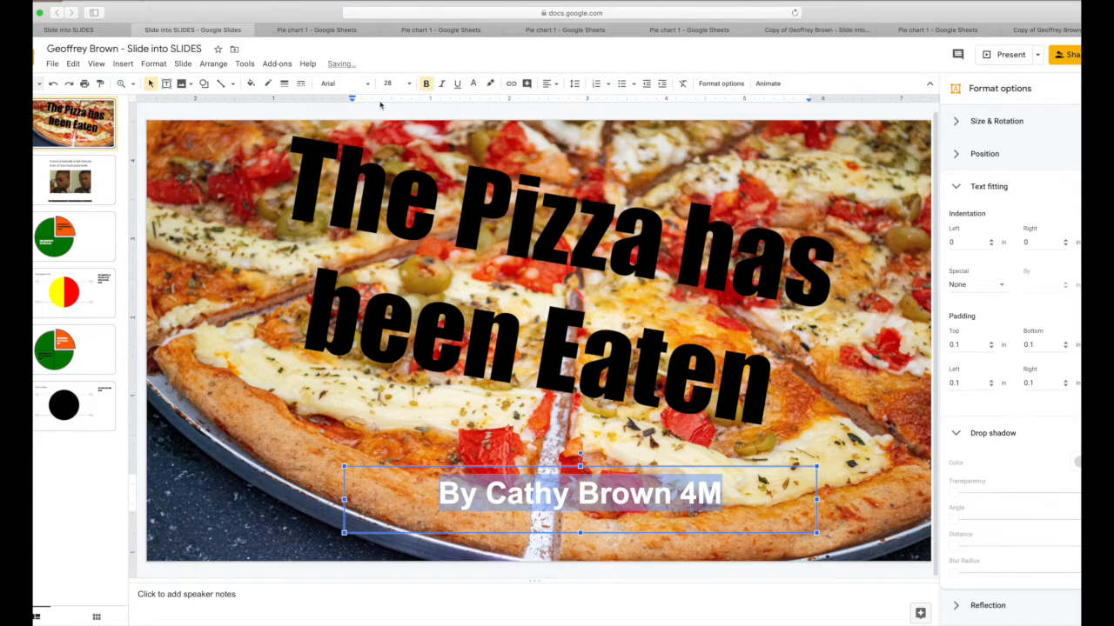
left_click(341, 84)
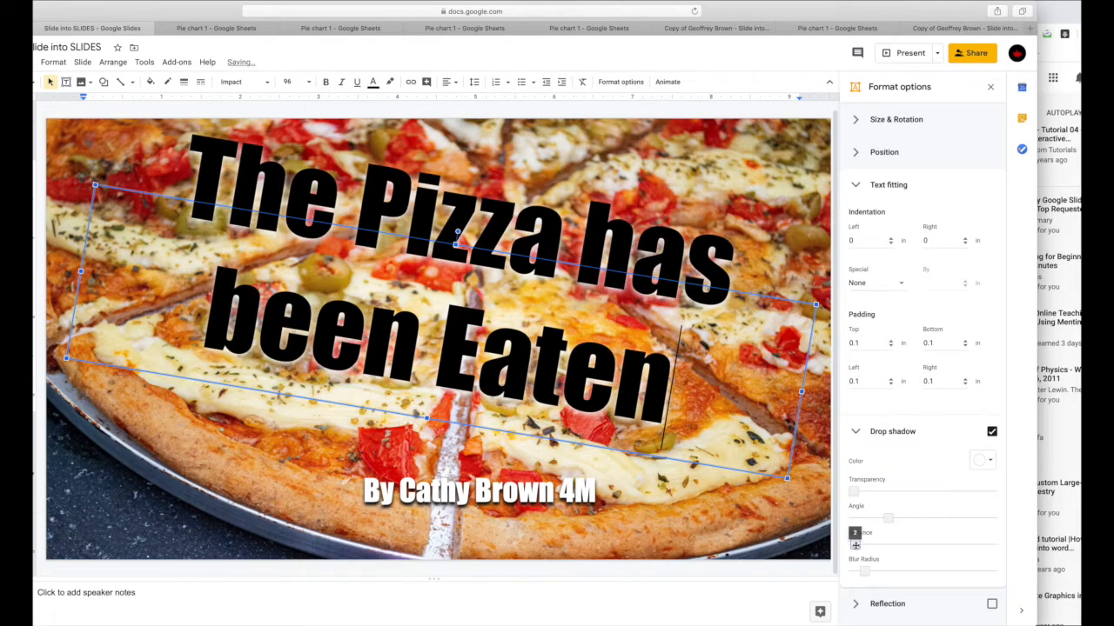
left_click(111, 178)
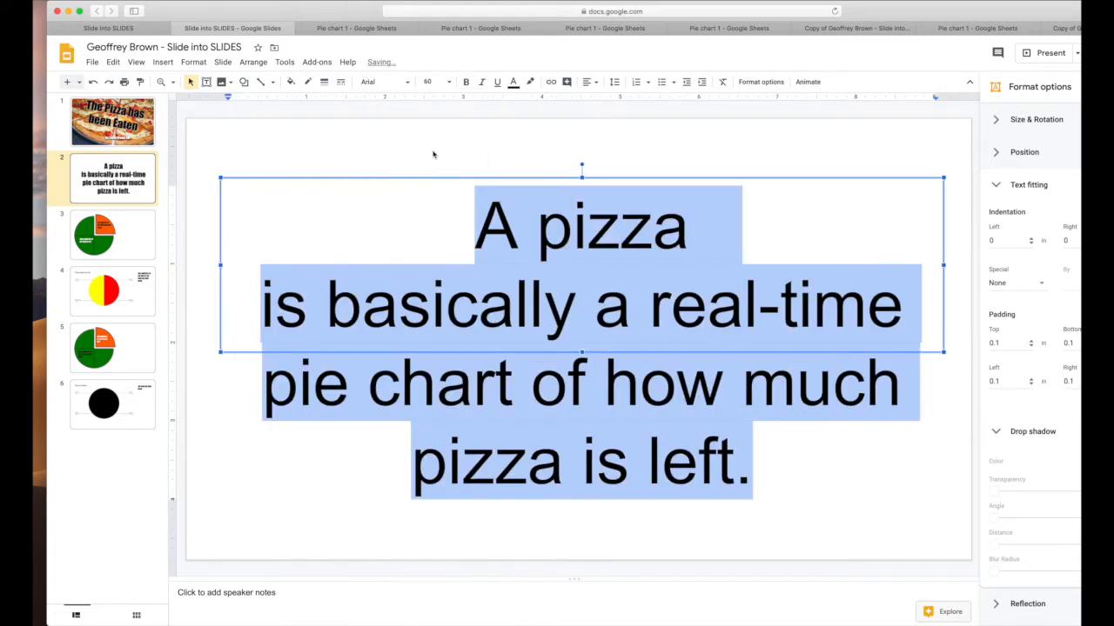
- Bold the quote, retype PIZZA in capitals, enlarge its line and shrink the last line
left_click(463, 84)
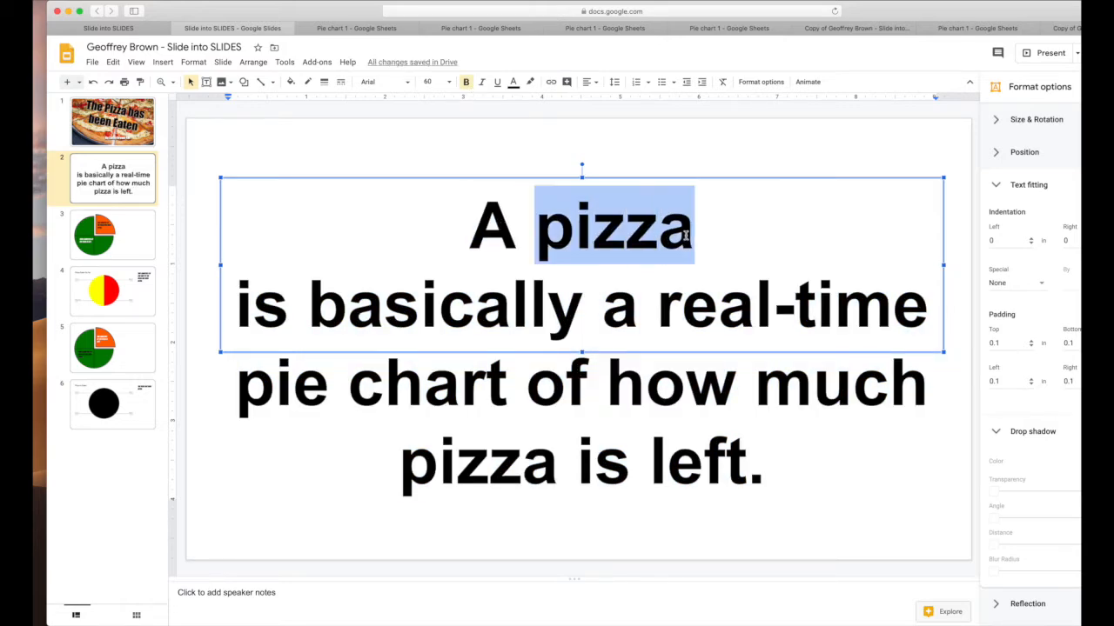
type("PIZZA")
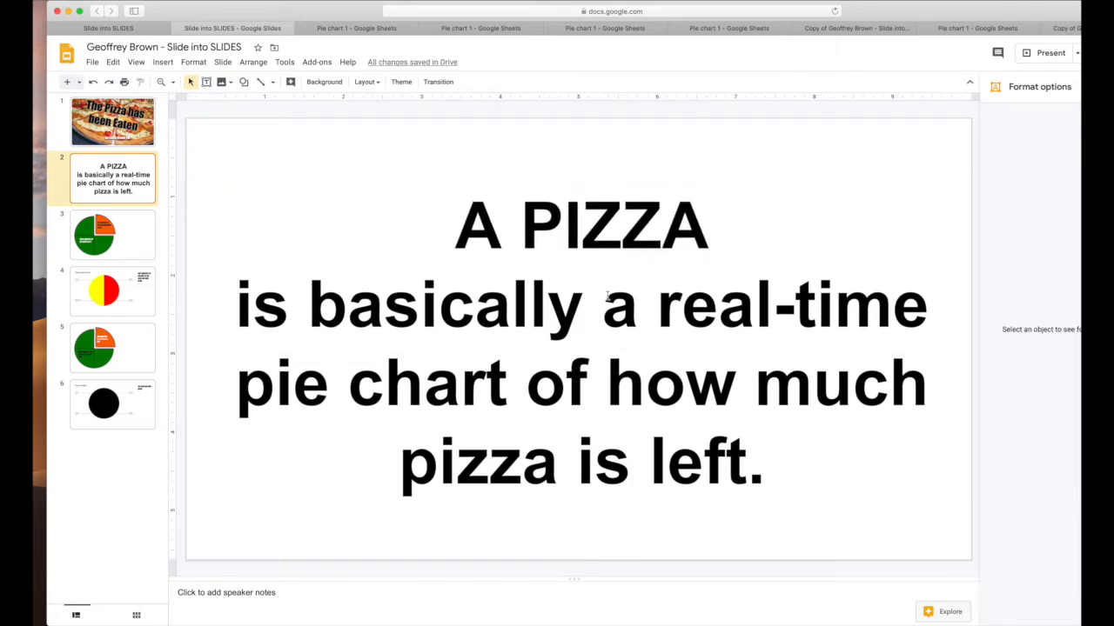
mouse_move(605, 306)
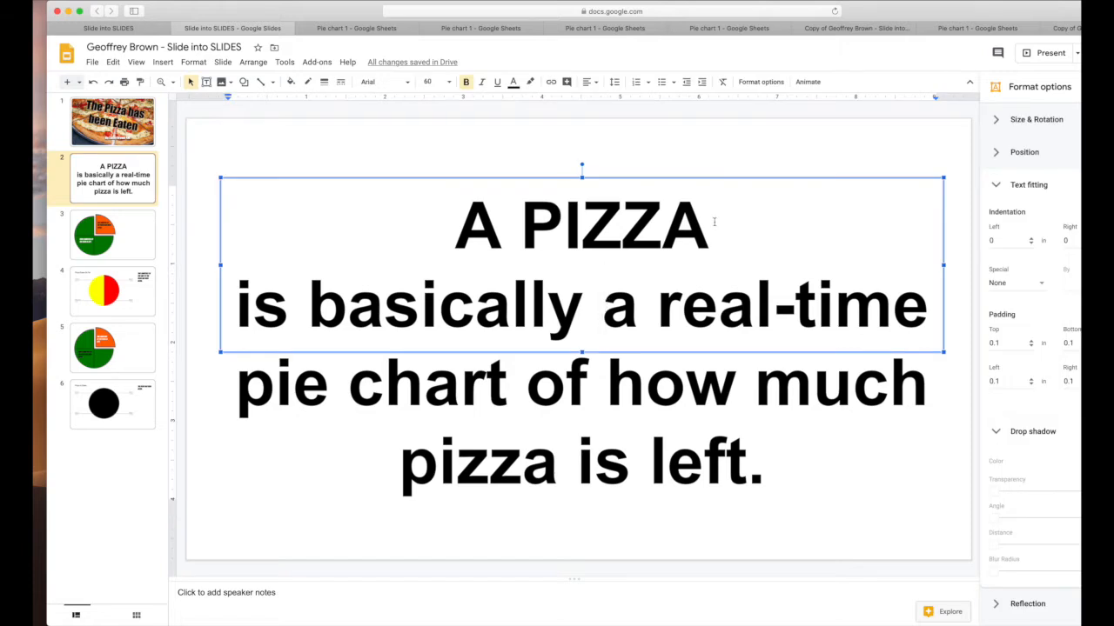
left_click(437, 82)
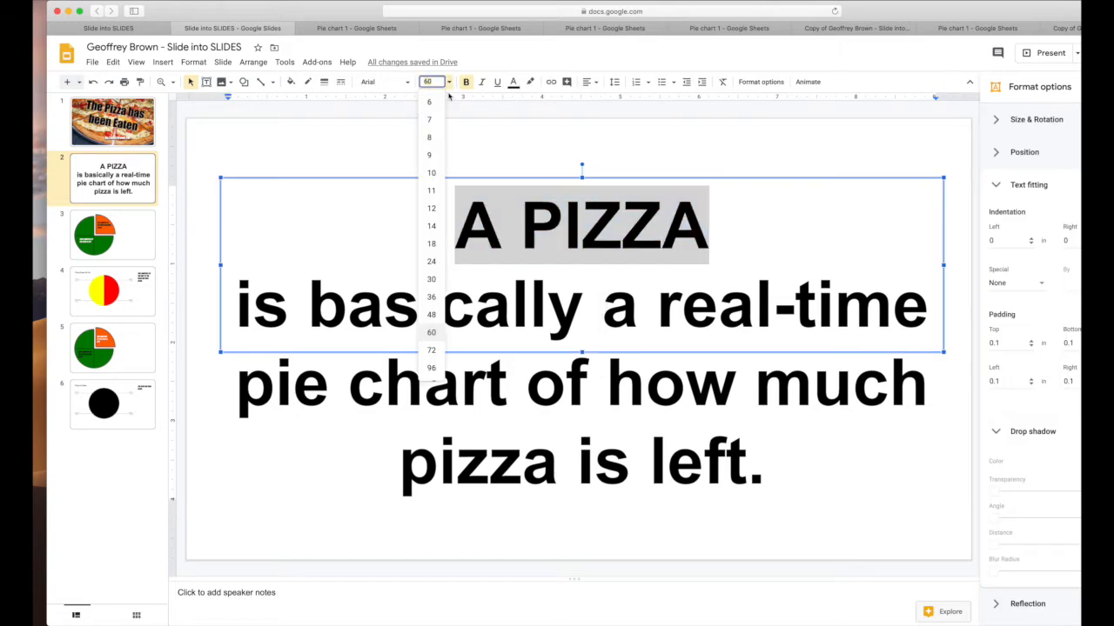
left_click(431, 369)
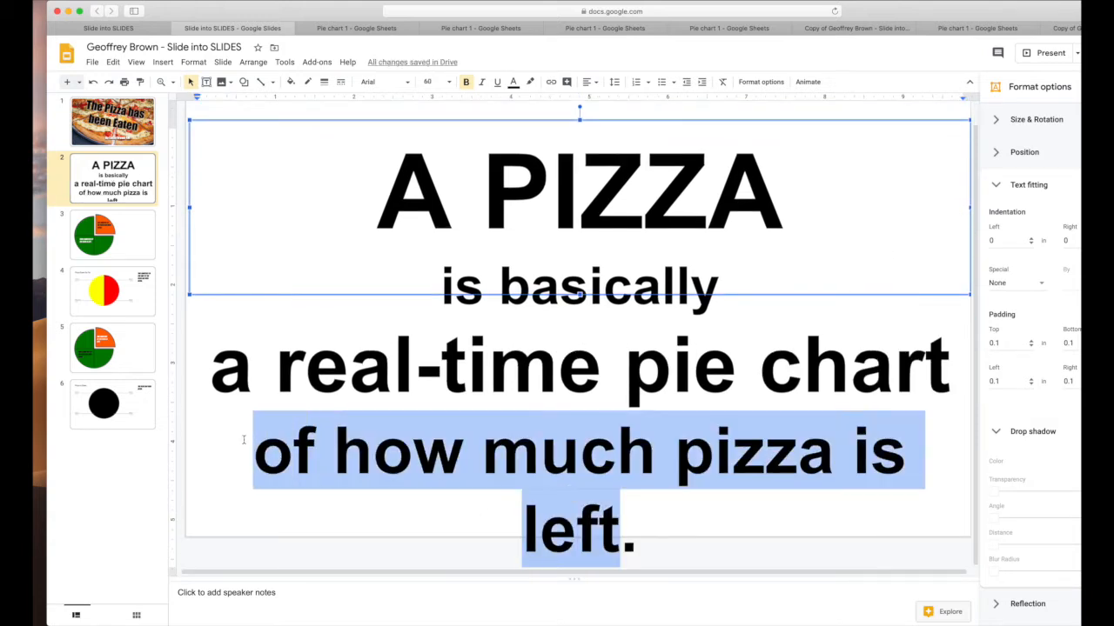
left_click(449, 81)
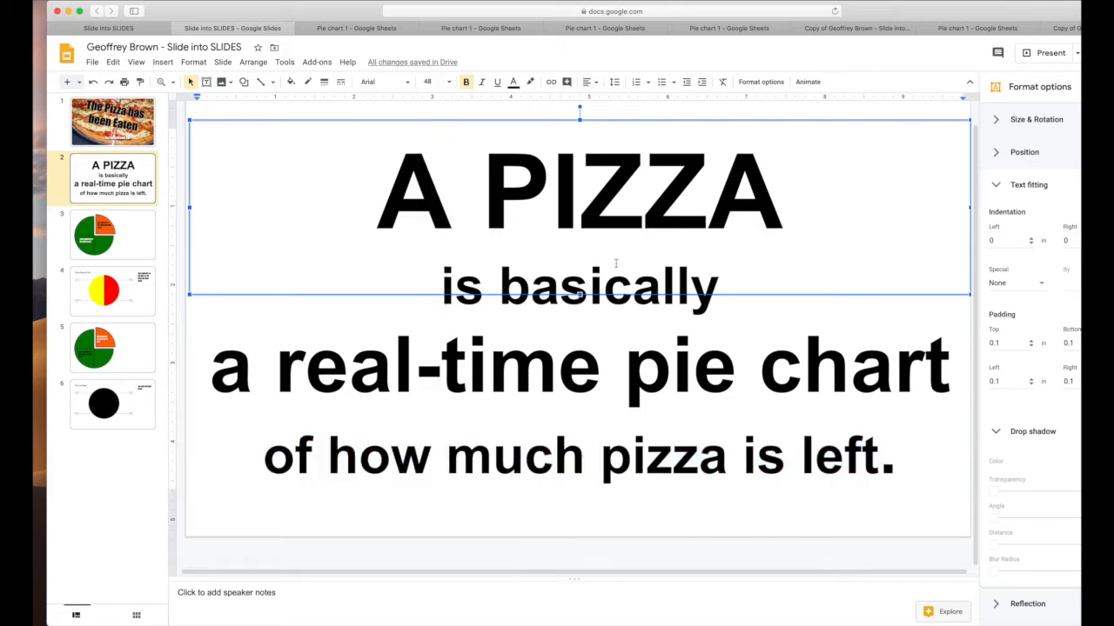
- Colour the word PIZZA and the words pie chart red
double_click(630, 187)
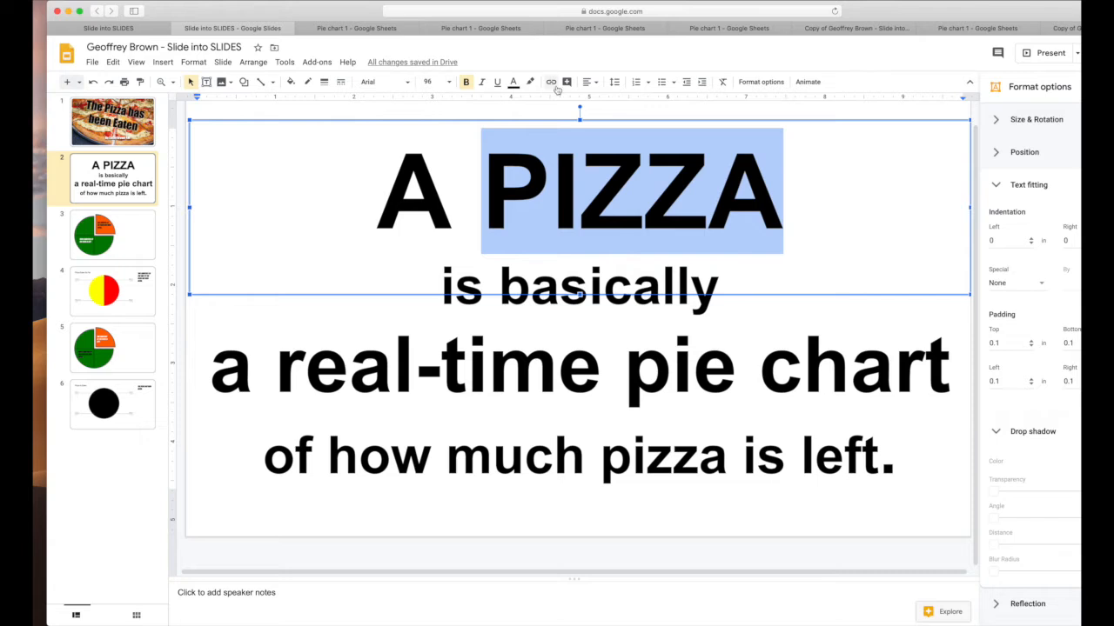
left_click(513, 81)
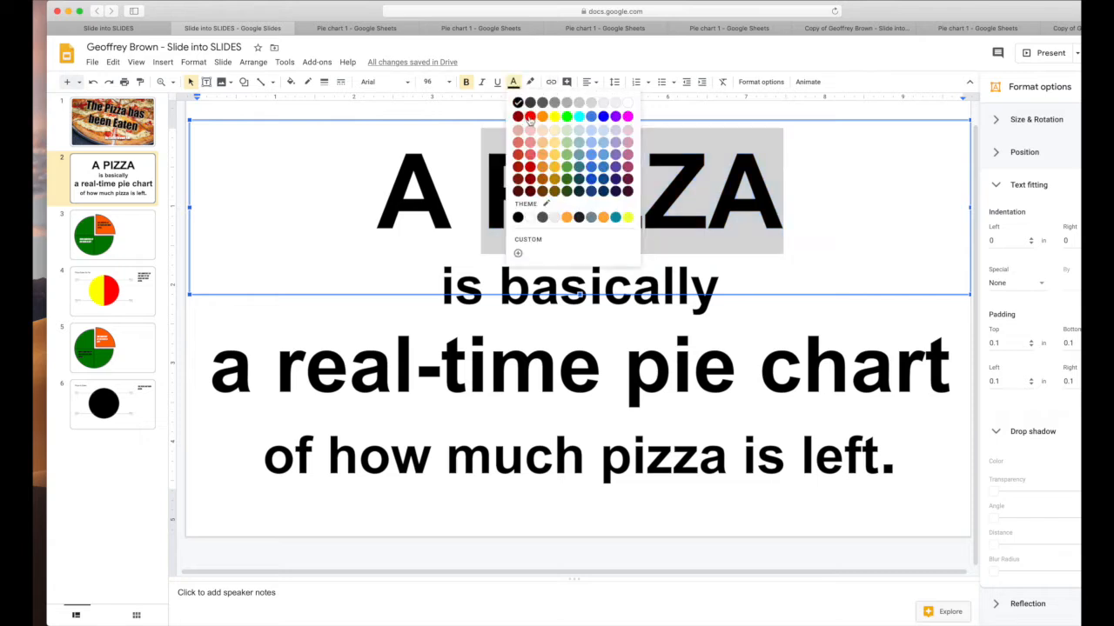
left_click(519, 114)
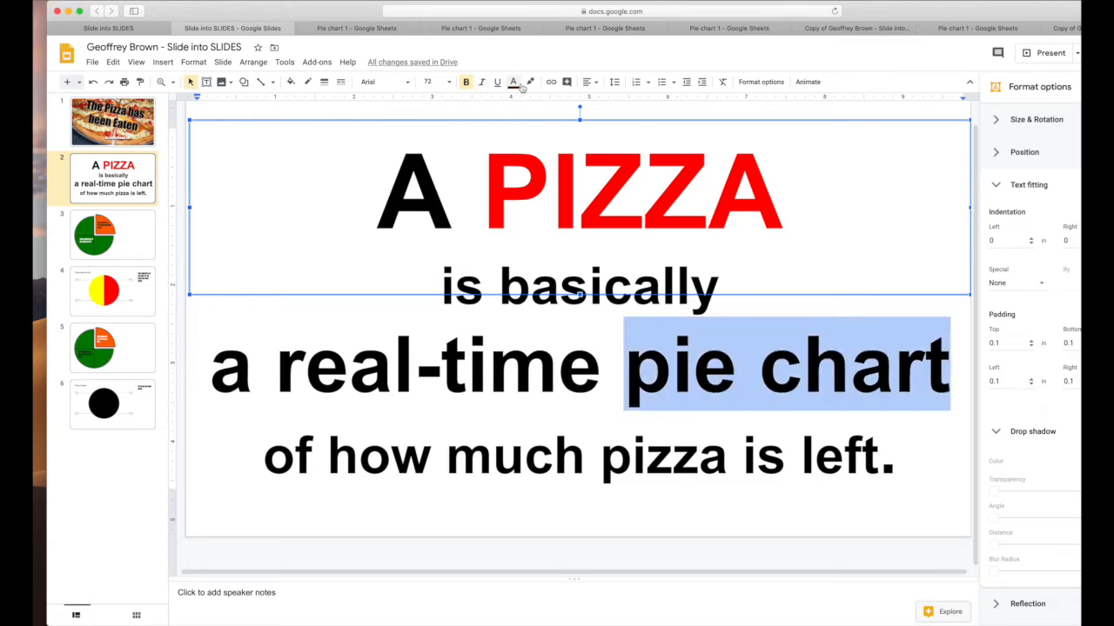
left_click(515, 82)
type("PIZZA")
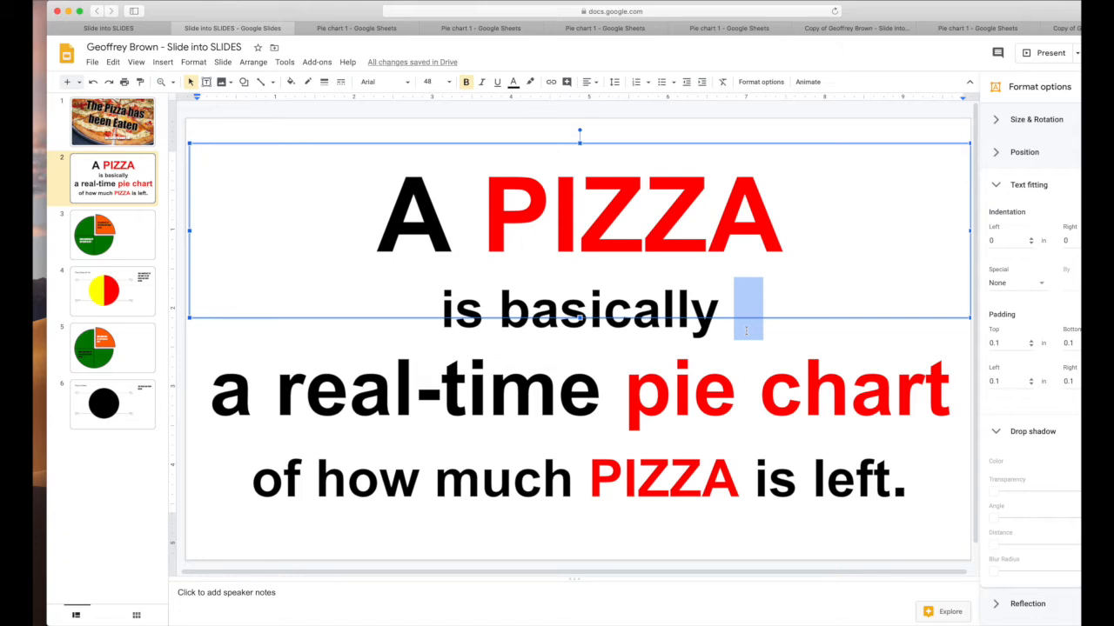
- Apply a custom line spacing value of 8 to the quote via Format > Line spacing
left_click(191, 63)
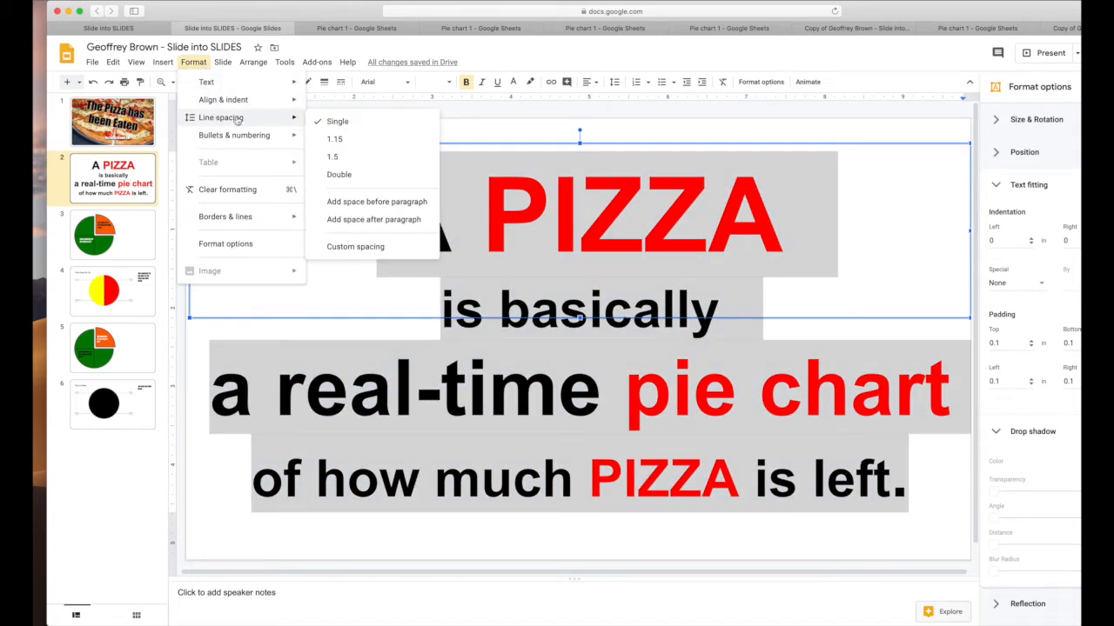
mouse_move(366, 213)
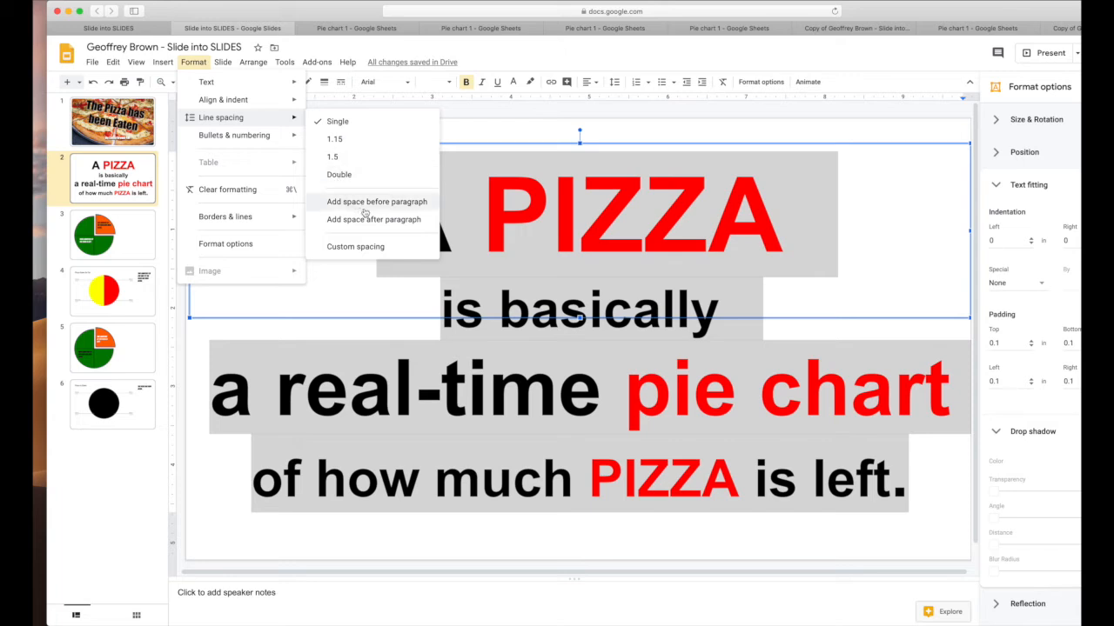
left_click(355, 247)
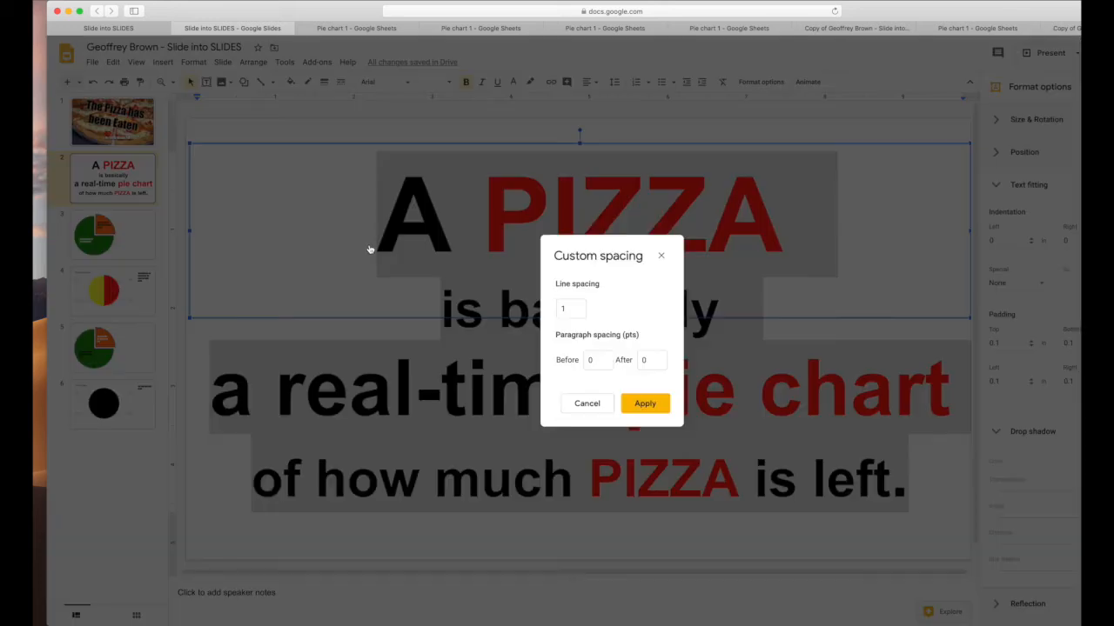
mouse_move(612, 350)
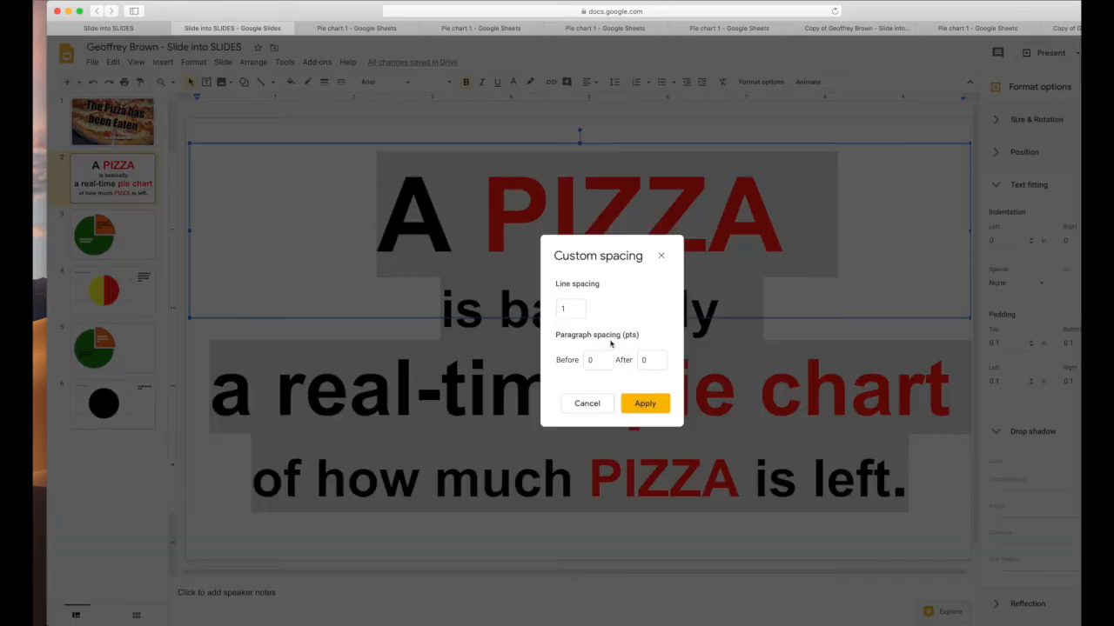
left_click(571, 308)
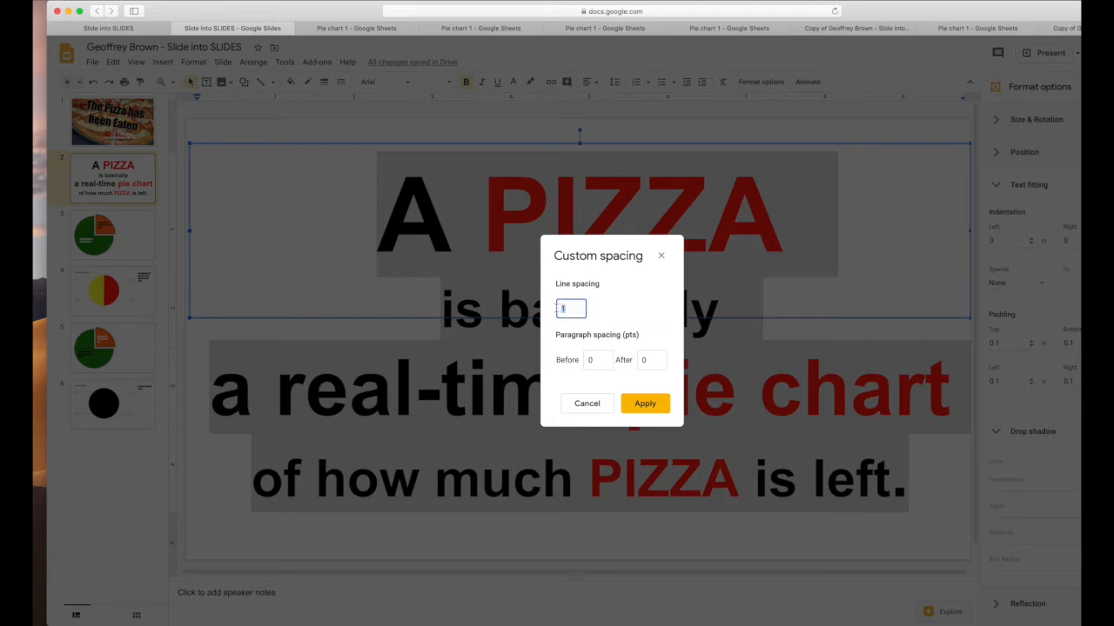
type("8")
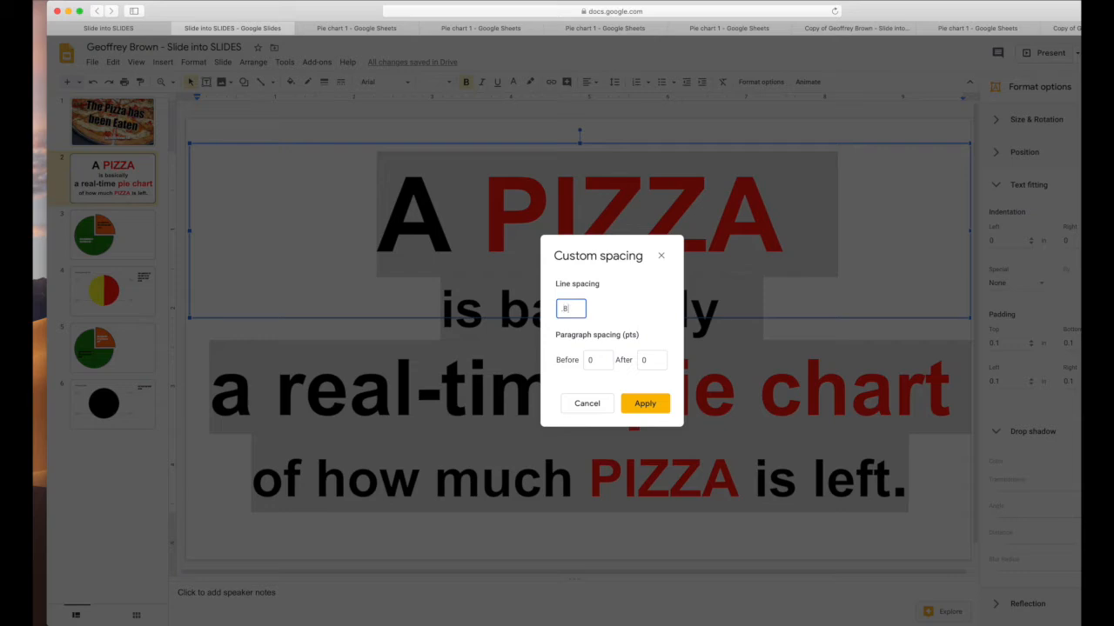
left_click(643, 404)
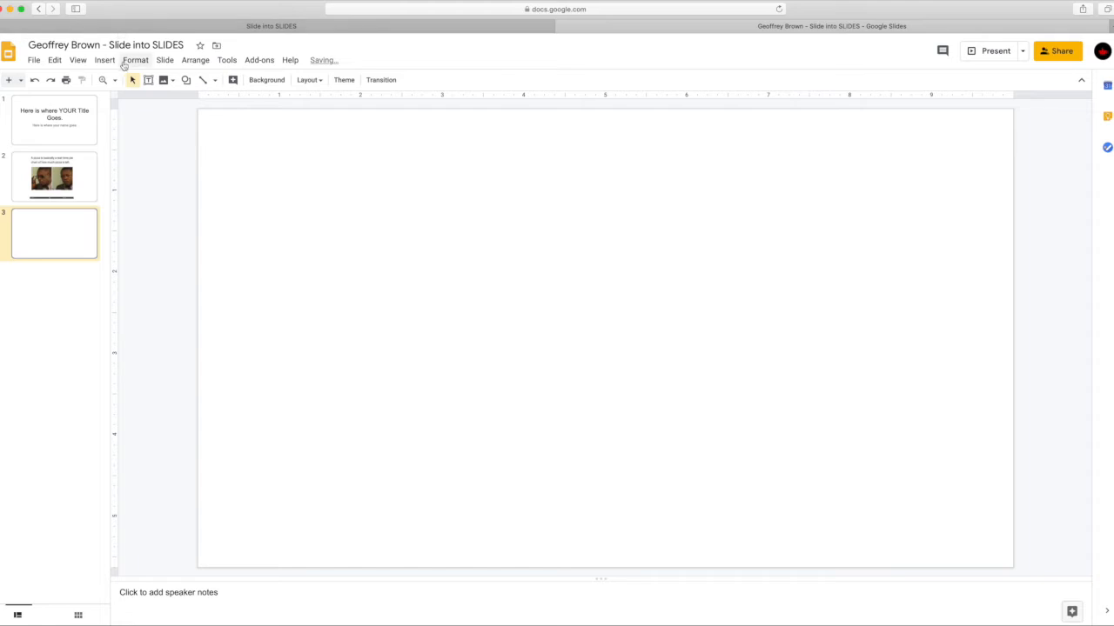
- Search the web for 'pie chart 1/4' and insert the green pie with the orange quarter
left_click(105, 59)
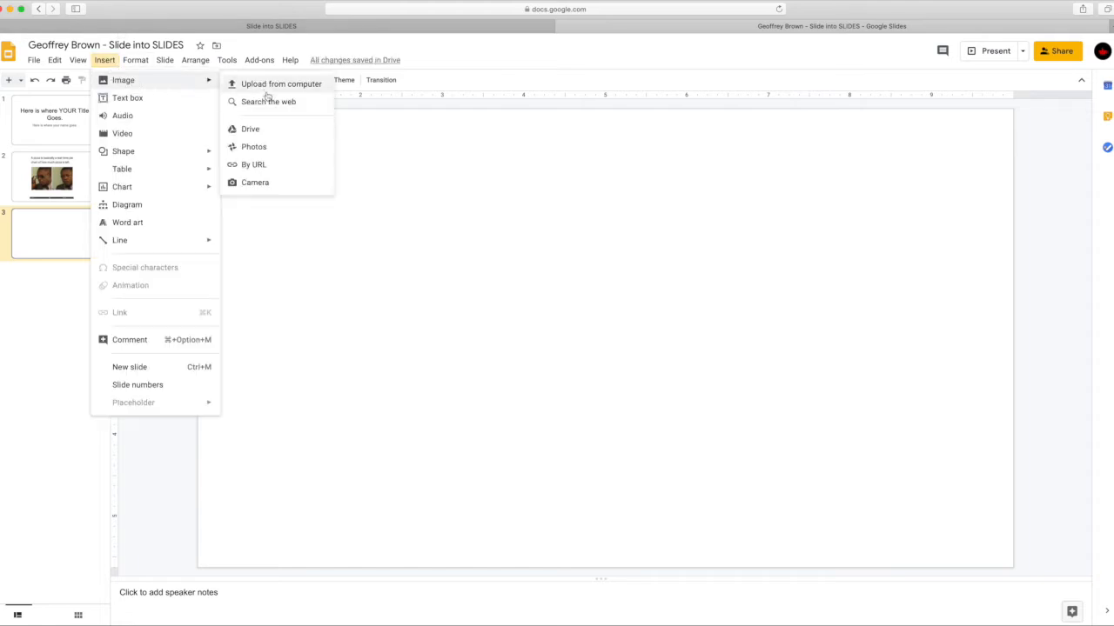
left_click(272, 101)
type("pie chart 1")
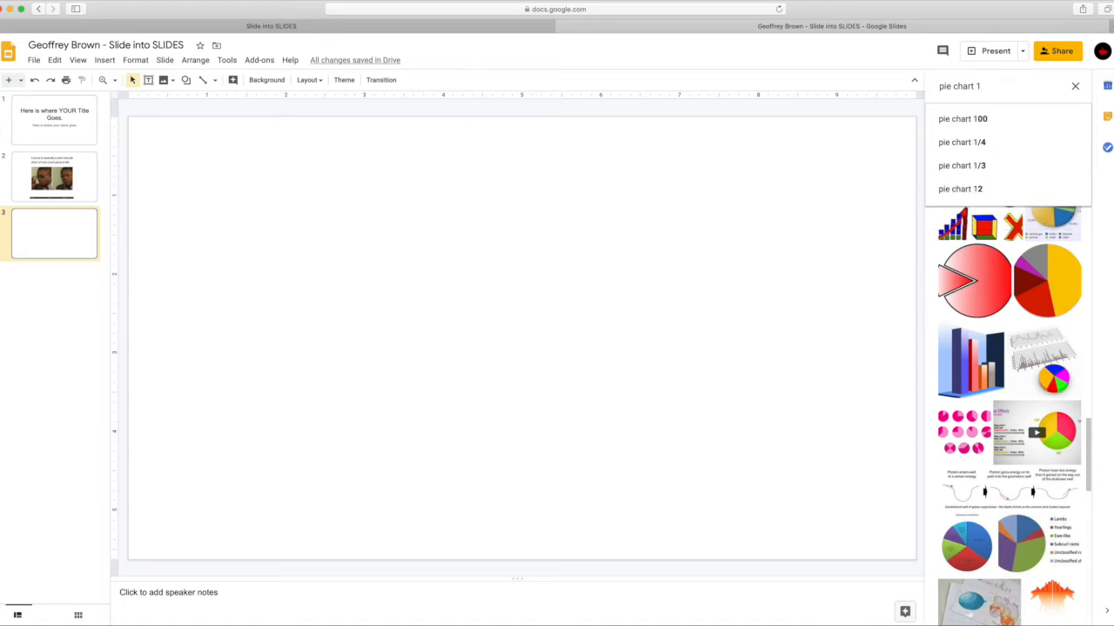
left_click(961, 143)
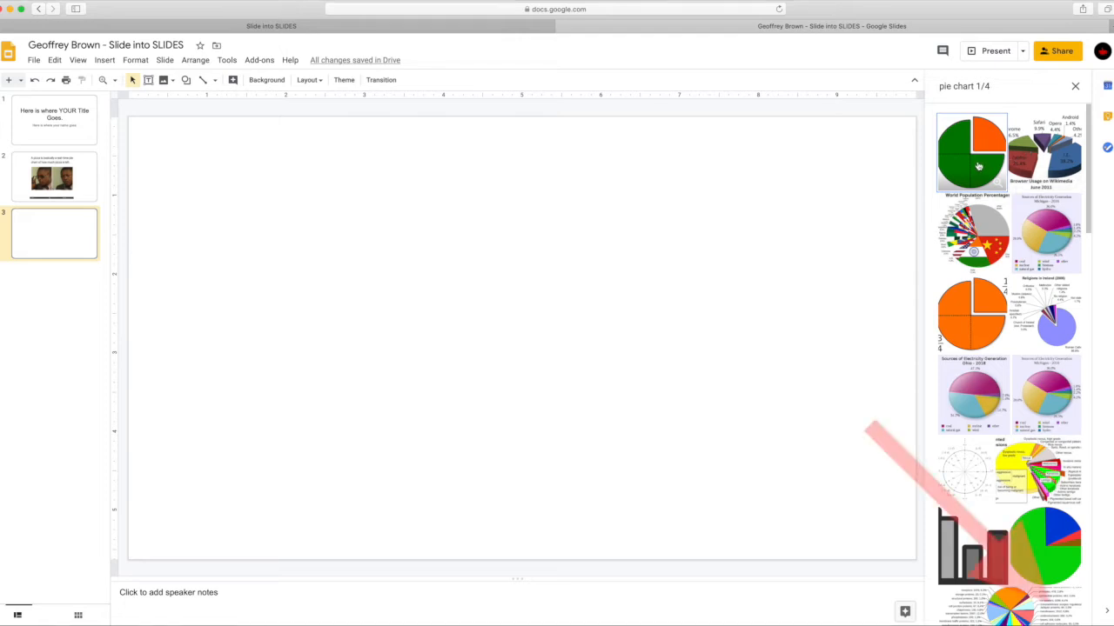
left_click(970, 154)
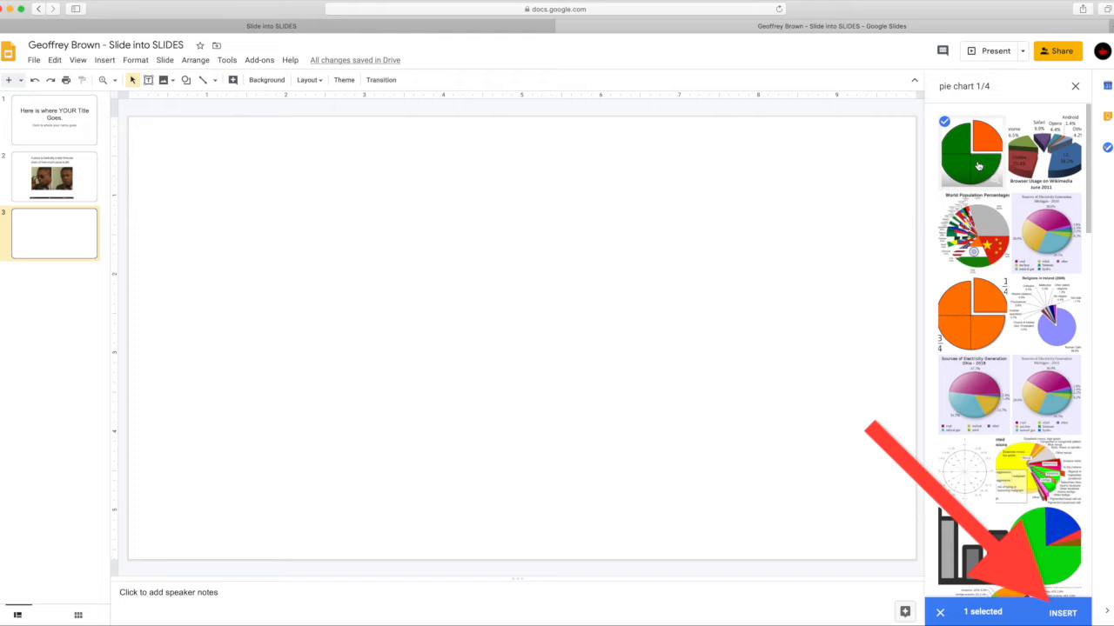
left_click(1068, 612)
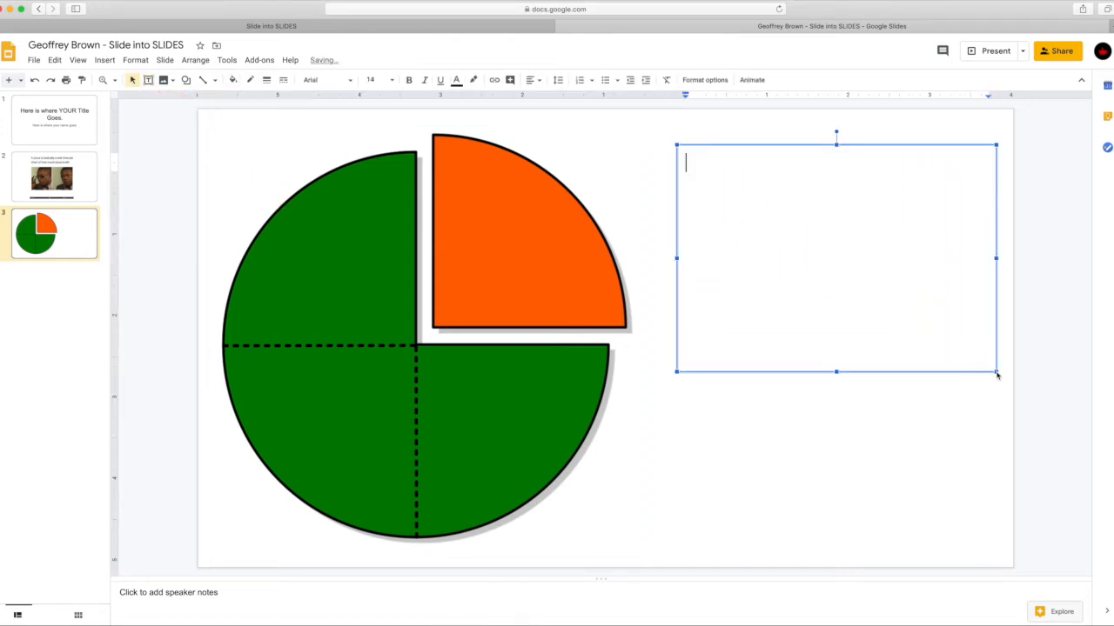
- Type the caption 'One quarter of the pizza has been eaten.' in a text box beside the pie
type("One")
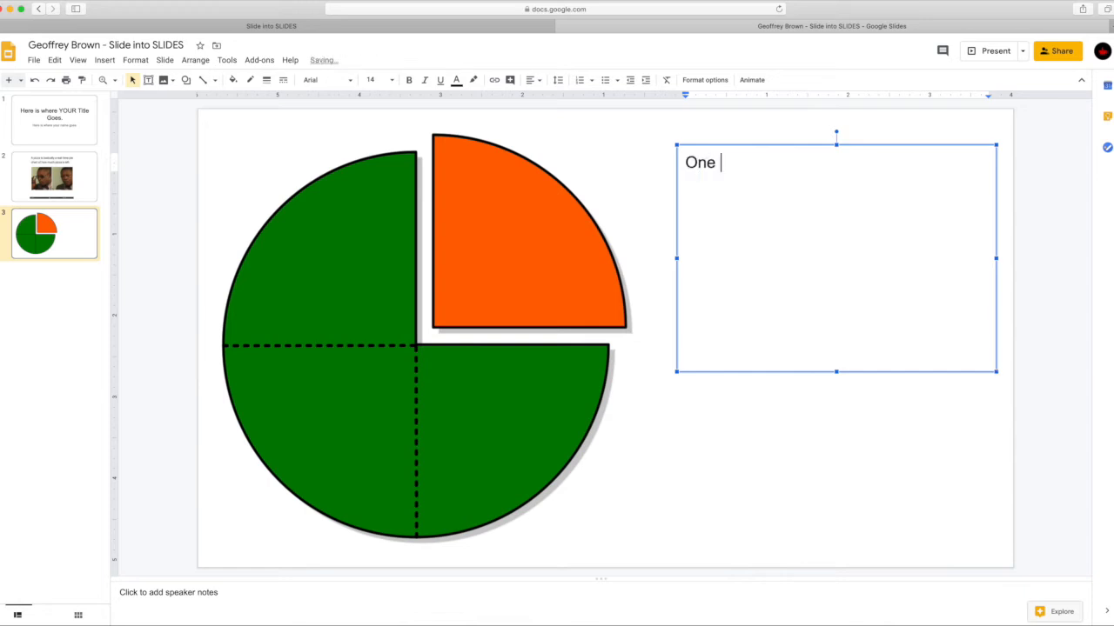
type("quarter of teh")
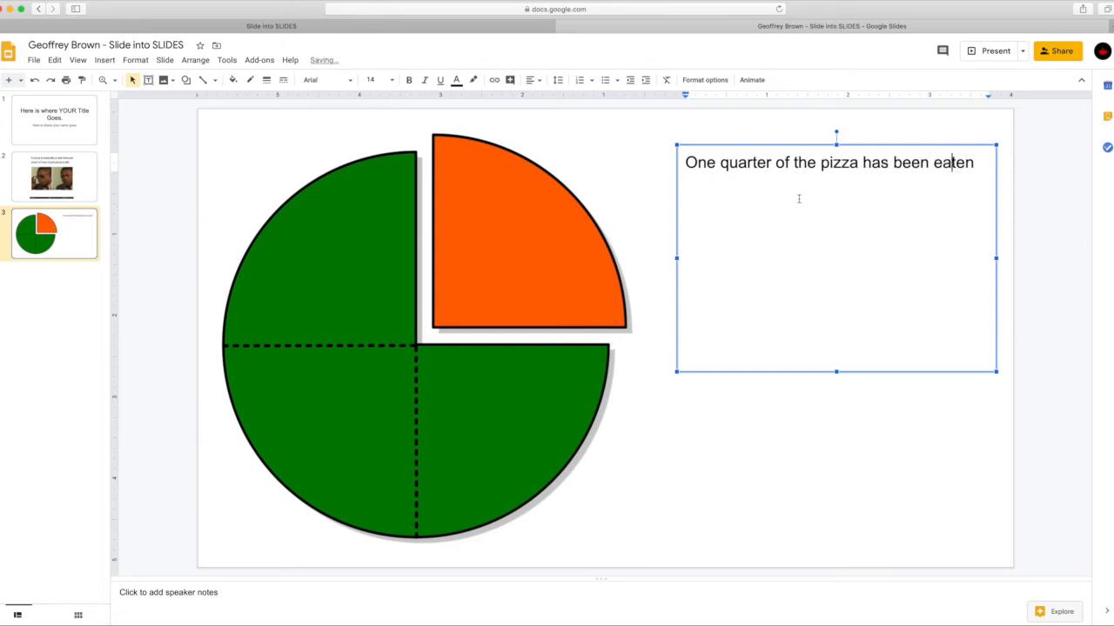
type(".")
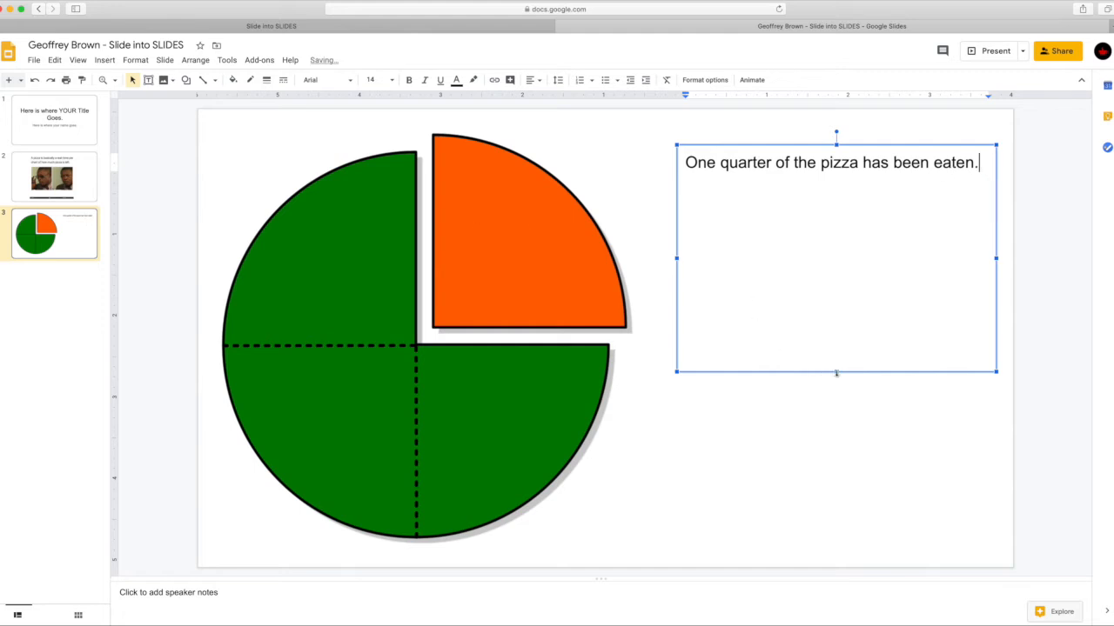
right_click(774, 218)
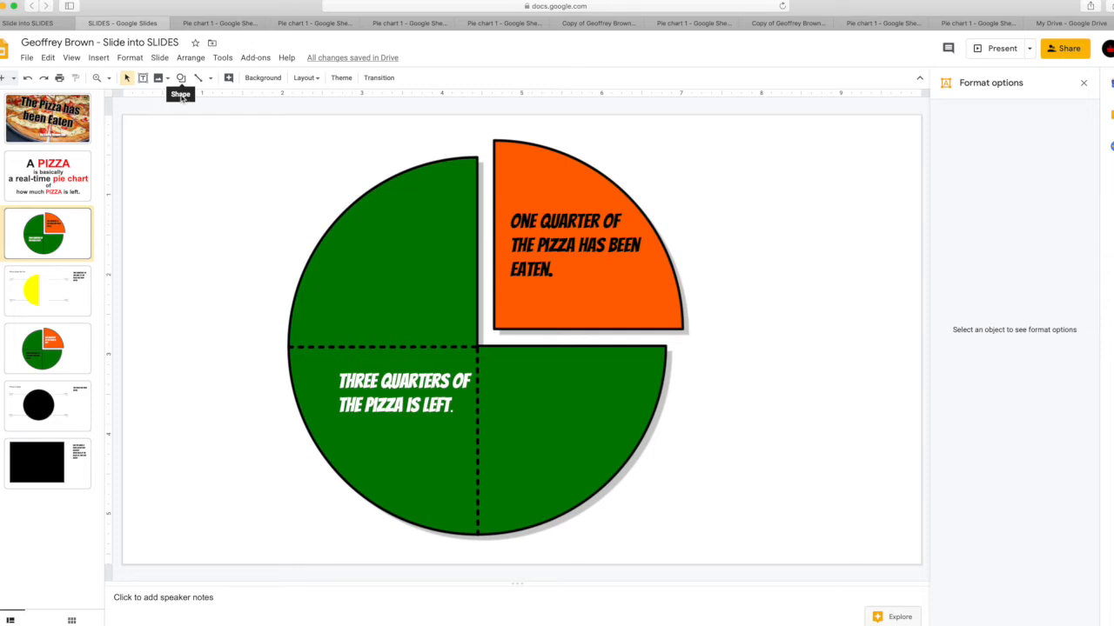
- Cut the orange eaten slice and its caption from the example deck and paste onto slide 4
left_click(181, 76)
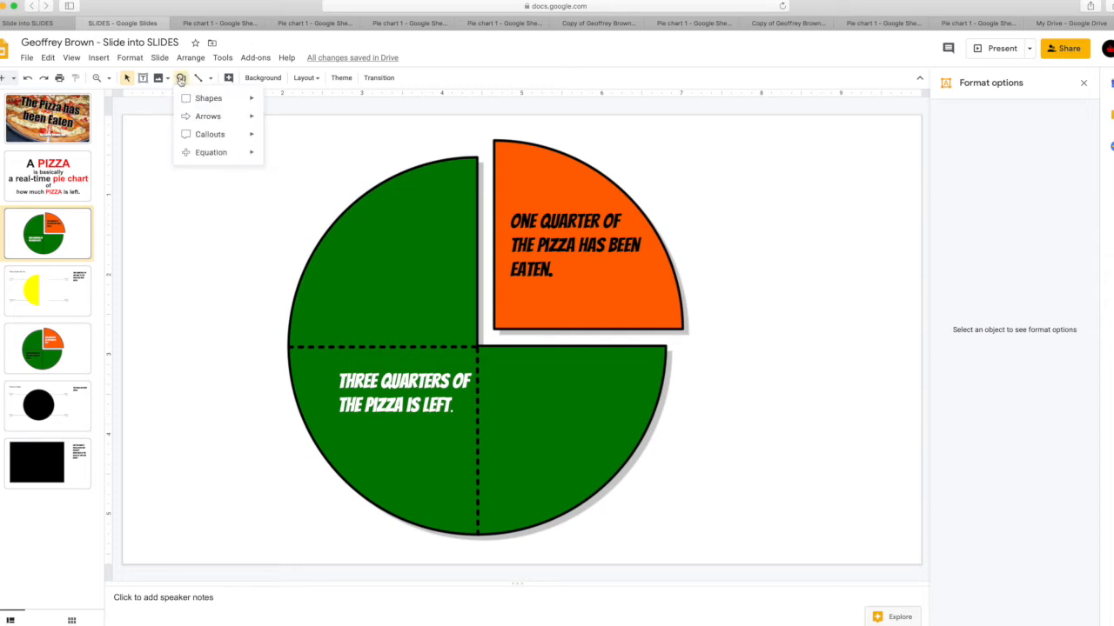
left_click(480, 129)
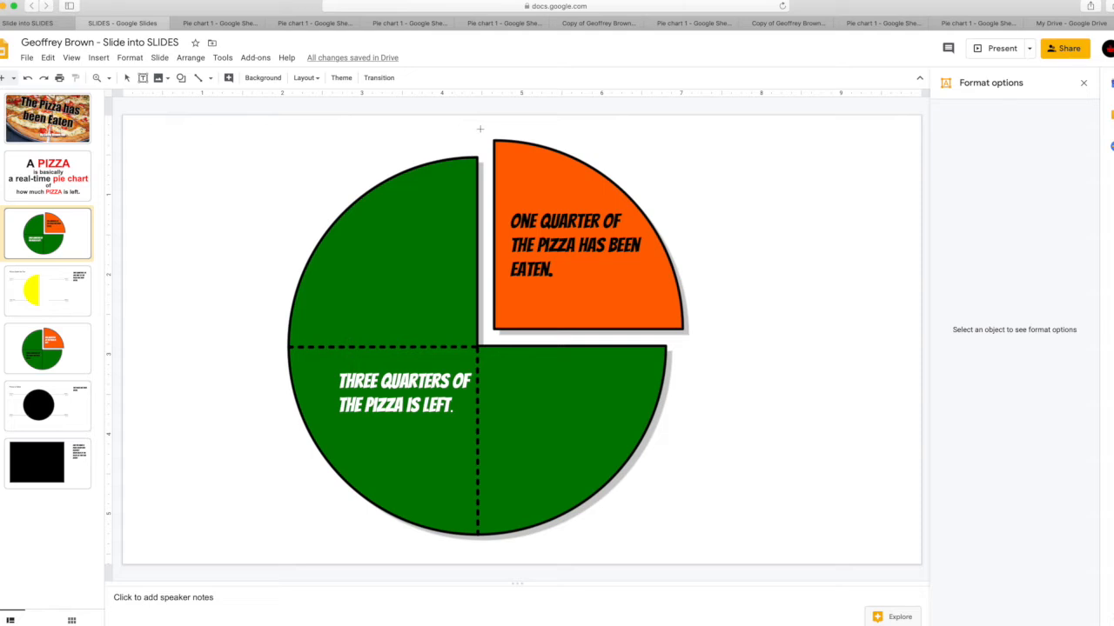
left_click(588, 252)
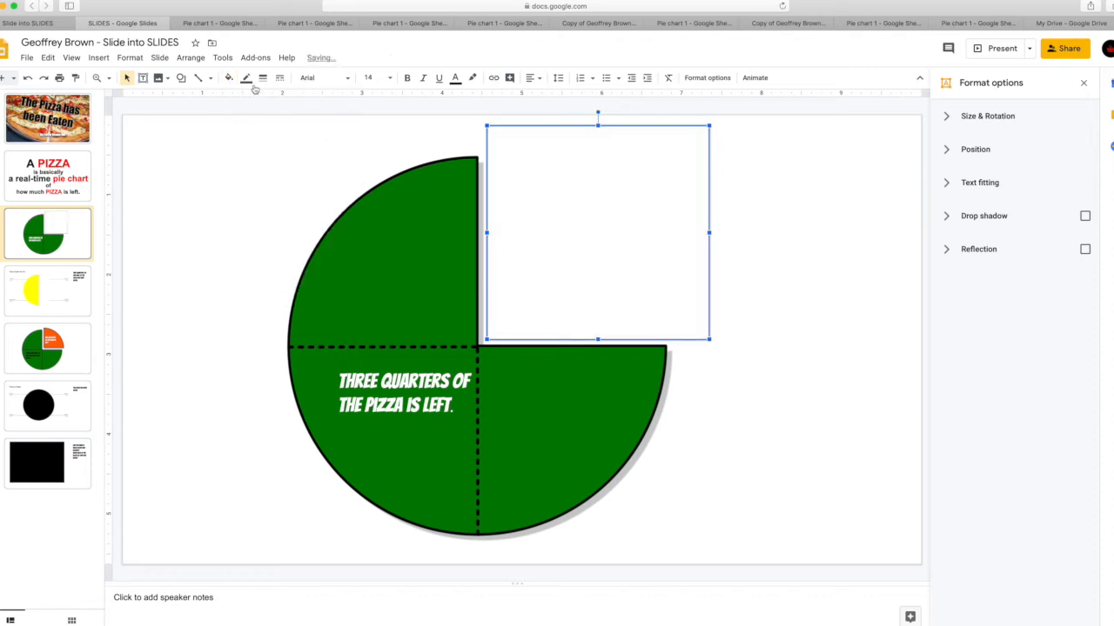
left_click(247, 76)
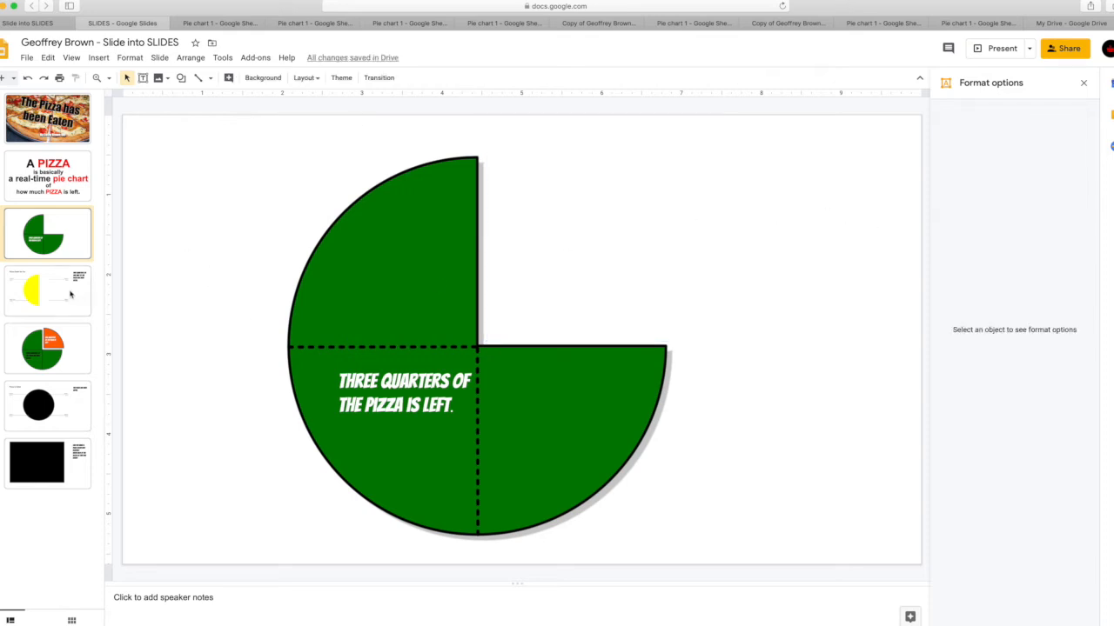
left_click(104, 60)
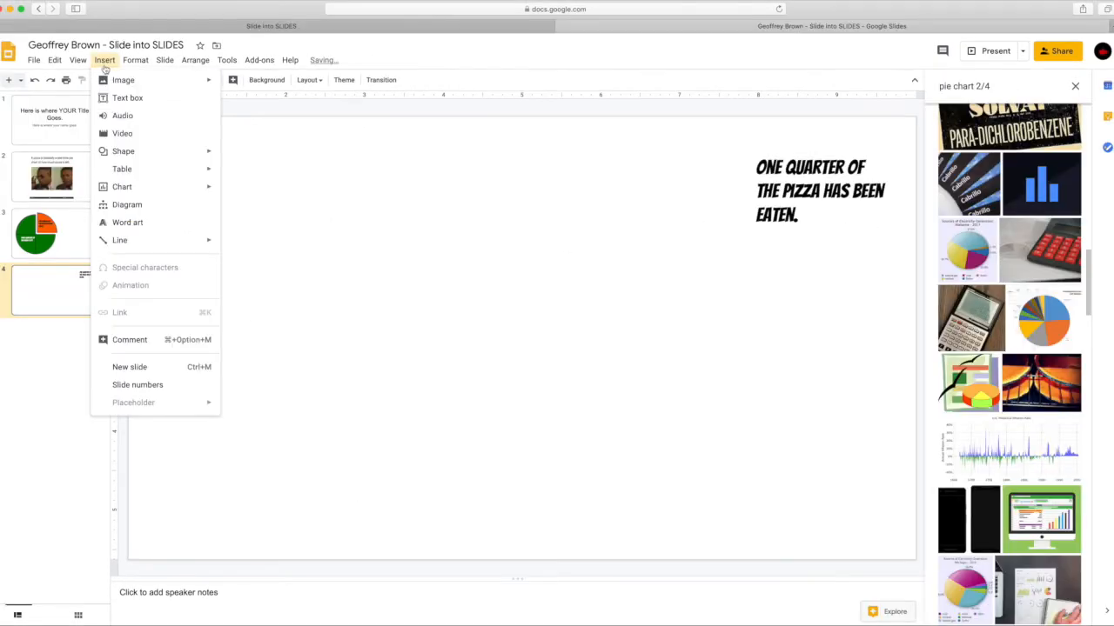
- Insert a linked 'Points scored' pie chart on slide 4 and open its source spreadsheet
left_click(121, 186)
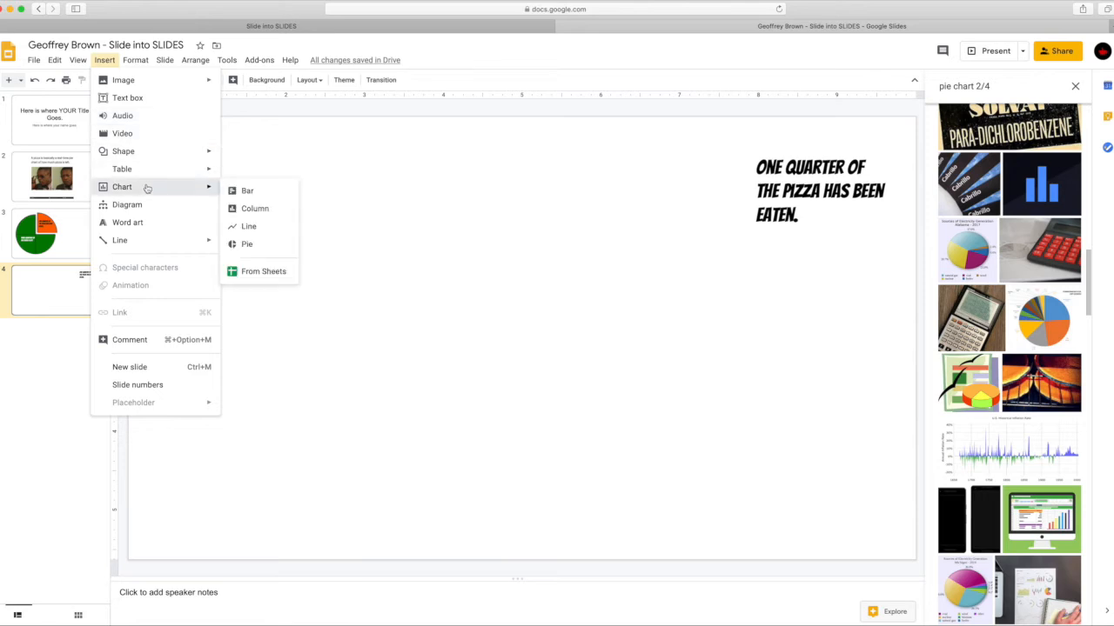
mouse_move(248, 247)
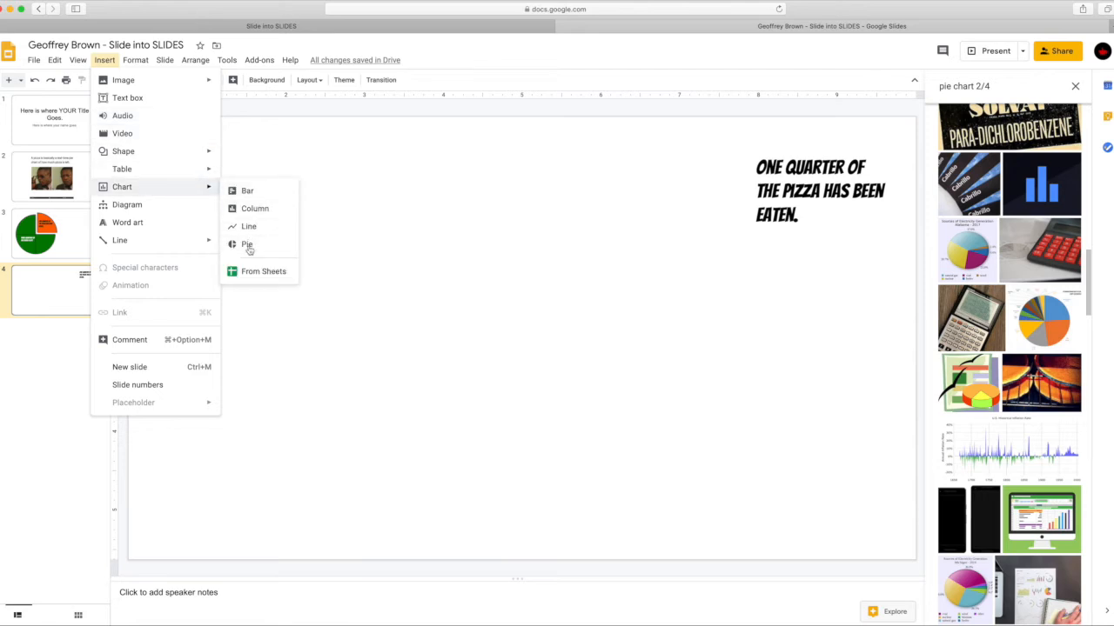
left_click(247, 243)
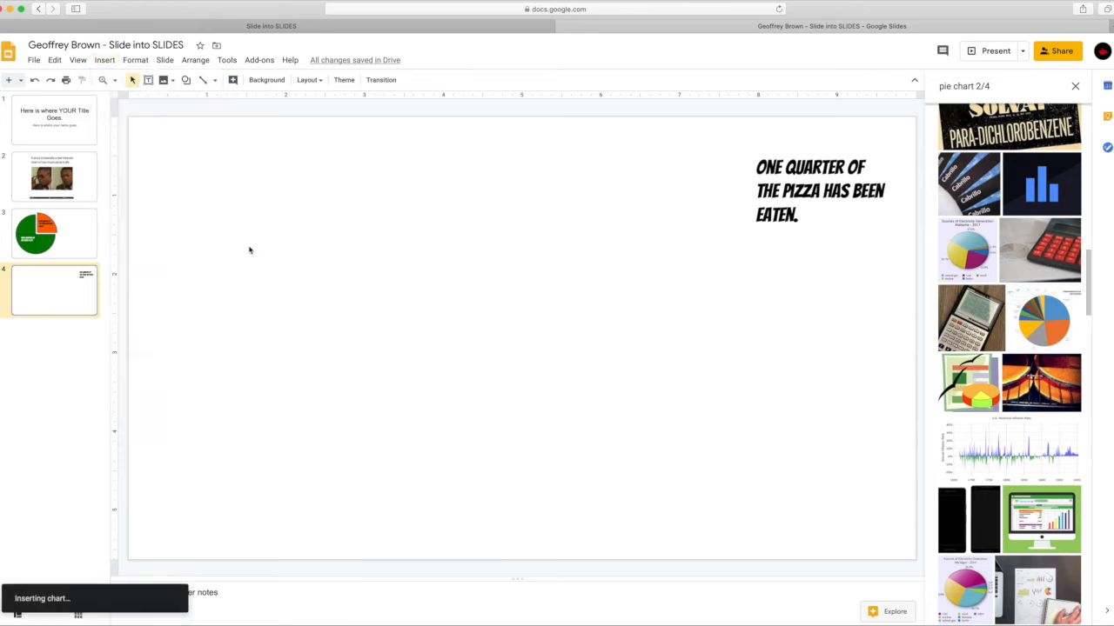
left_click(1041, 316)
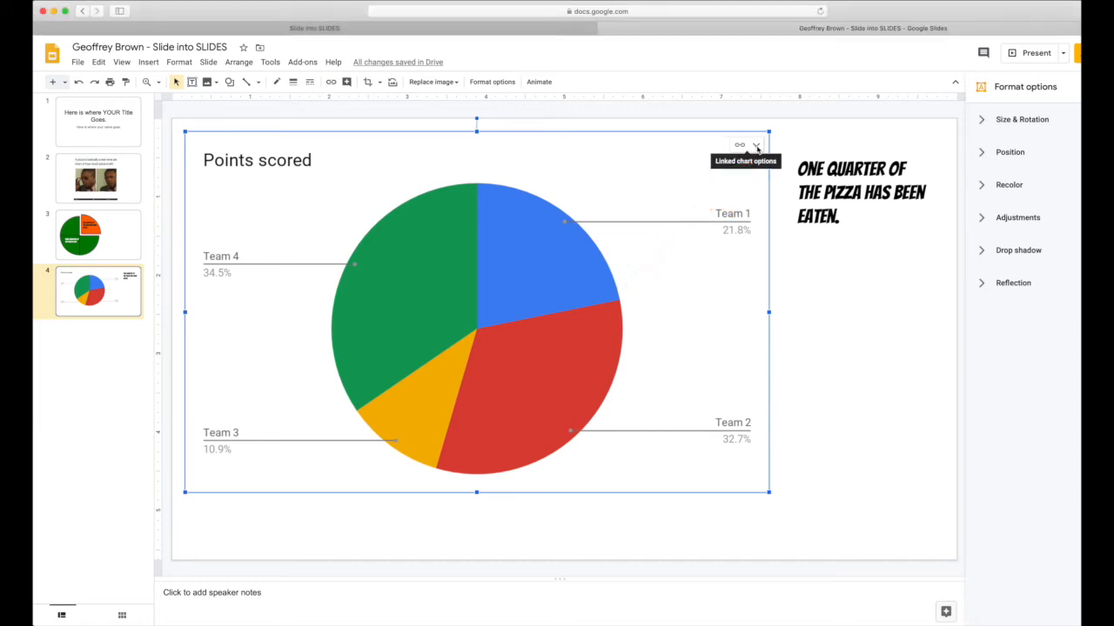
left_click(759, 144)
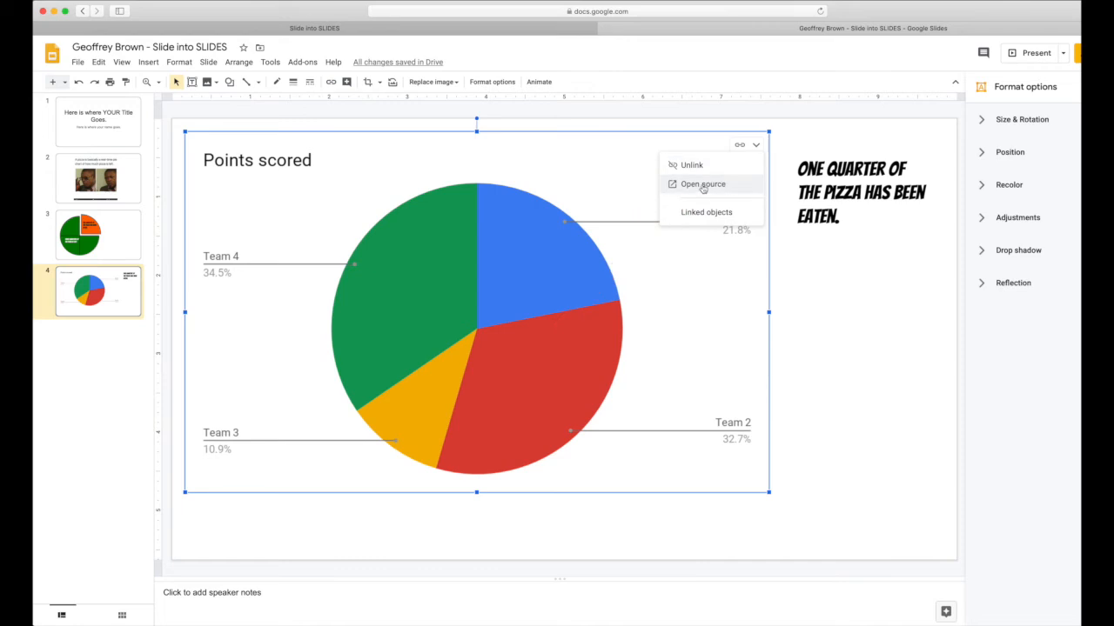
left_click(703, 184)
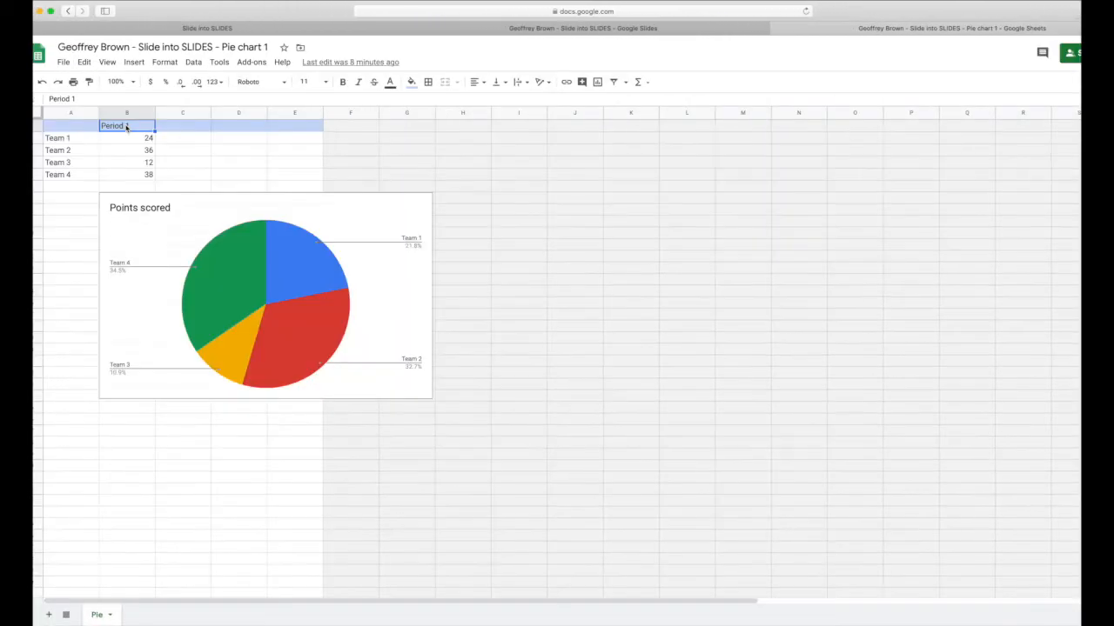
- Label column B 'Pizza' and set all four team values to 25 for equal quarters
type("Pizza")
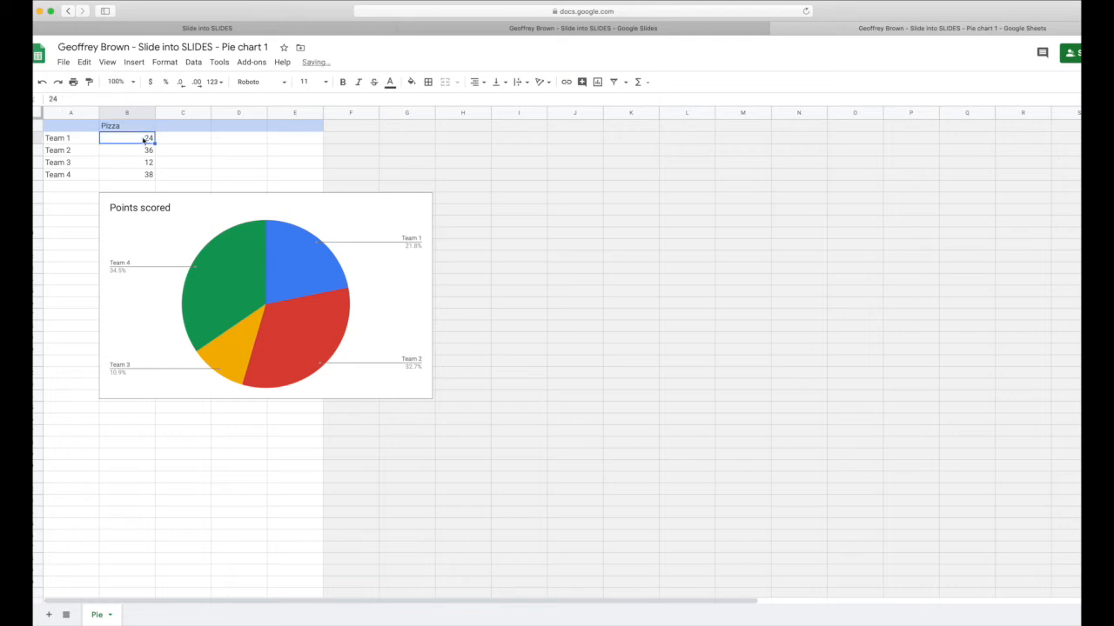
type("25")
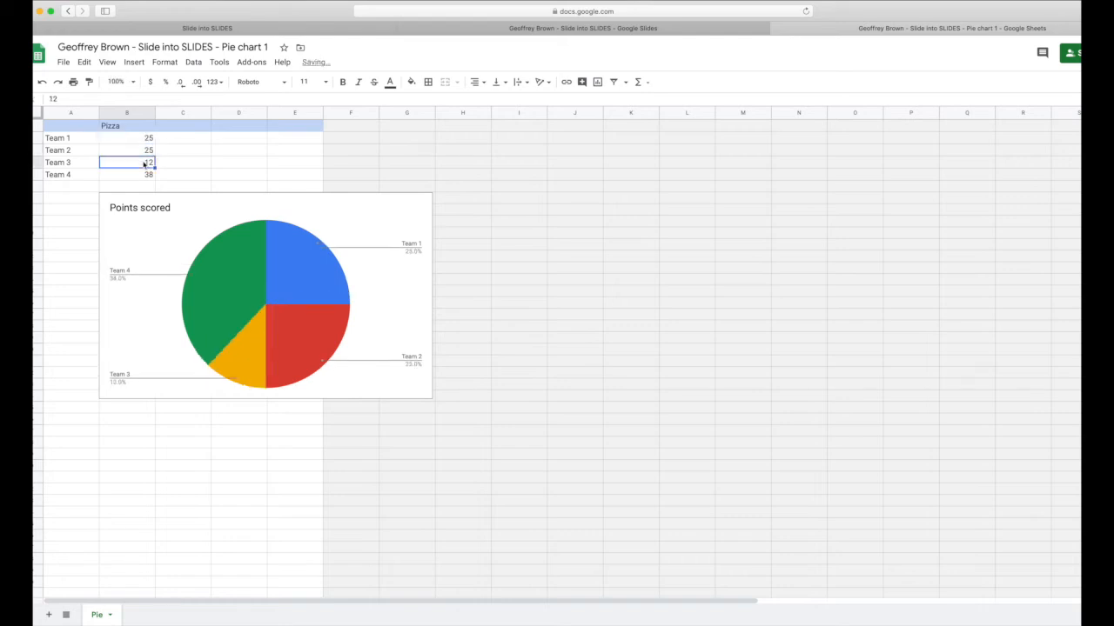
type("25")
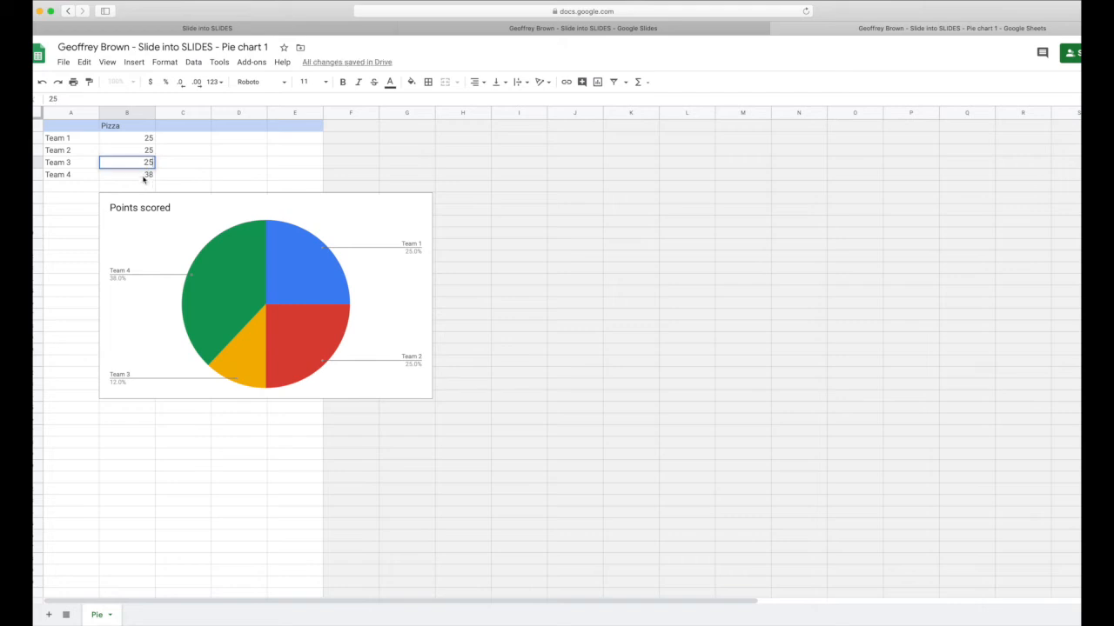
type("24")
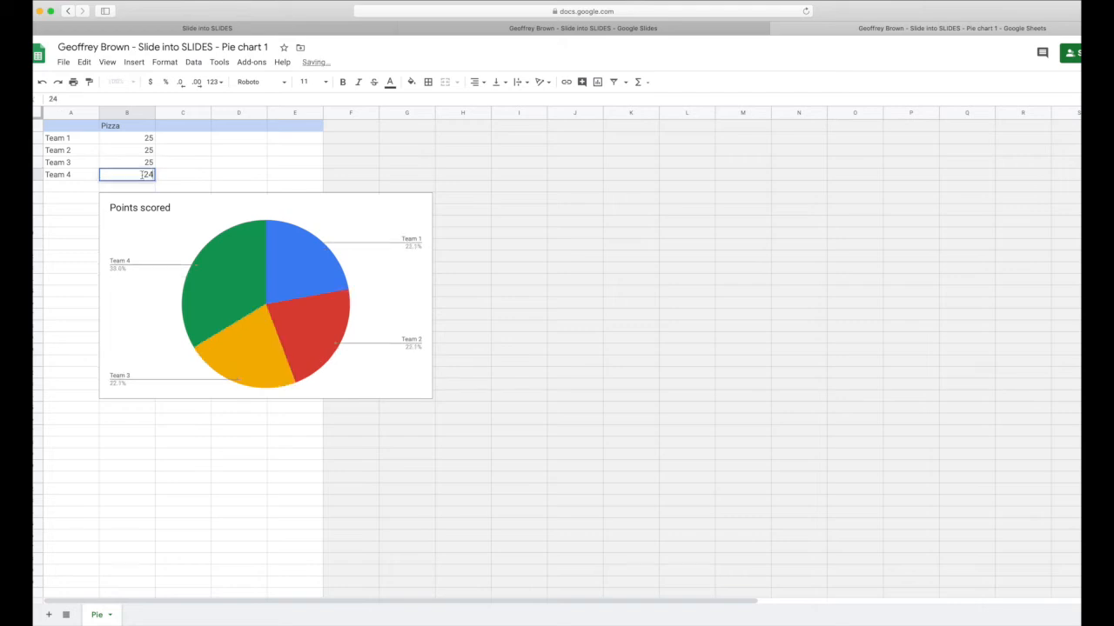
left_click(69, 137)
type("25")
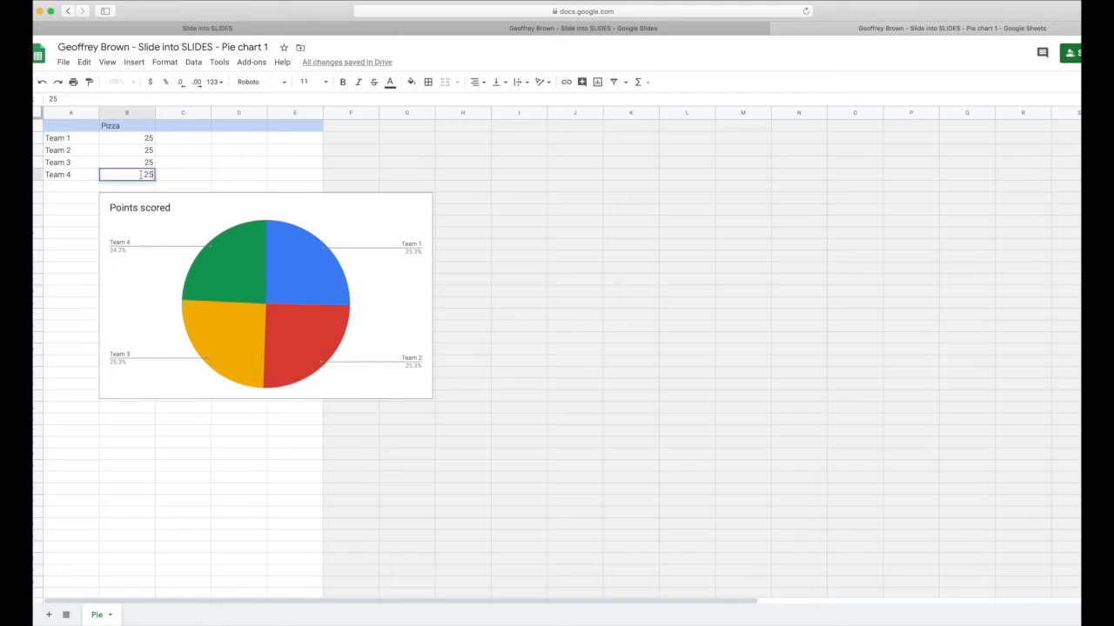
left_click(61, 138)
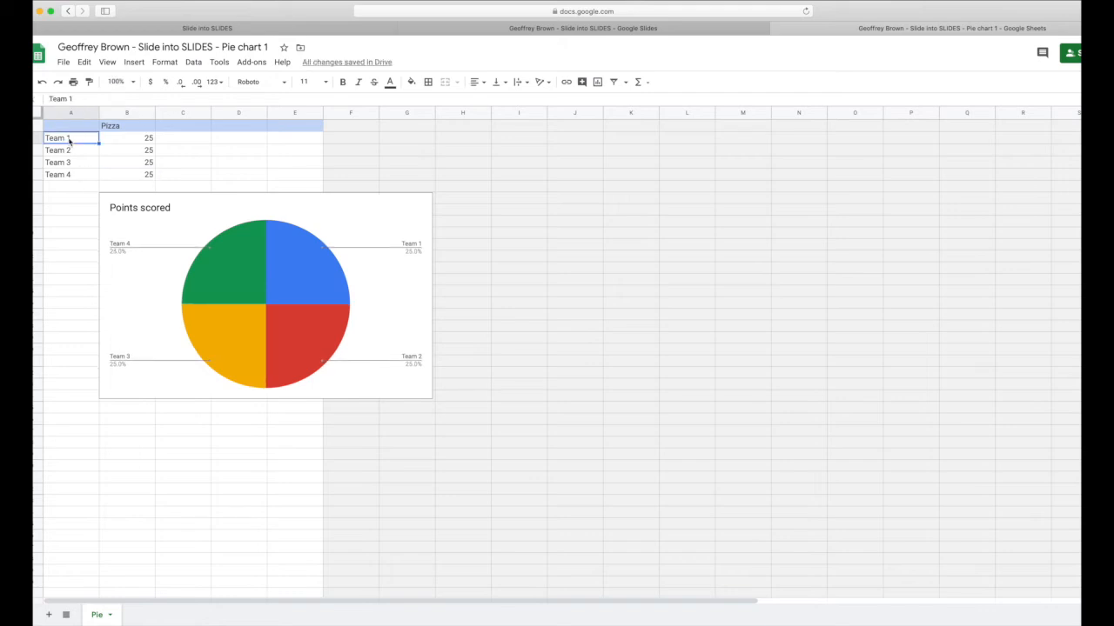
- Rename the row labels to Eaten 1, Eaten 2, Pizza Left 1 and Pizza Left 2
type("Eaten 1")
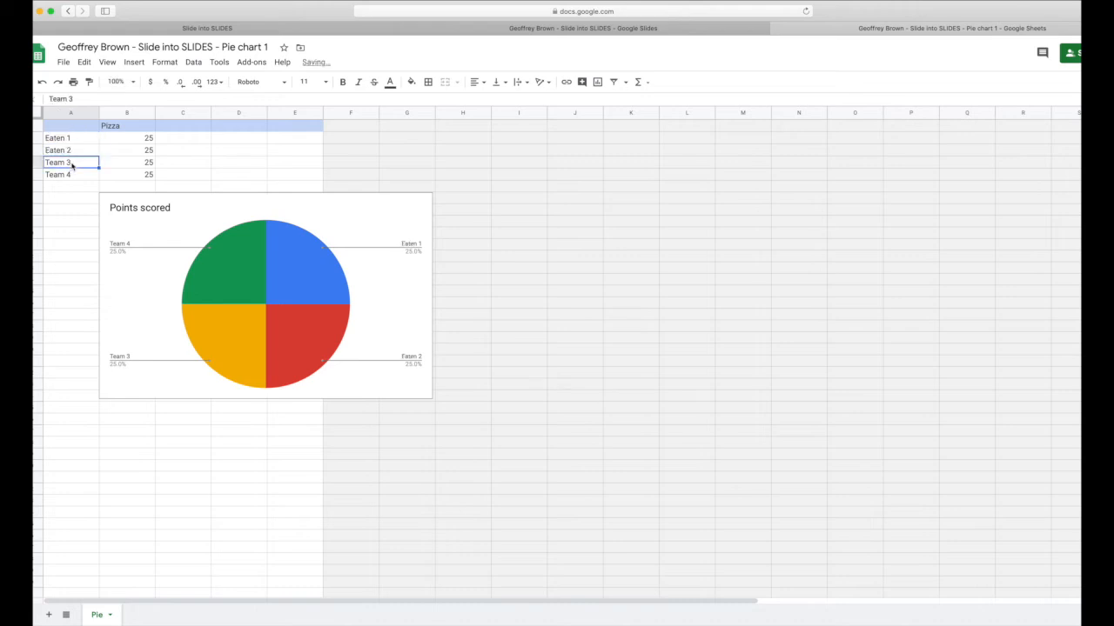
type("Pizza Le")
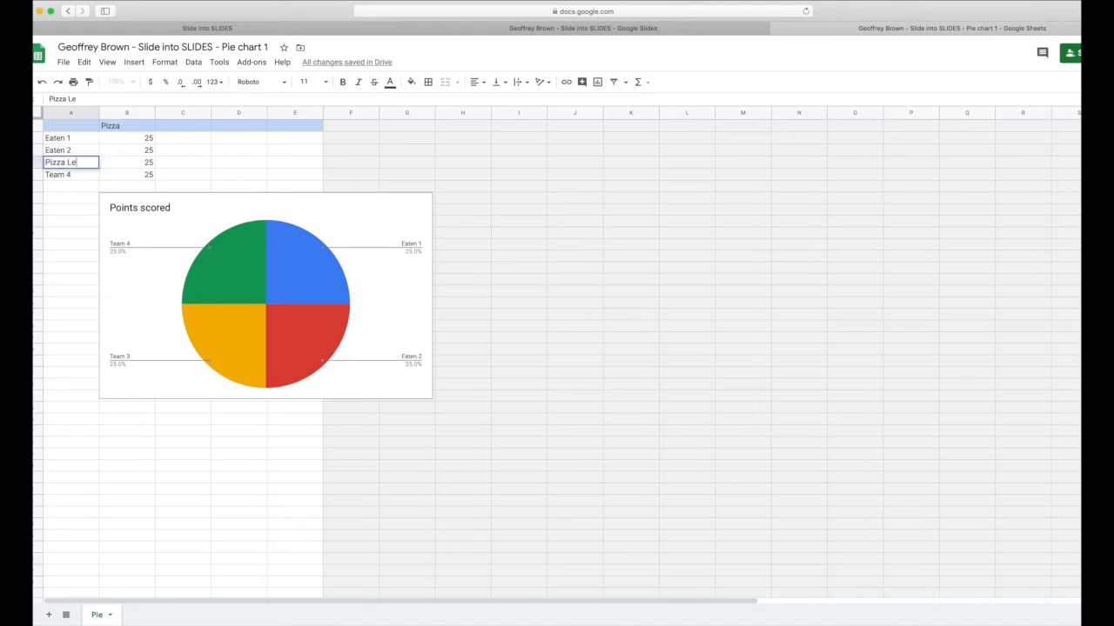
type("Pizza Left 1")
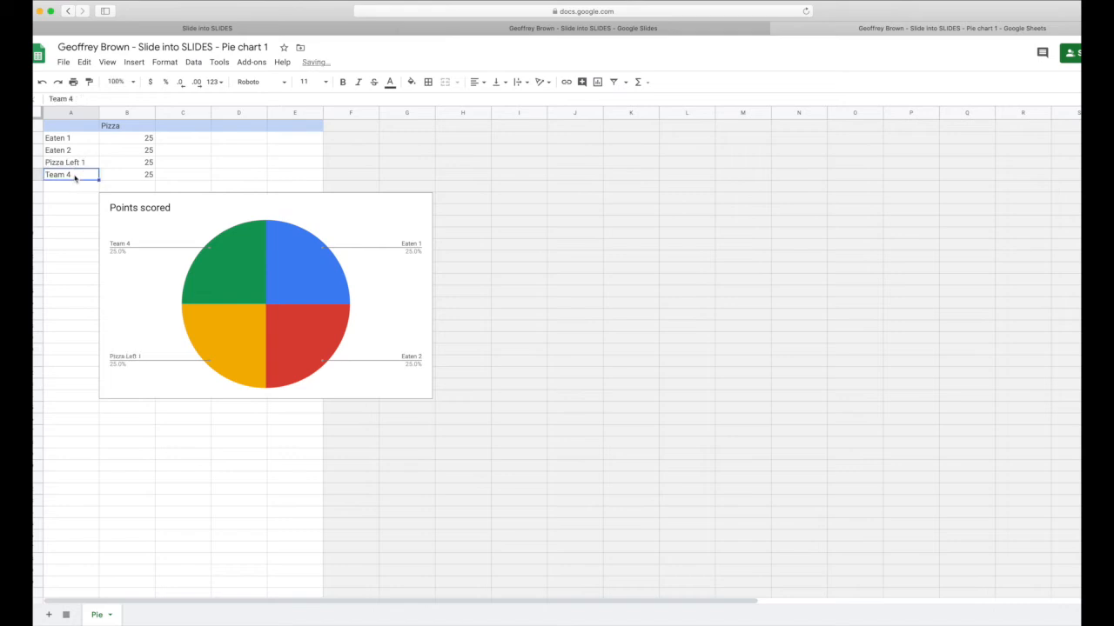
type("Pizza Left 1")
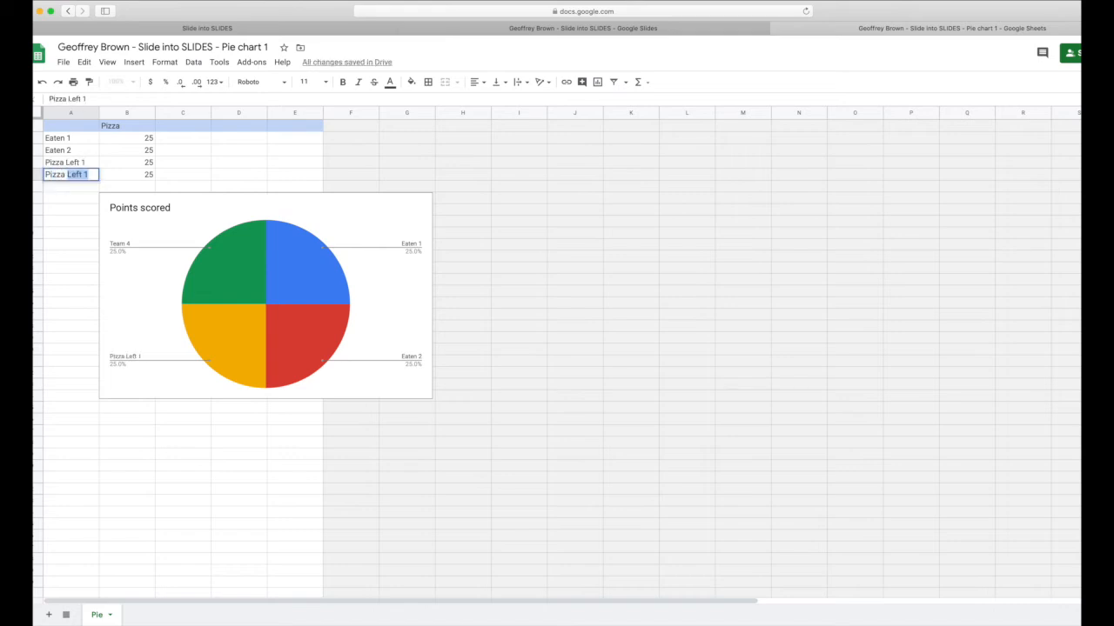
type("Pizza Left 2")
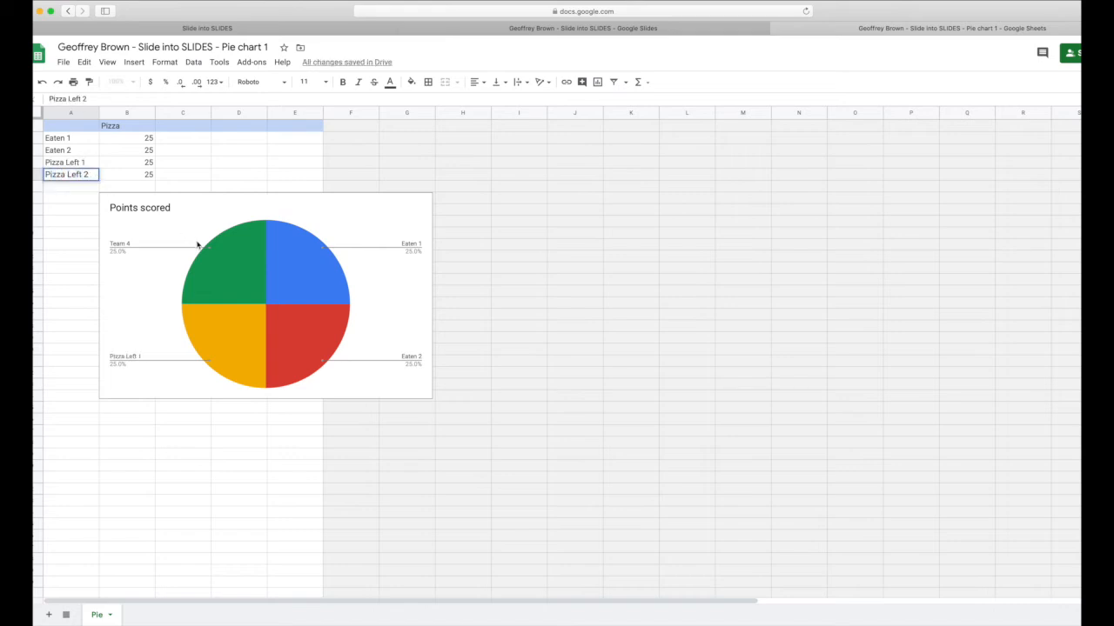
- Colour the pizza-left slices yellow and the eaten slices red via Format pie slice
right_click(198, 246)
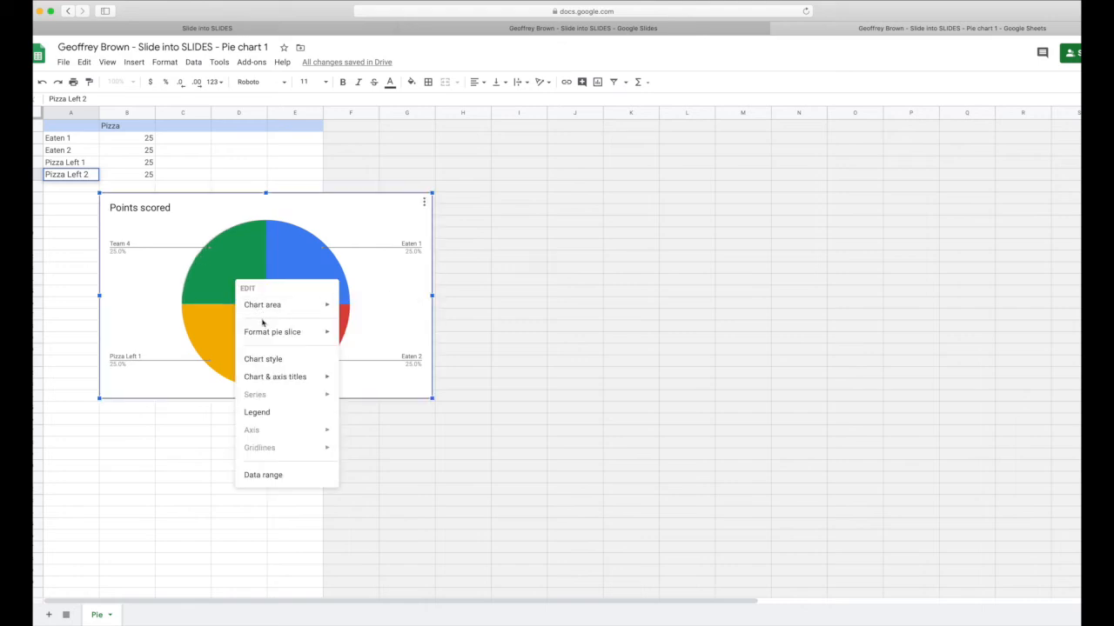
left_click(271, 332)
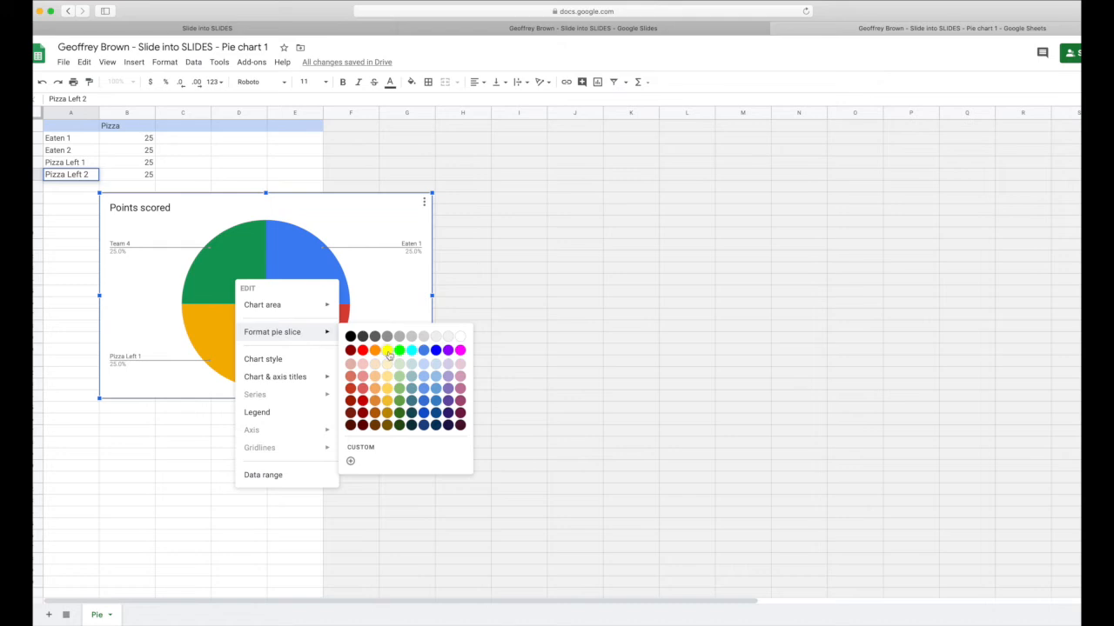
mouse_move(386, 353)
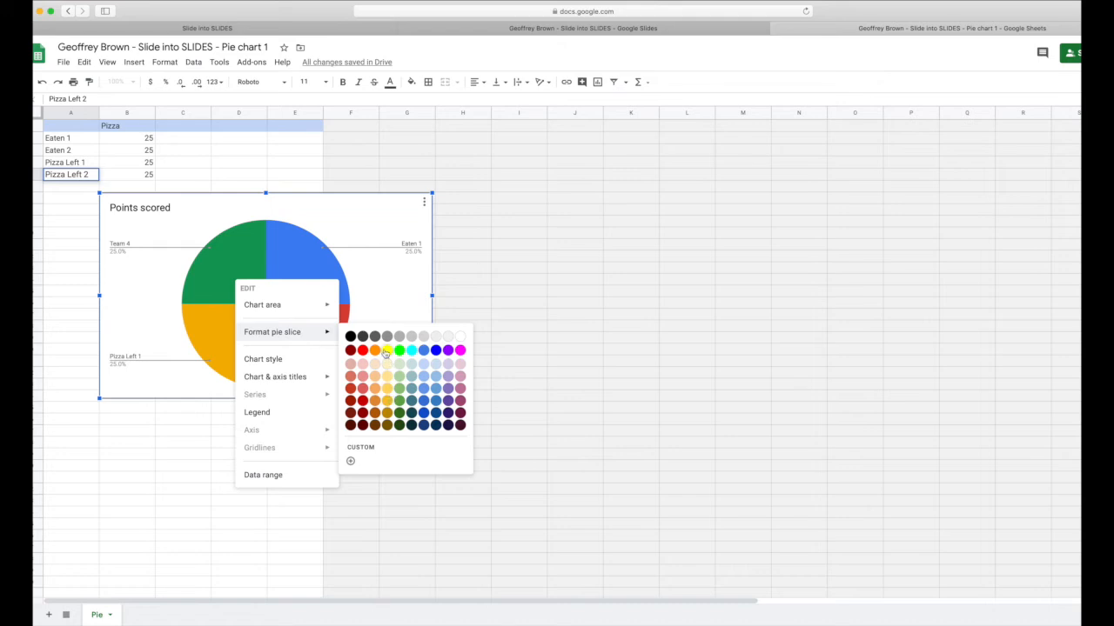
mouse_move(386, 350)
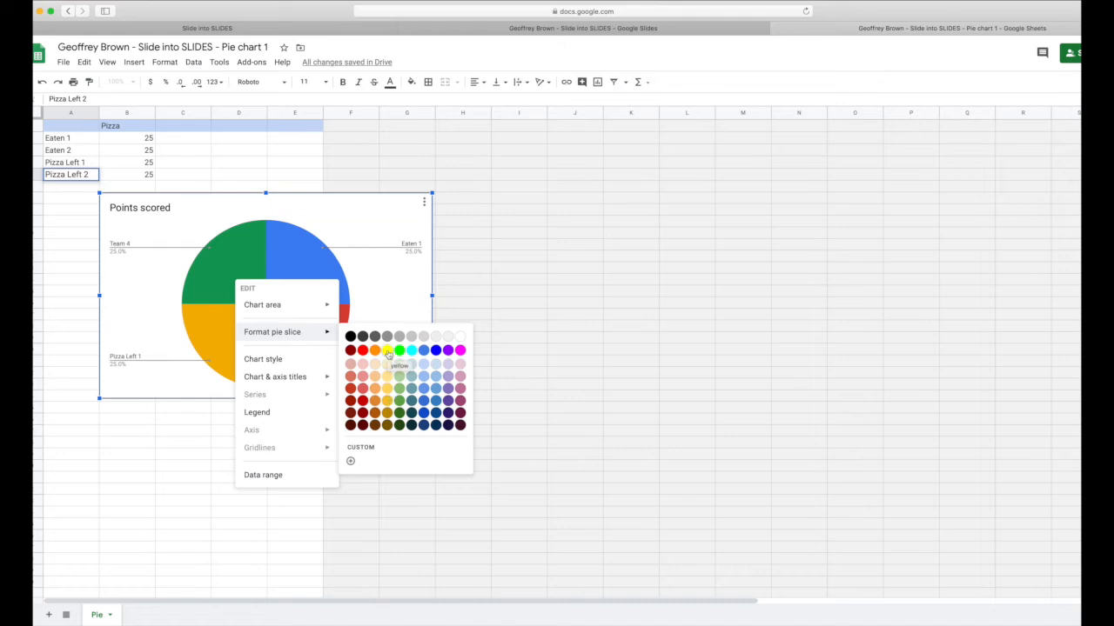
left_click(387, 350)
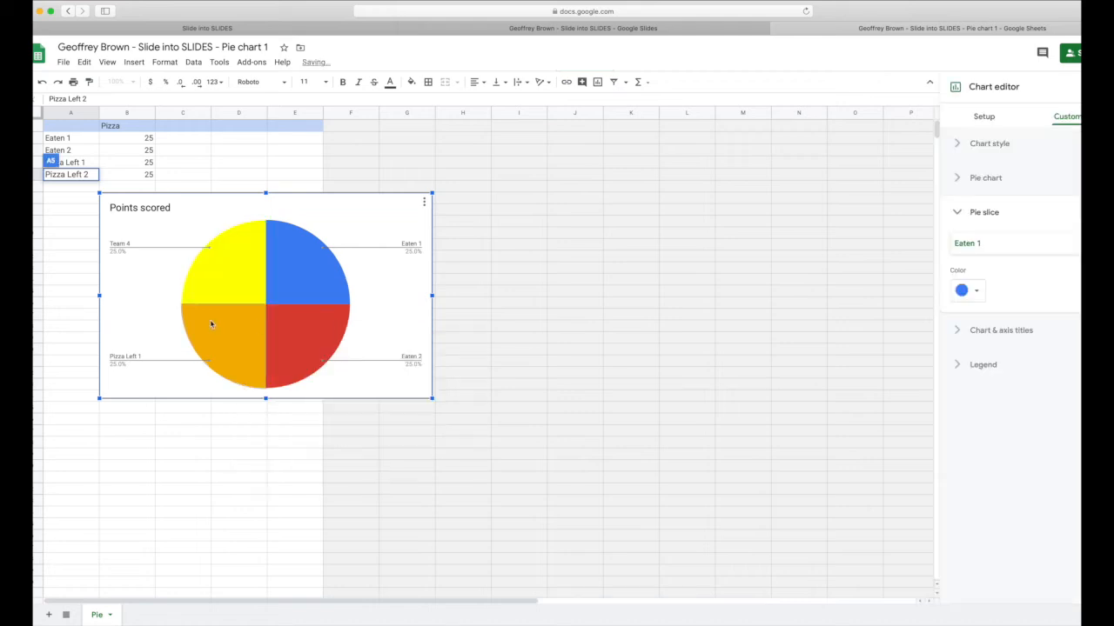
right_click(209, 323)
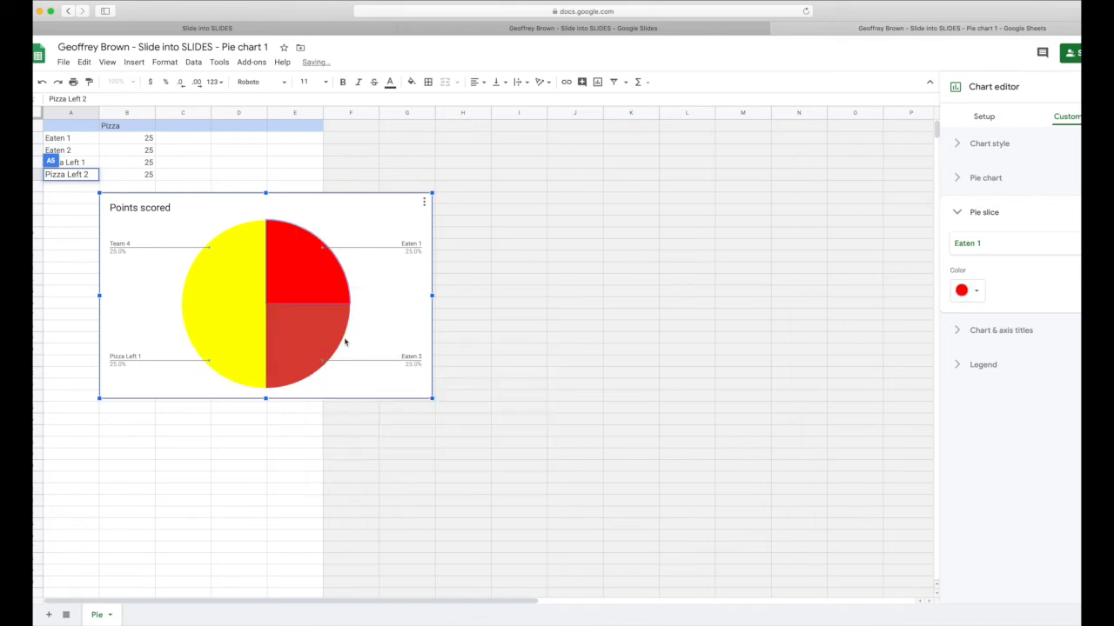
right_click(314, 334)
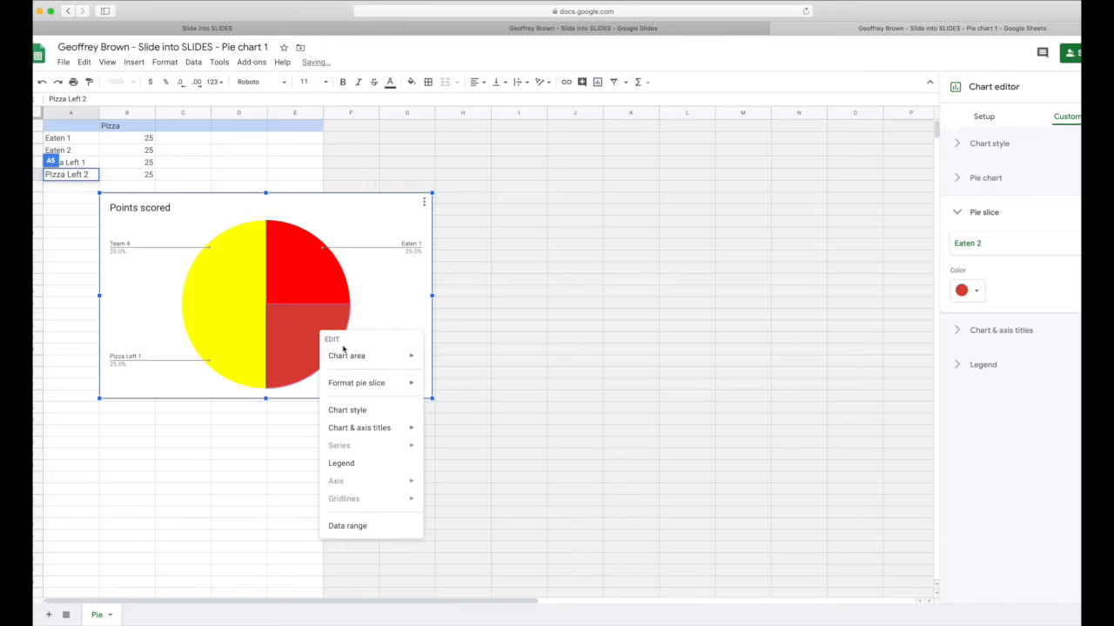
left_click(452, 404)
type("Pizza Eaten So")
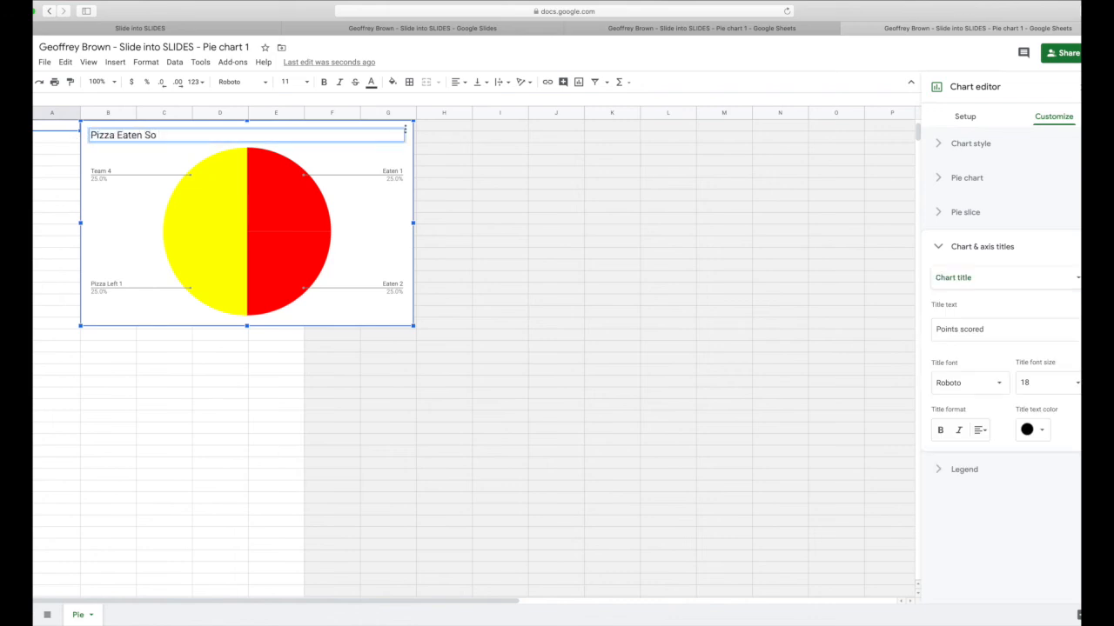
- Set the Eaten 1 and Eaten 2 slices to no colour so they are hidden
right_click(278, 212)
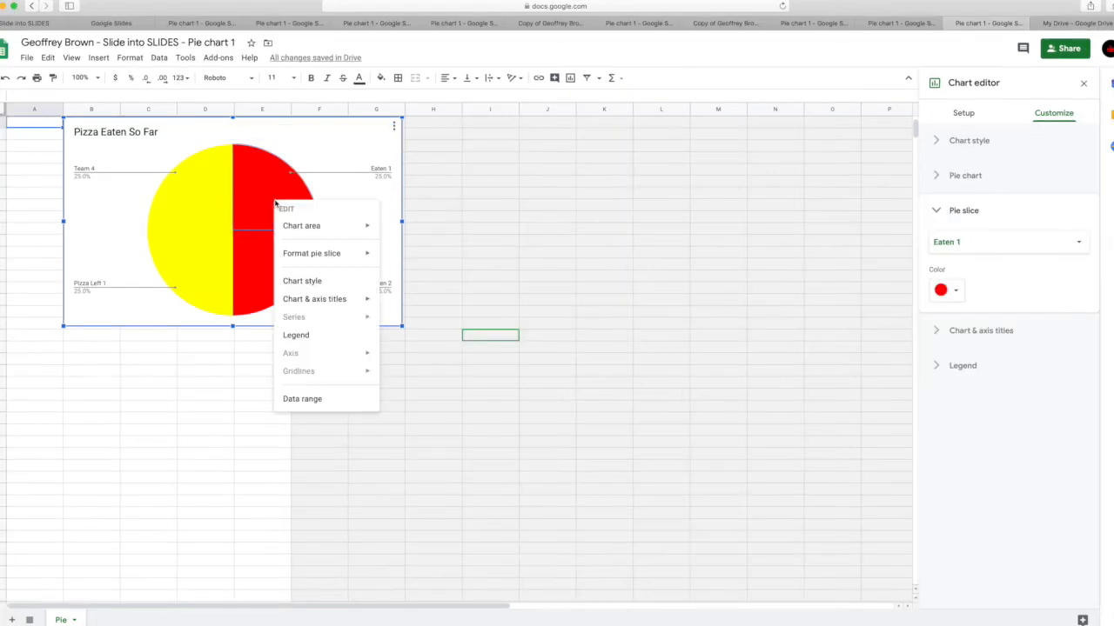
left_click(312, 254)
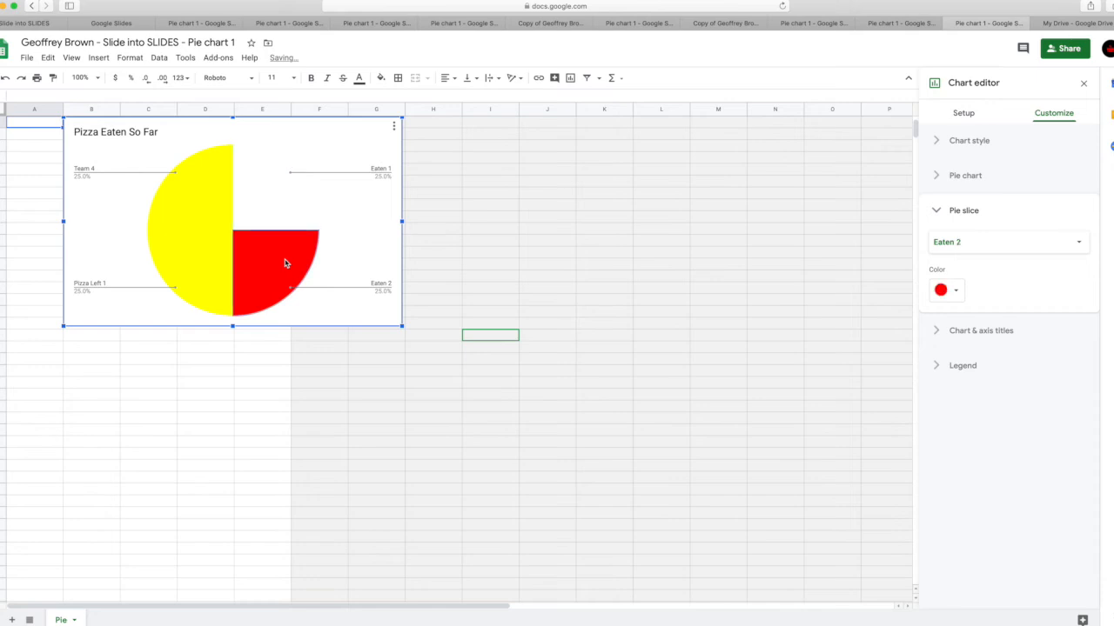
right_click(286, 261)
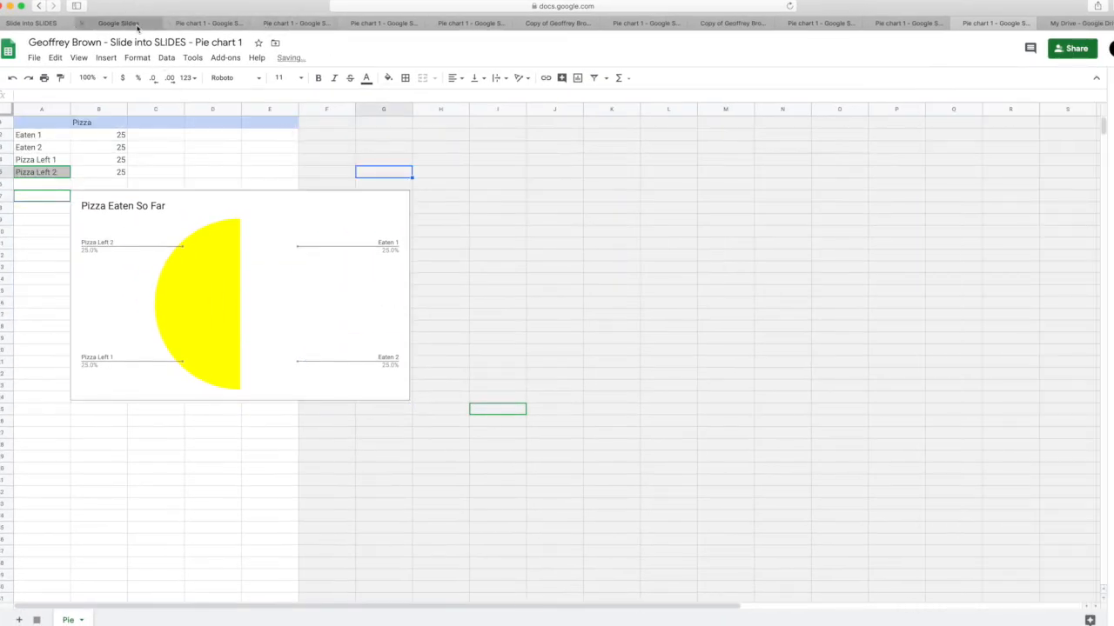
- Return to the deck and delete the green pie shapes from slide 5, keeping the orange quarter
left_click(132, 21)
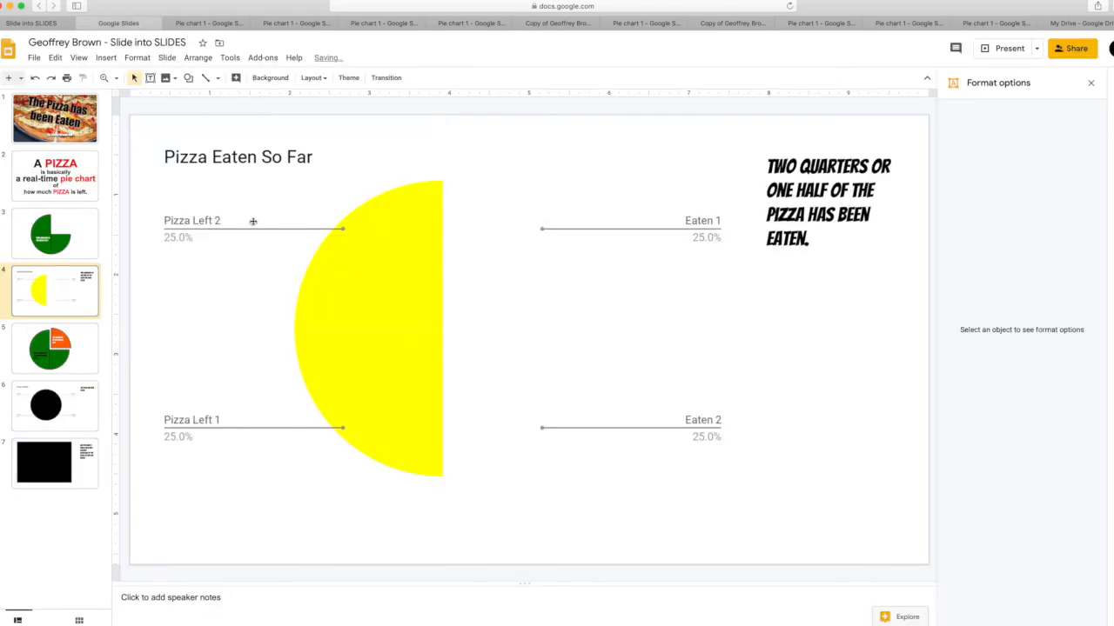
left_click(55, 348)
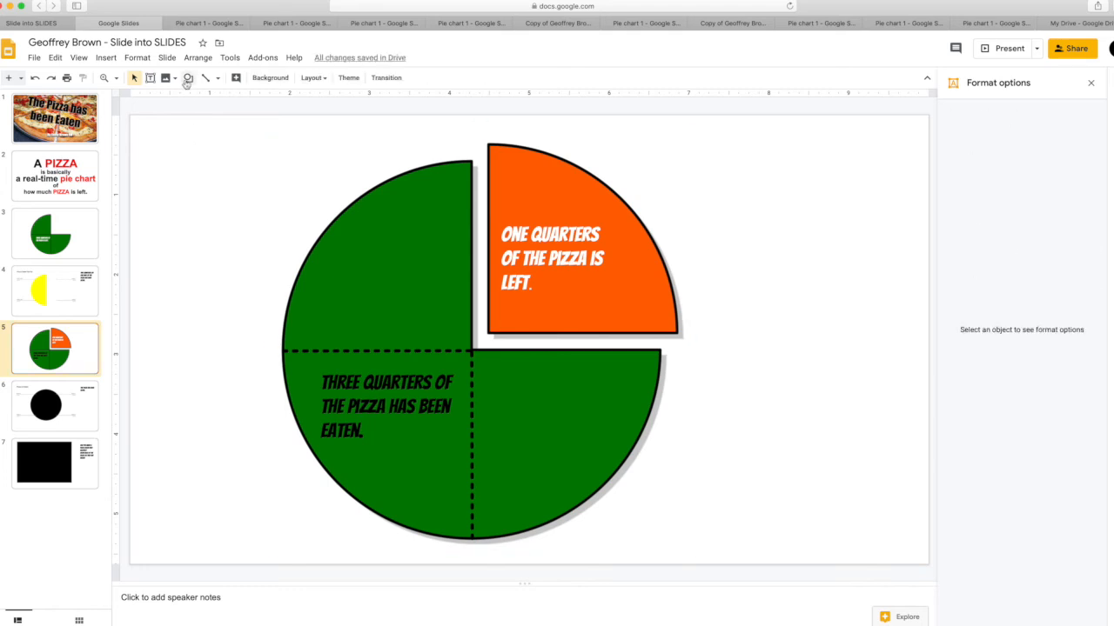
left_click(183, 76)
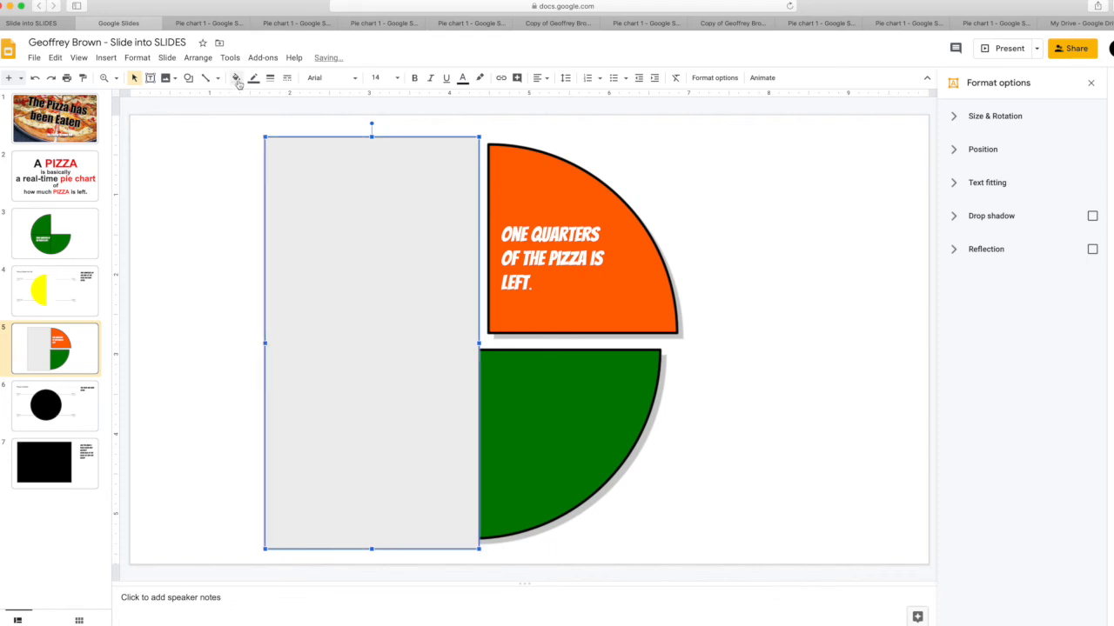
left_click(237, 78)
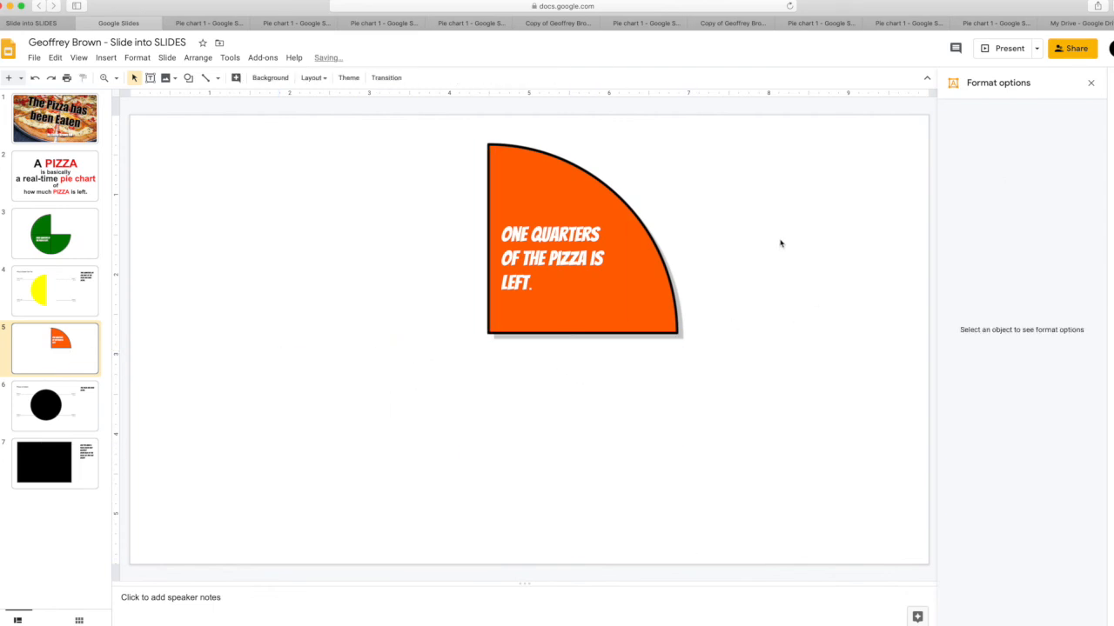
mouse_move(355, 129)
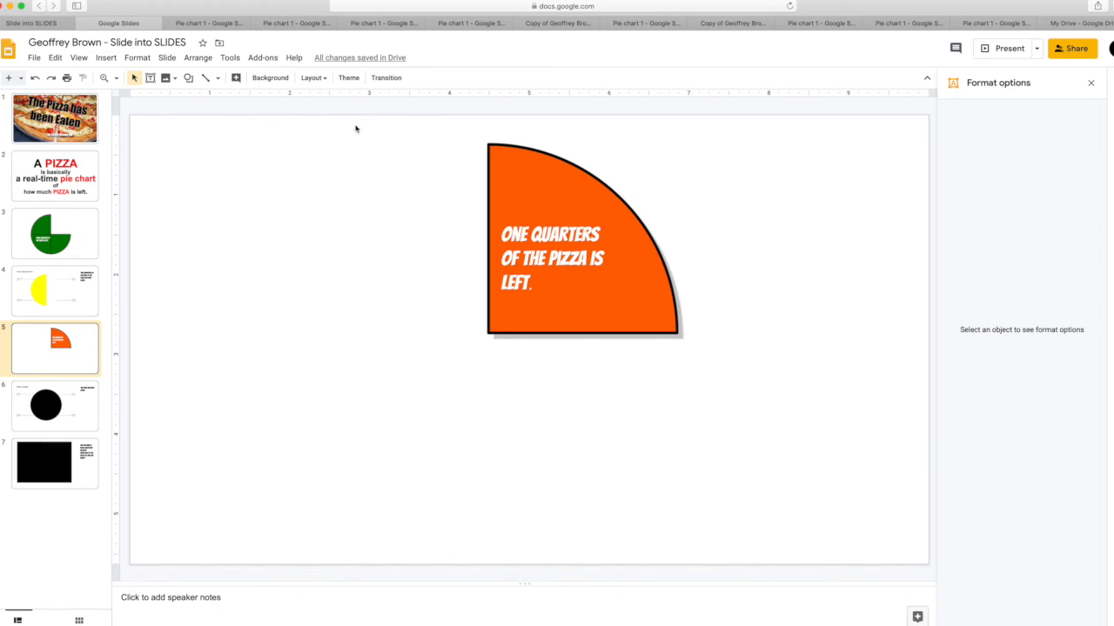
- Open the source of slide 6's black 'Pizza is Eaten' chart and format its eaten slices with no colour
left_click(56, 407)
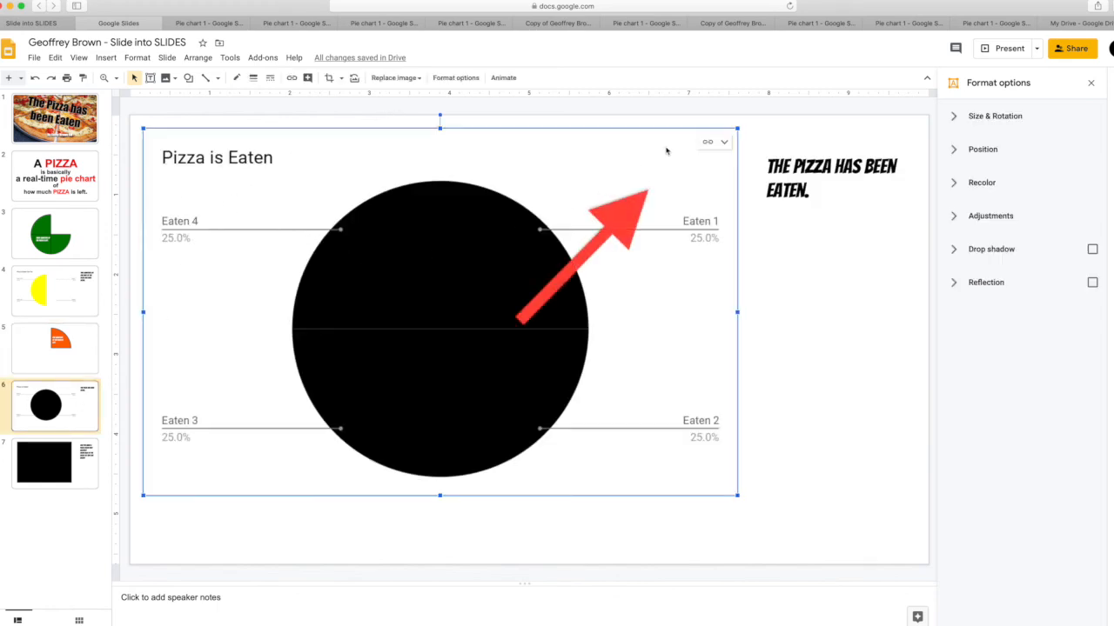
left_click(724, 141)
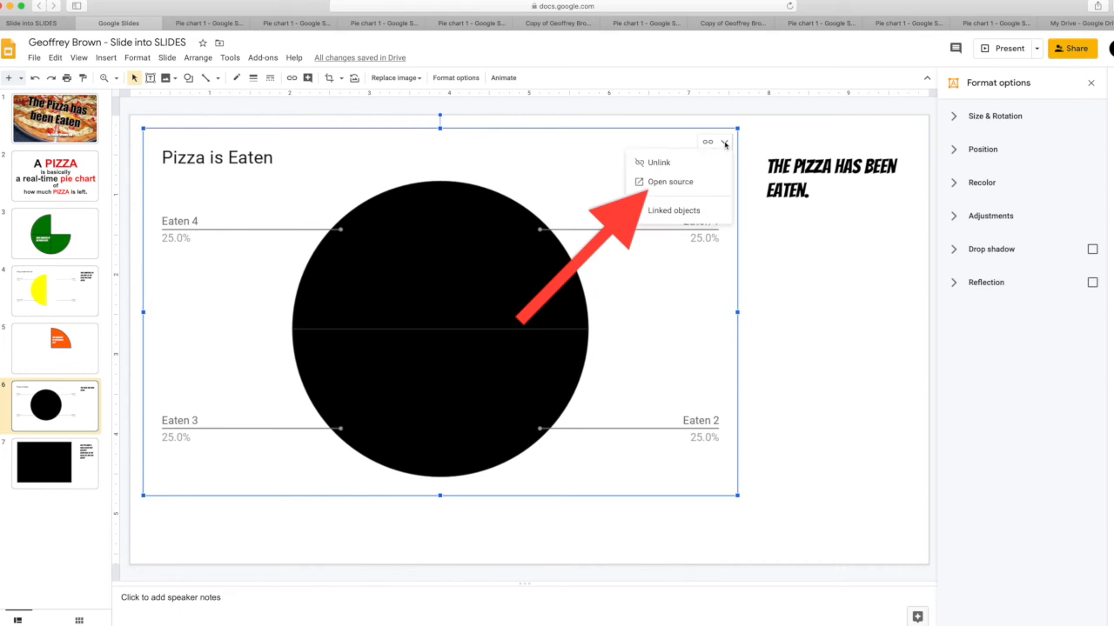
mouse_move(671, 182)
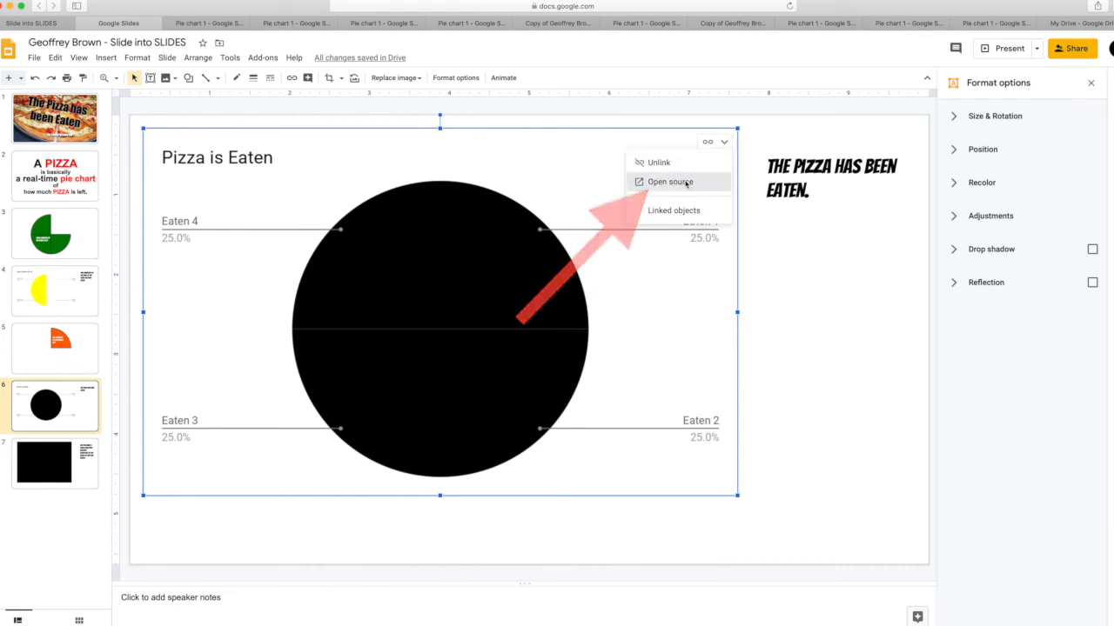
left_click(671, 183)
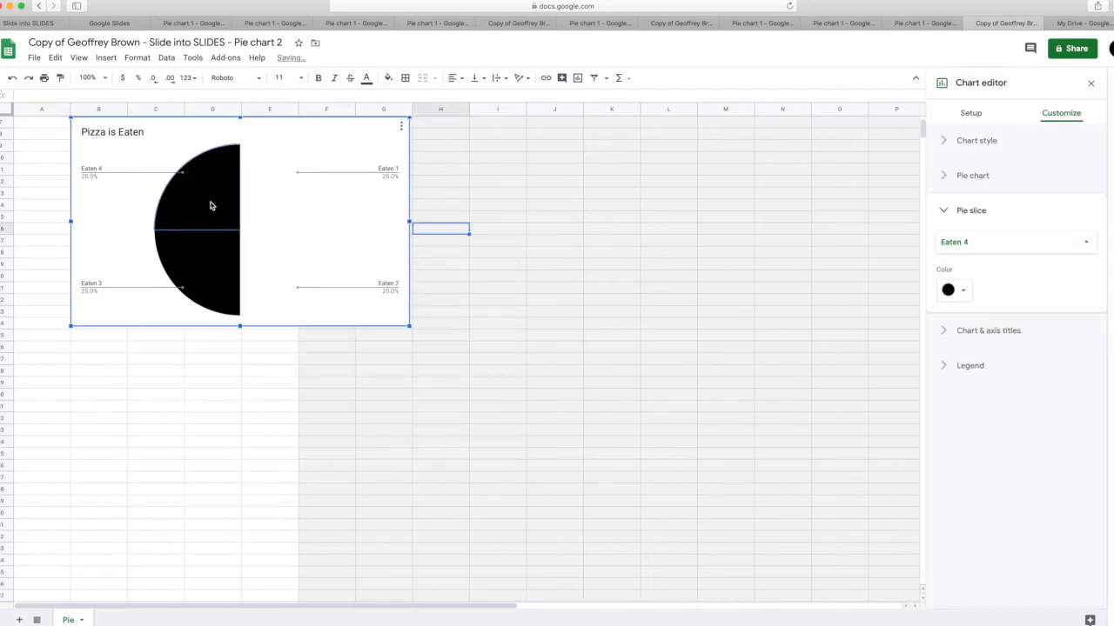
right_click(208, 205)
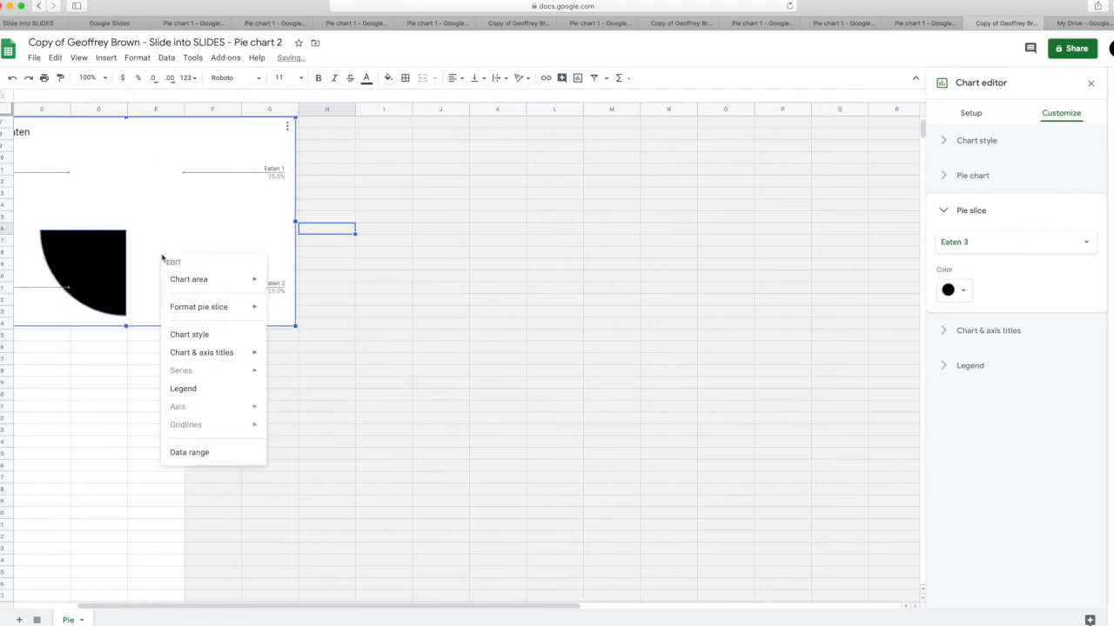
left_click(113, 16)
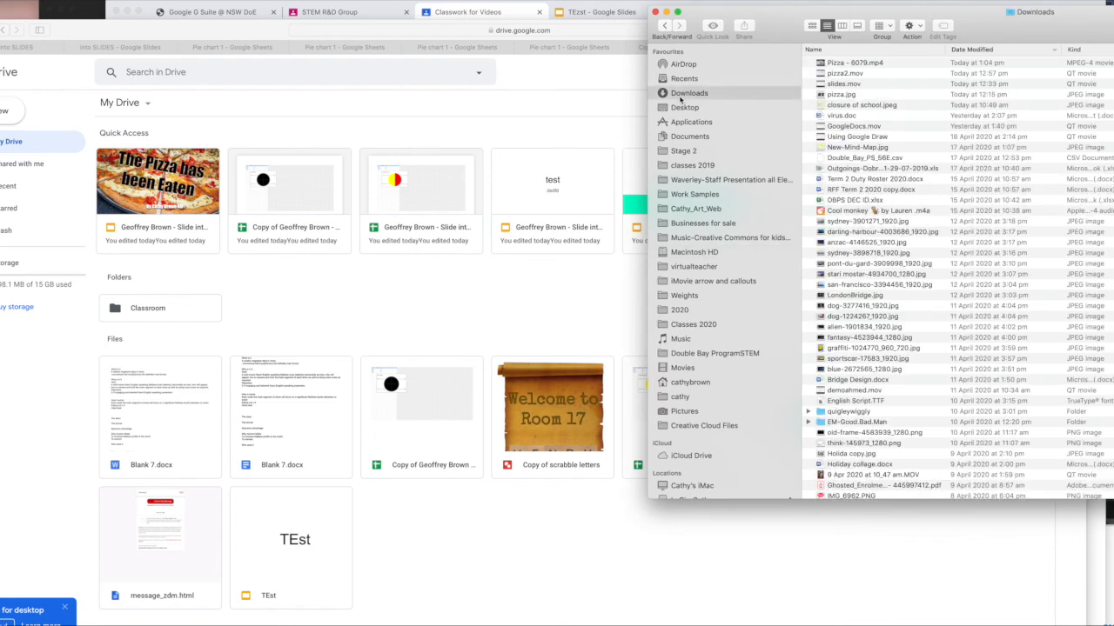
- Drag Pizza - 6079.mp4 from Downloads into My Drive and let it upload
left_click(867, 66)
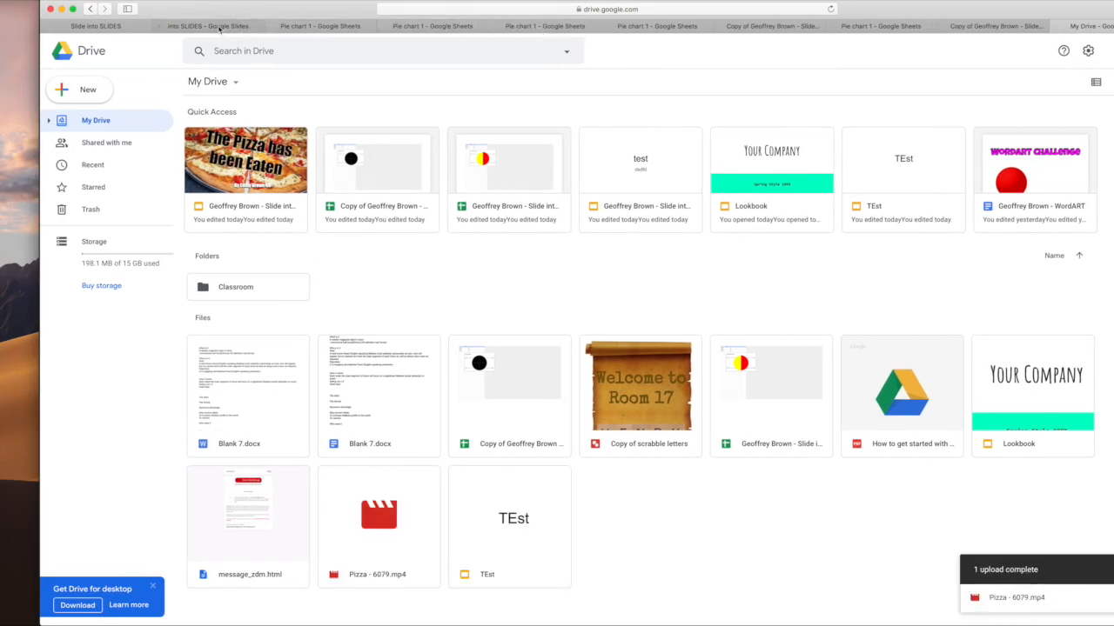
- Insert the Drive video 'Pizza - 6079.mp4' onto the blank seventh slide
left_click(213, 26)
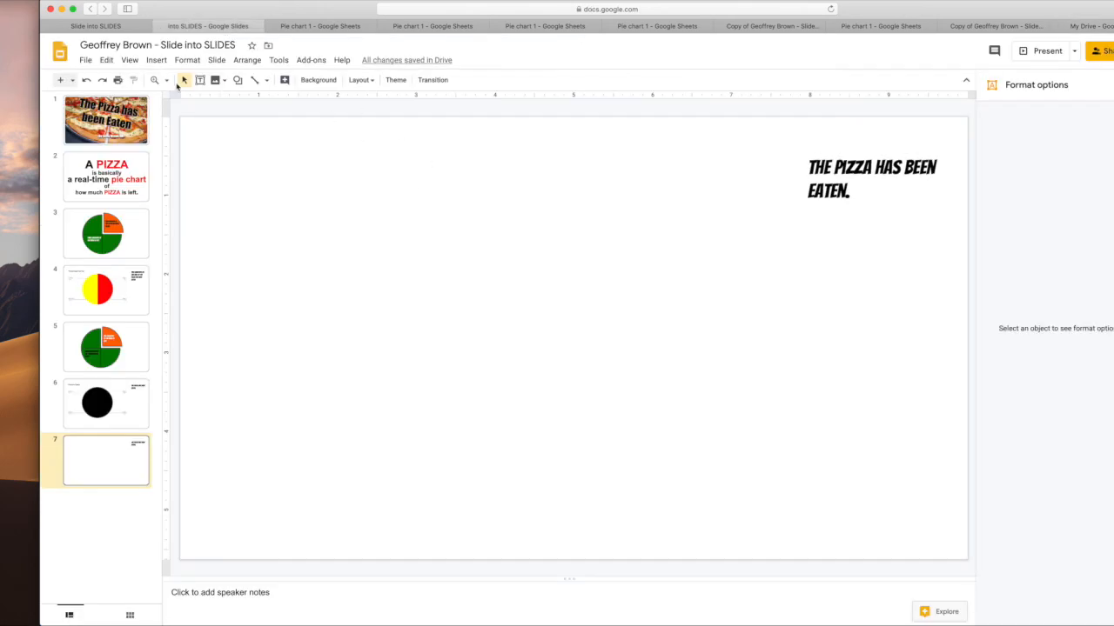
left_click(157, 59)
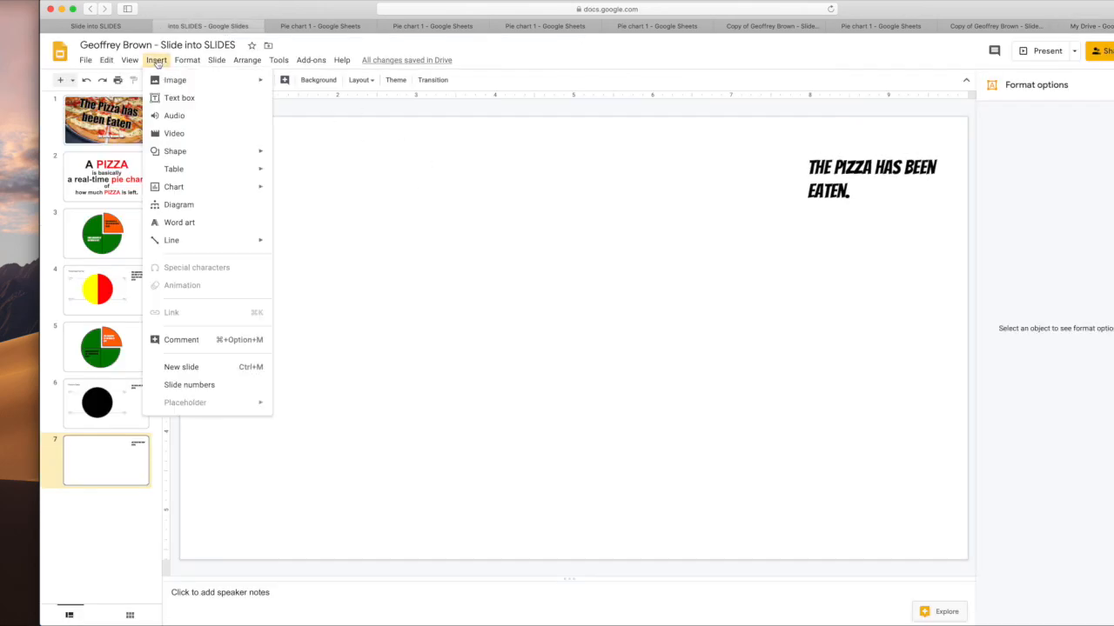
left_click(174, 133)
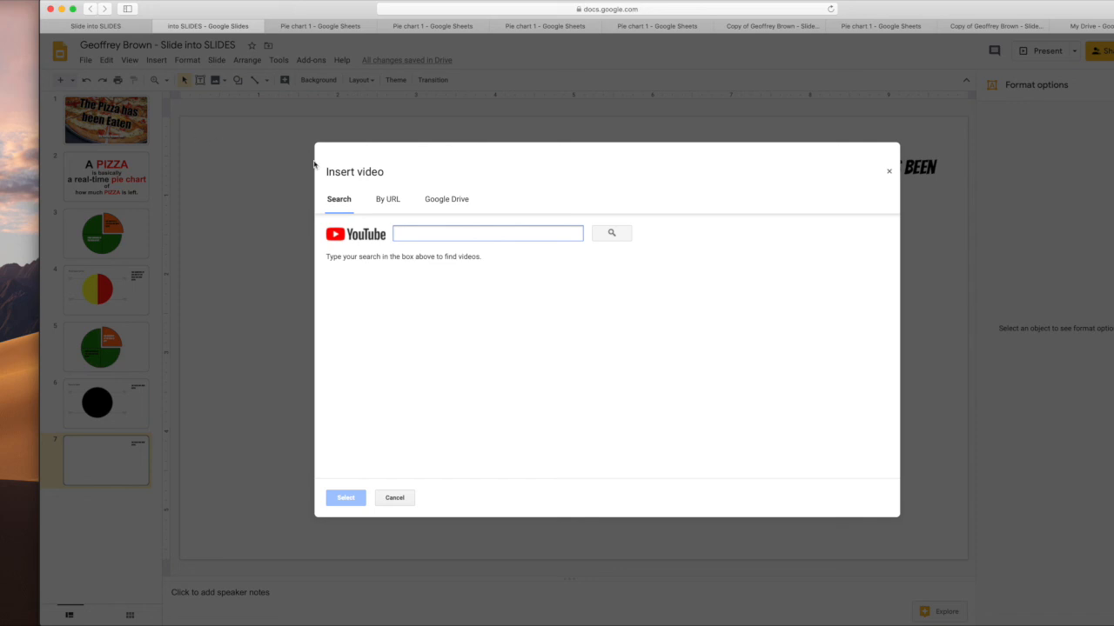
left_click(445, 198)
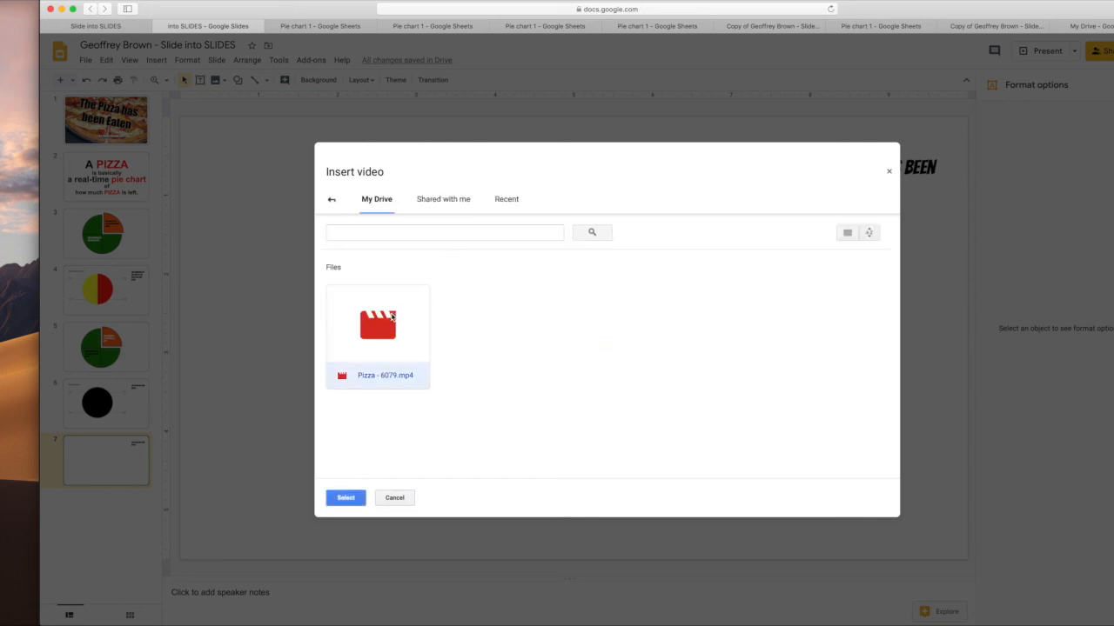
left_click(344, 497)
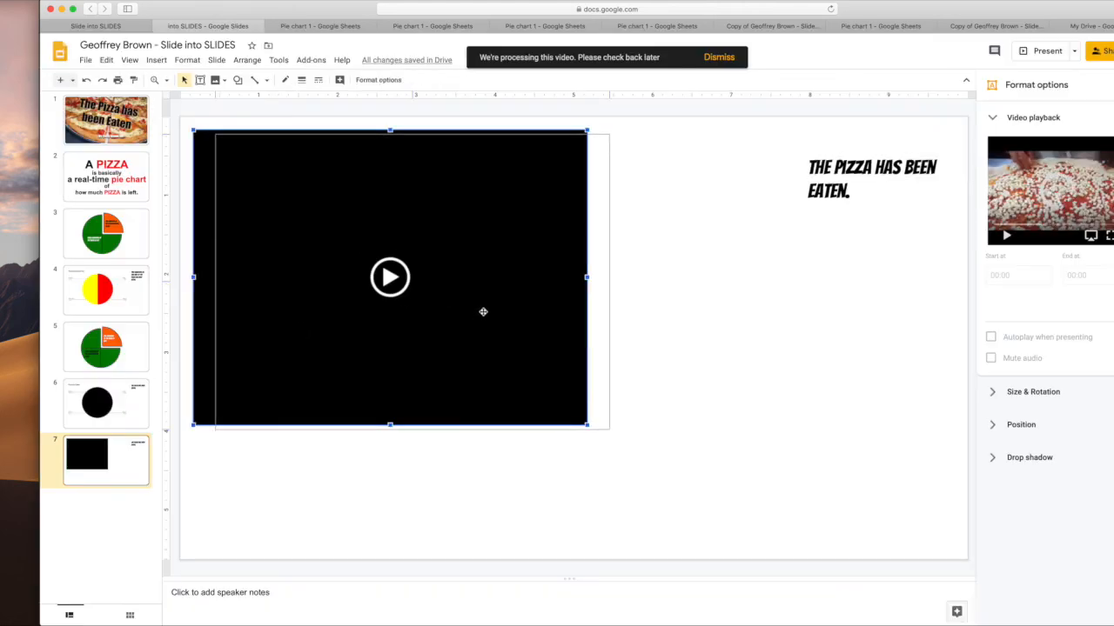